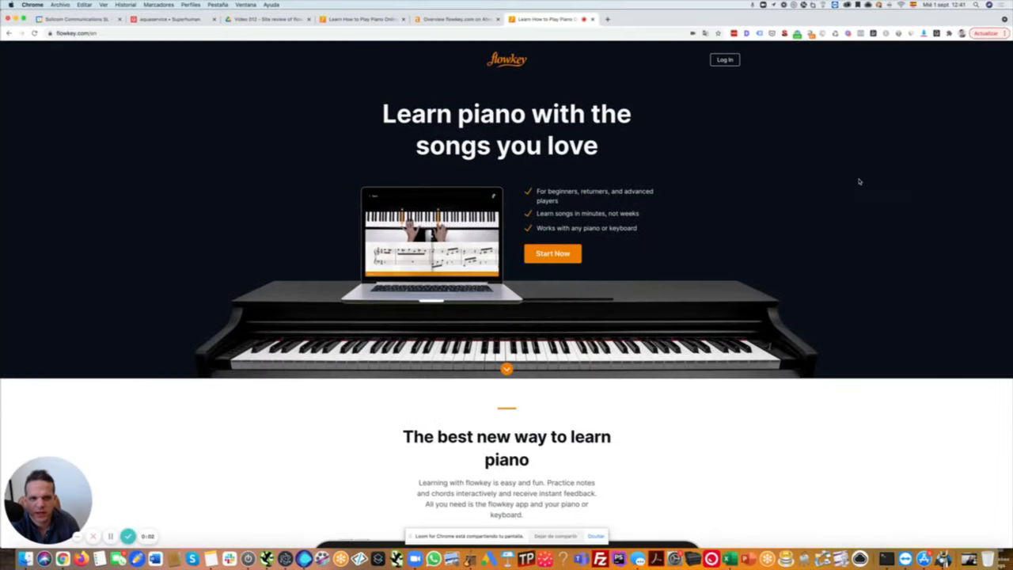
- Scroll down the flowkey page to reach its footer area
scroll(down, 3)
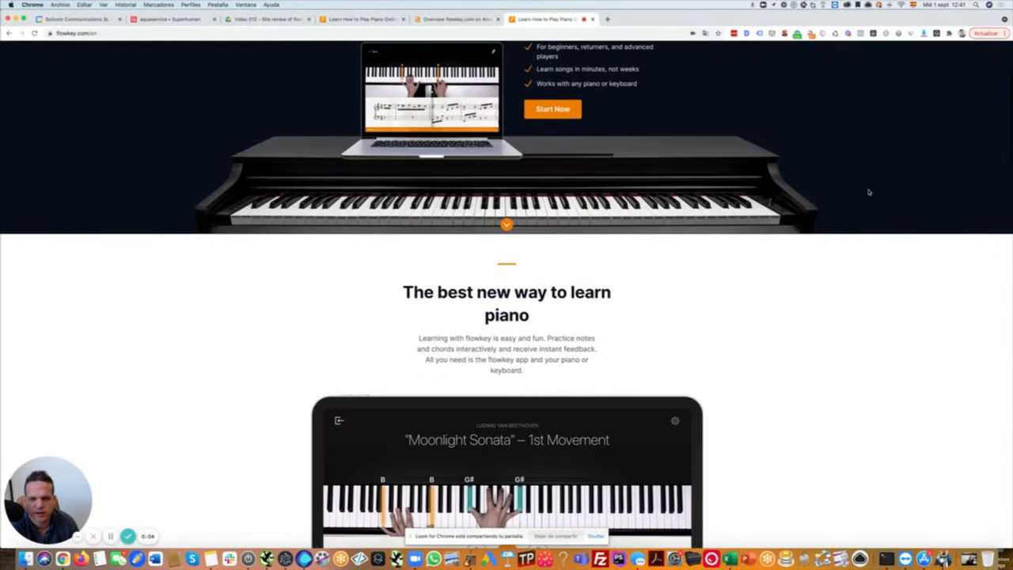
scroll(down, 3)
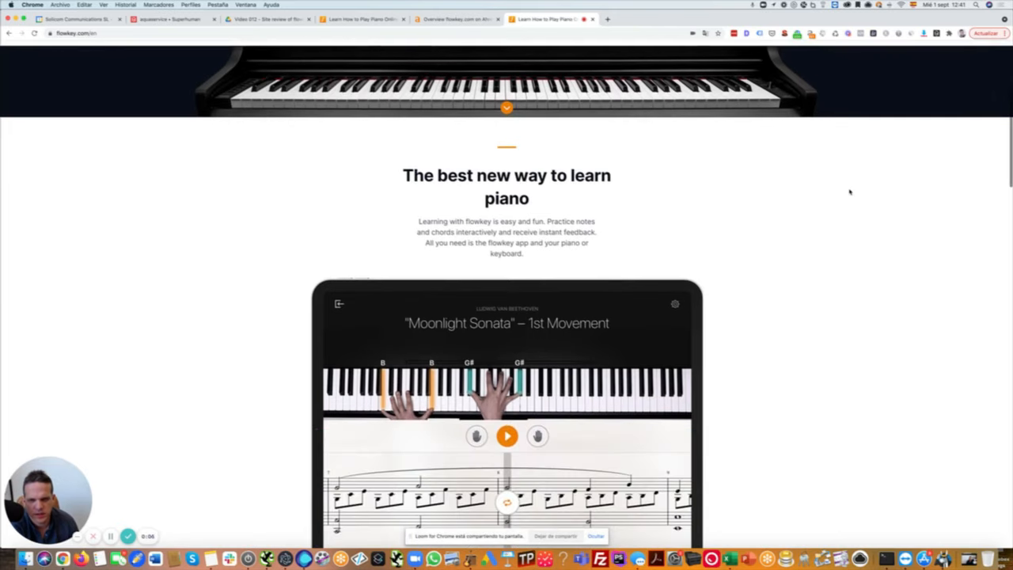
scroll(down, 3)
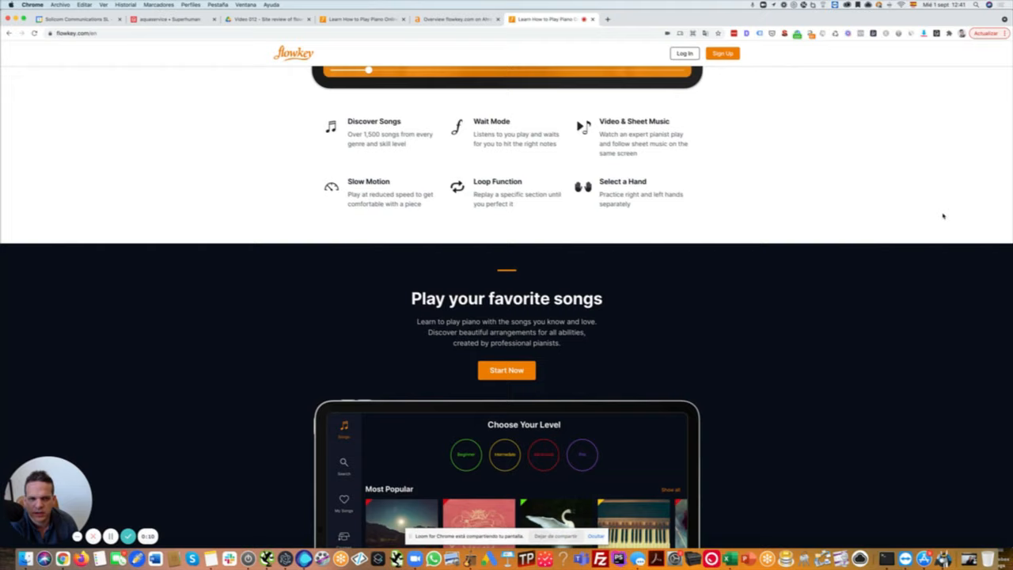
scroll(down, 3)
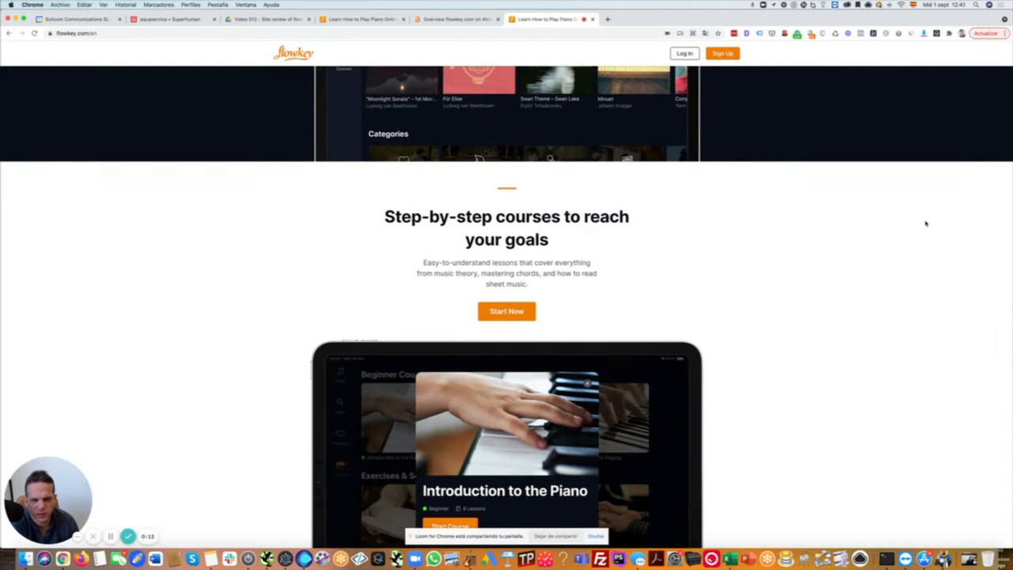
scroll(down, 3)
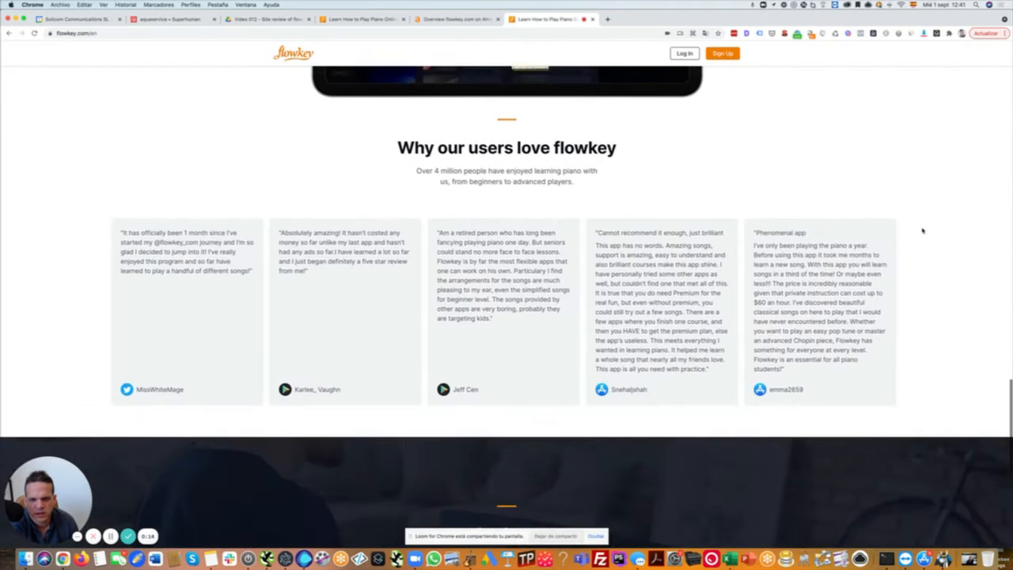
scroll(down, 3)
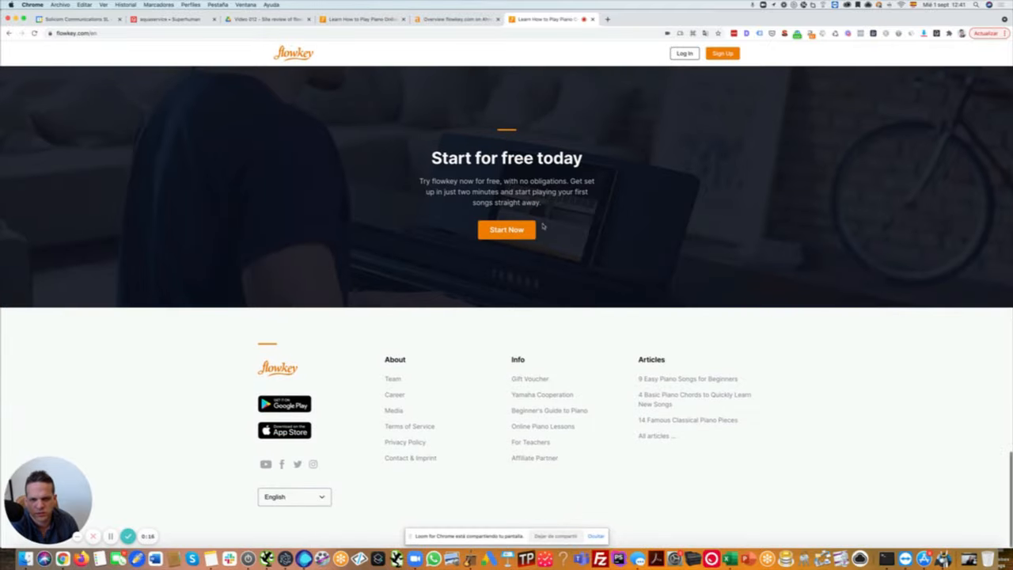
click(506, 229)
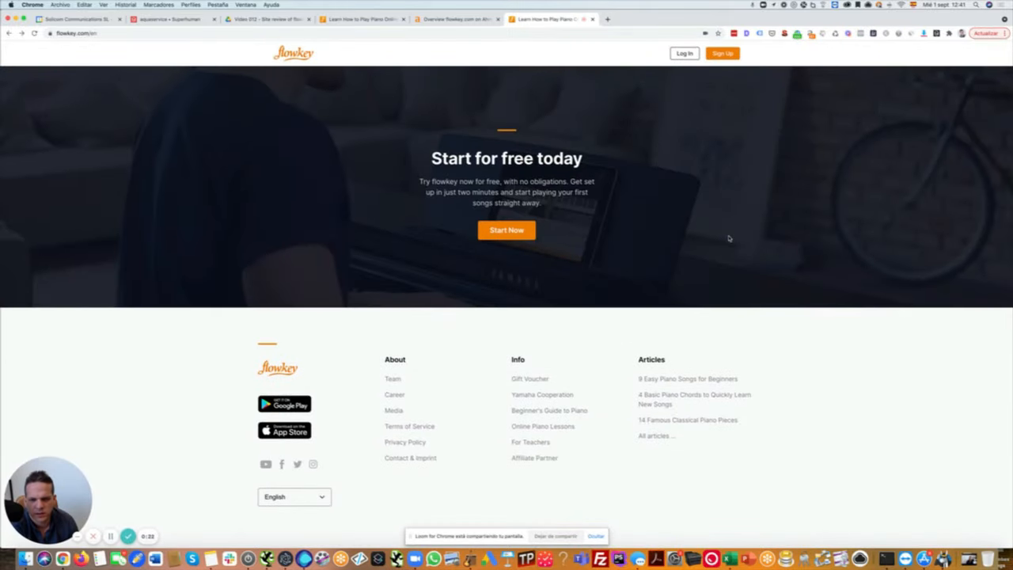
- Switch the site language to Spanish, then to German, and look over the translated page
click(295, 498)
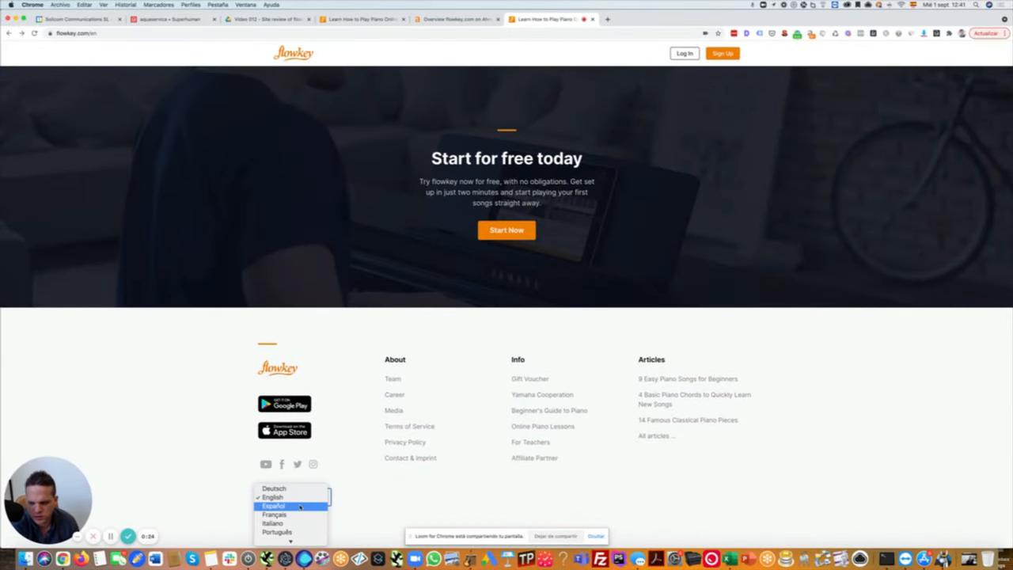
click(272, 507)
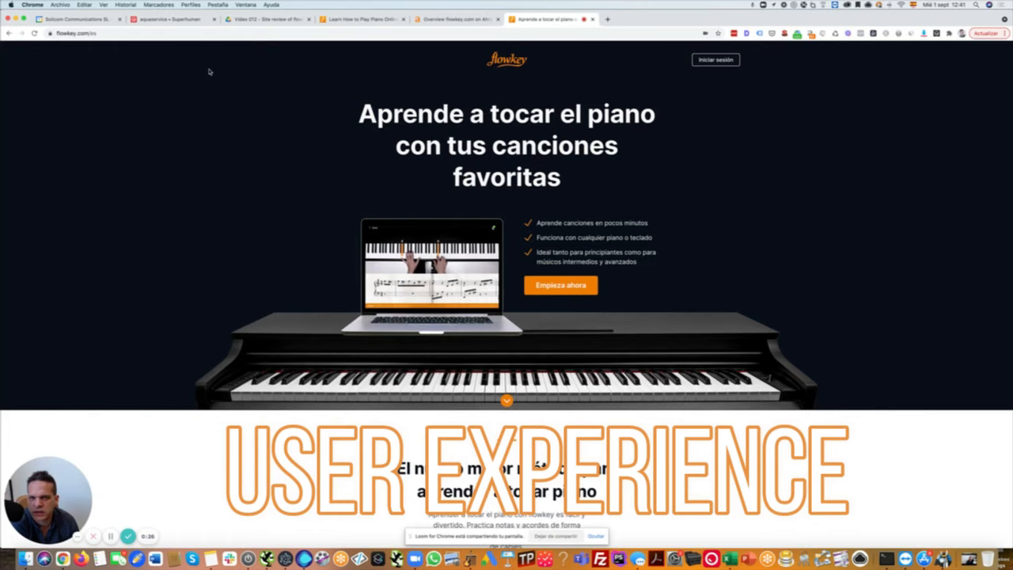
scroll(down, 3)
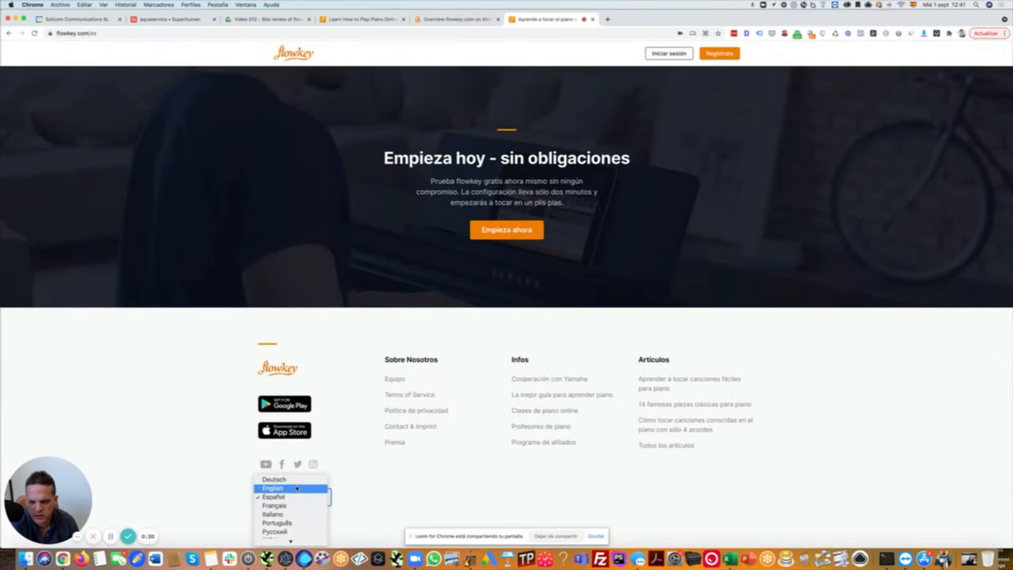
click(274, 478)
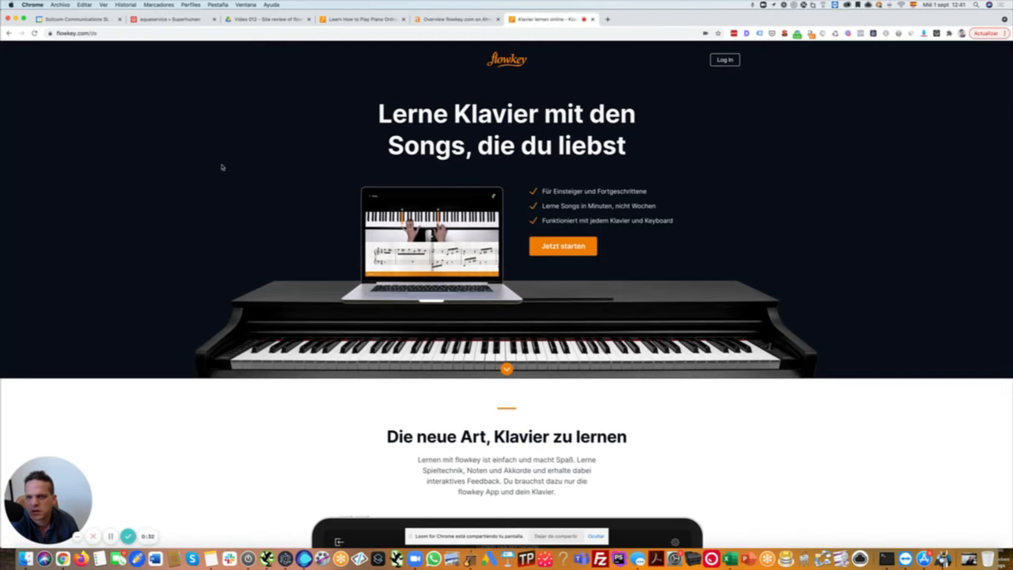
scroll(down, 3)
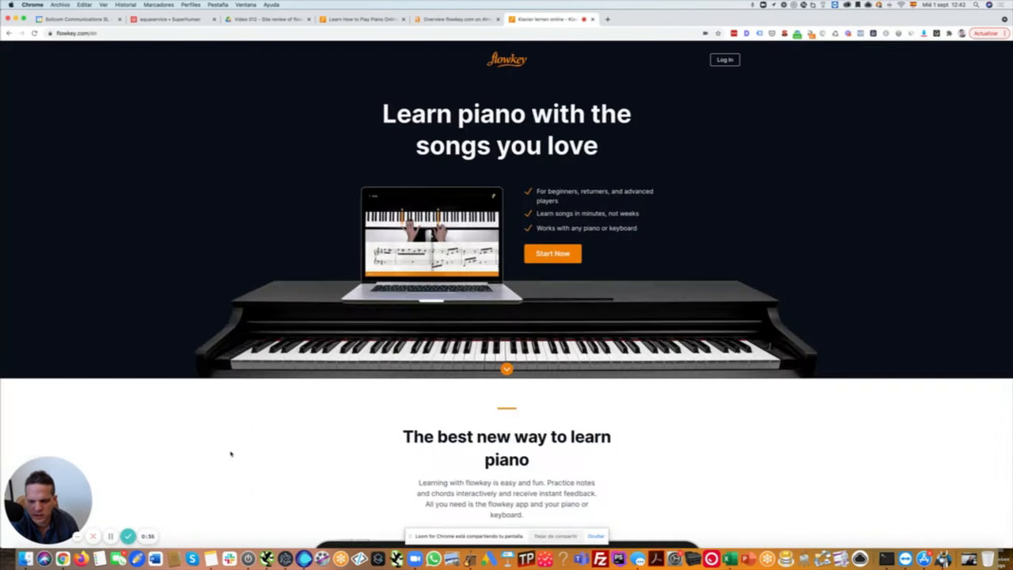
scroll(down, 3)
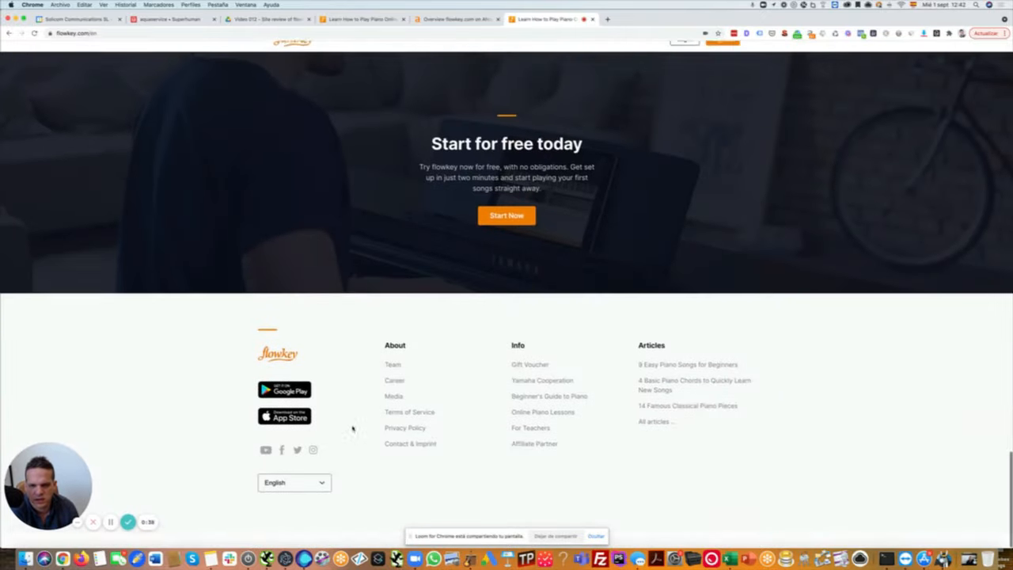
scroll(up, 3)
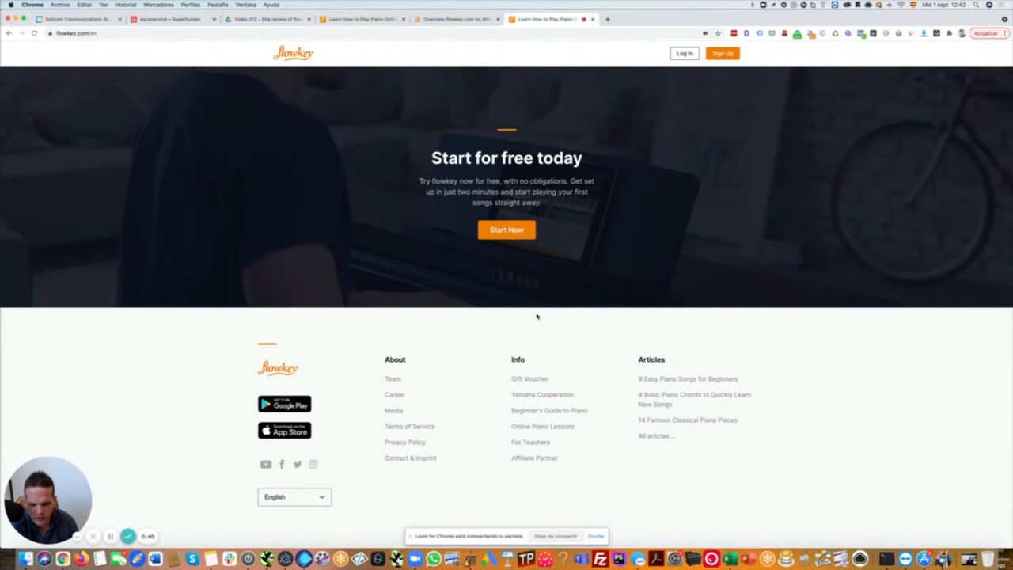
mouse_move(564, 415)
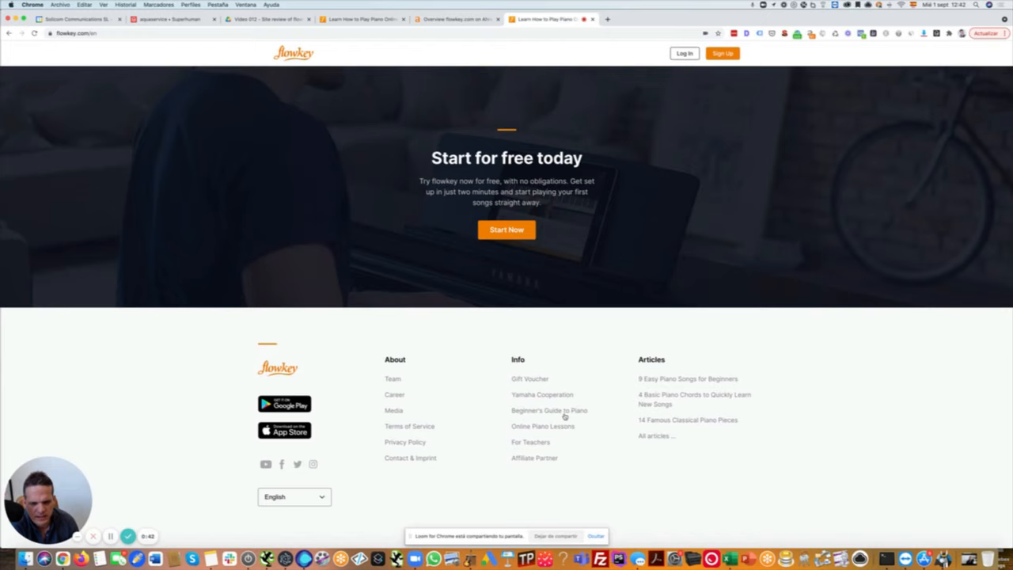
scroll(up, 3)
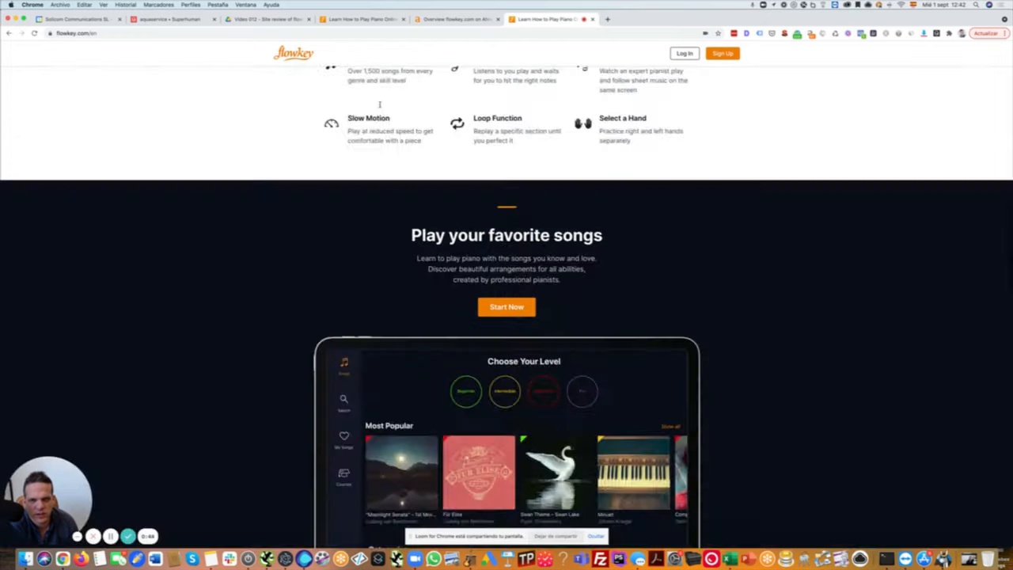
scroll(up, 3)
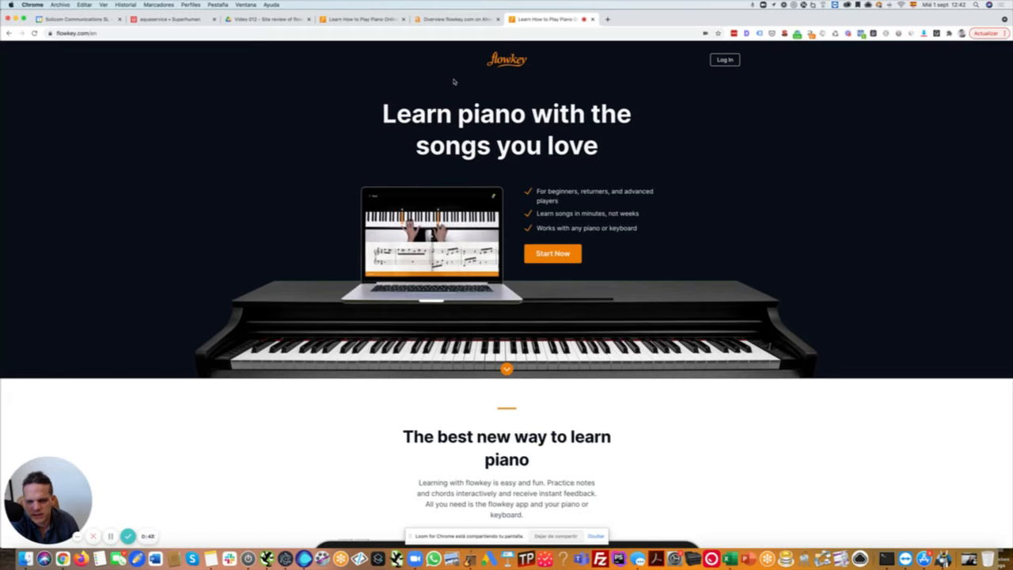
mouse_move(530, 269)
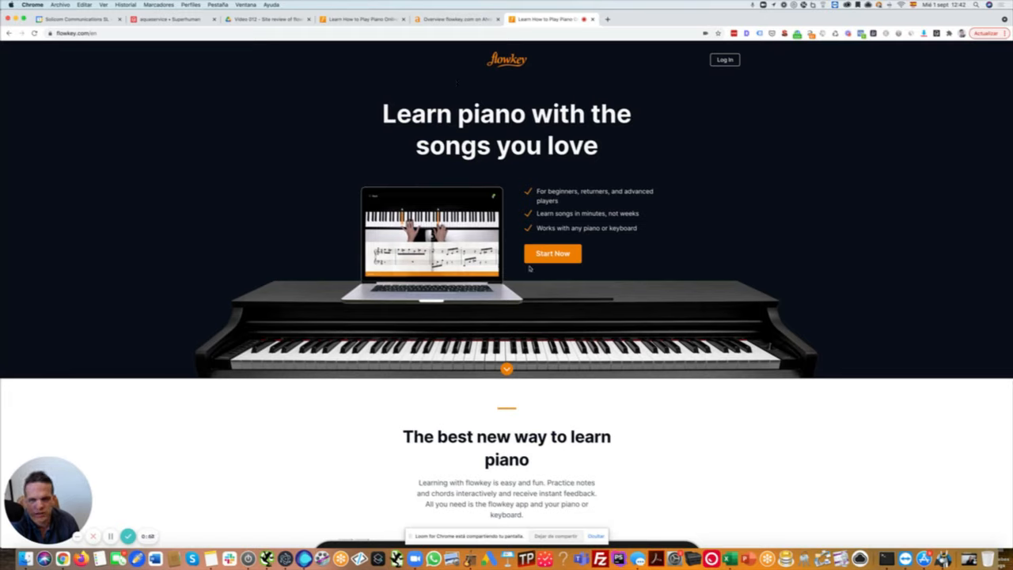
mouse_move(673, 106)
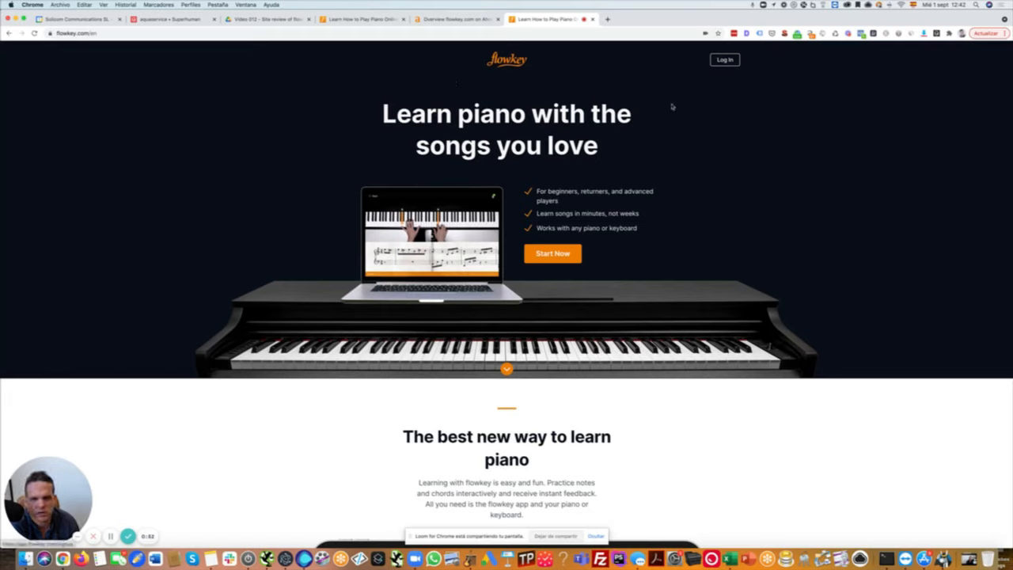
mouse_move(789, 105)
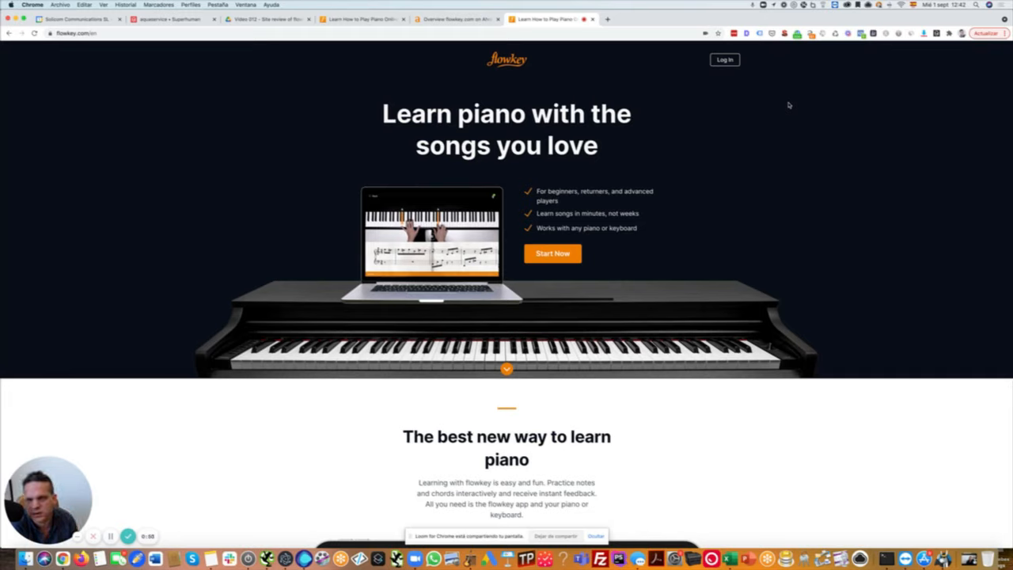
mouse_move(773, 111)
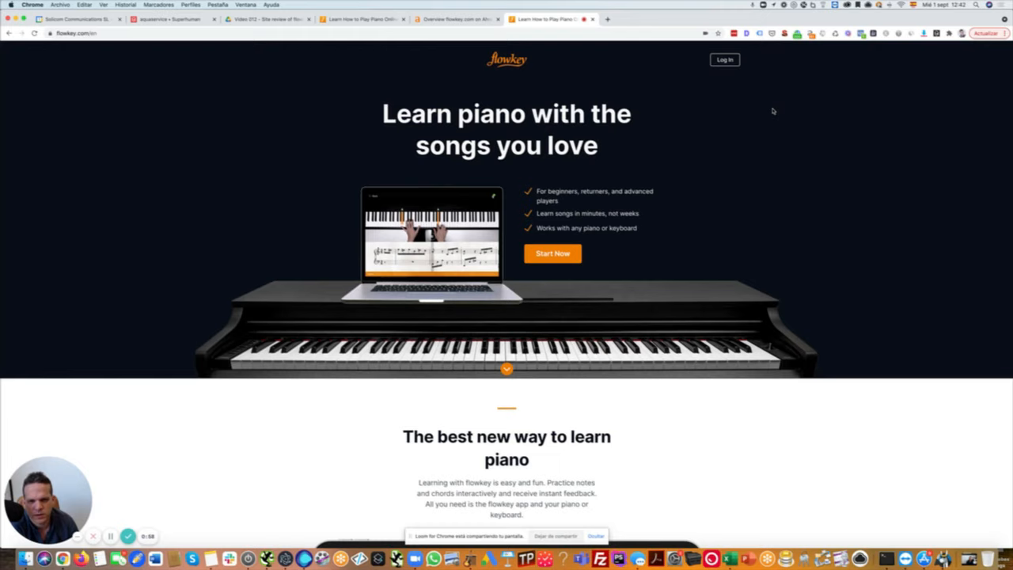
mouse_move(854, 228)
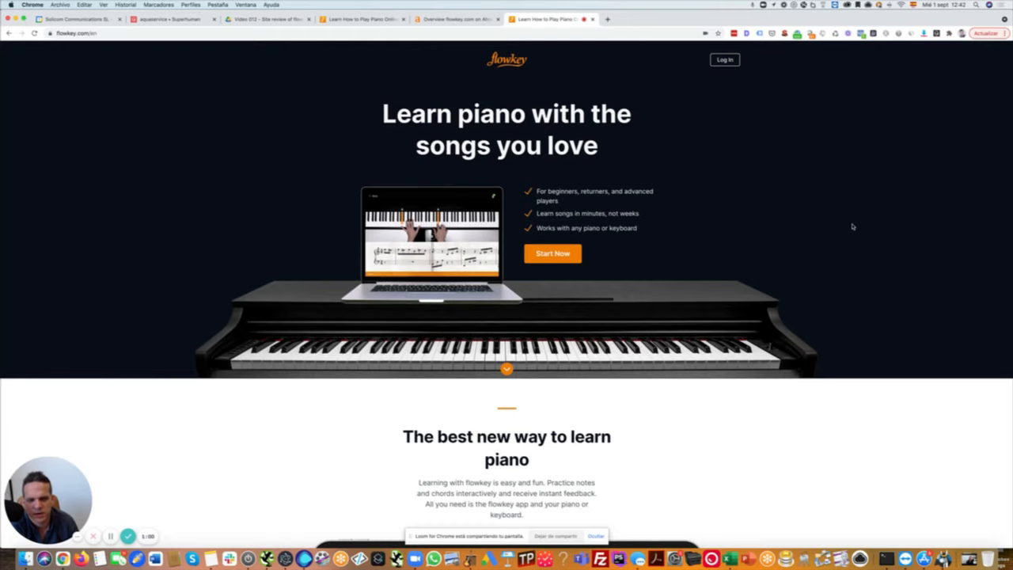
- Open the Beginner's Guide to Piano and scroll through its chapter overview
scroll(down, 3)
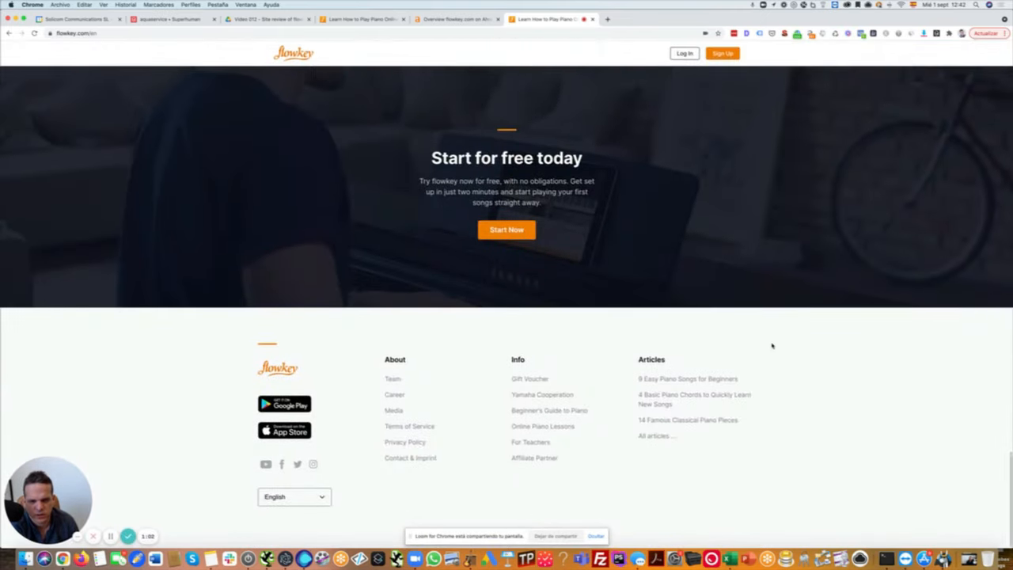
mouse_move(549, 411)
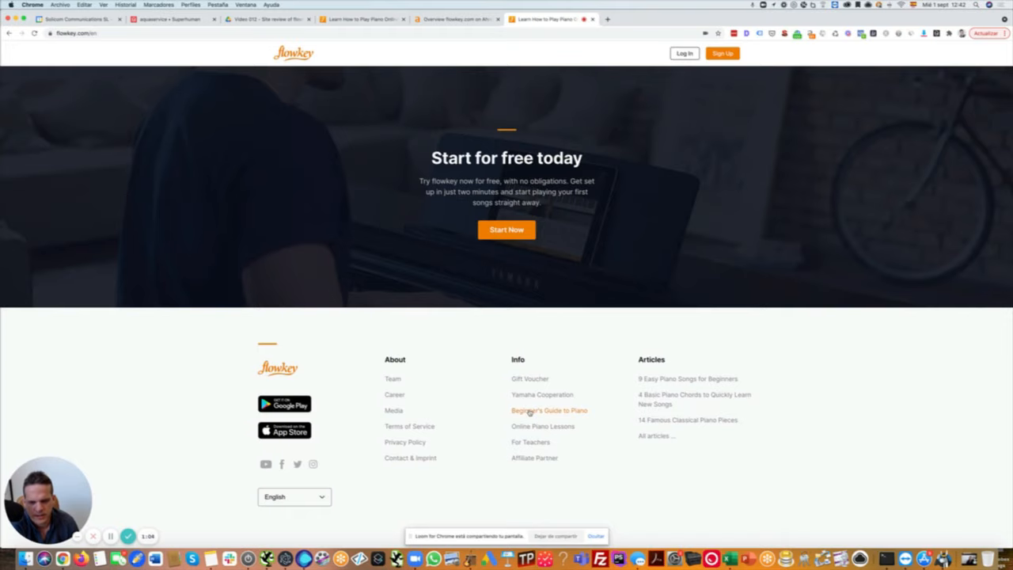
click(547, 410)
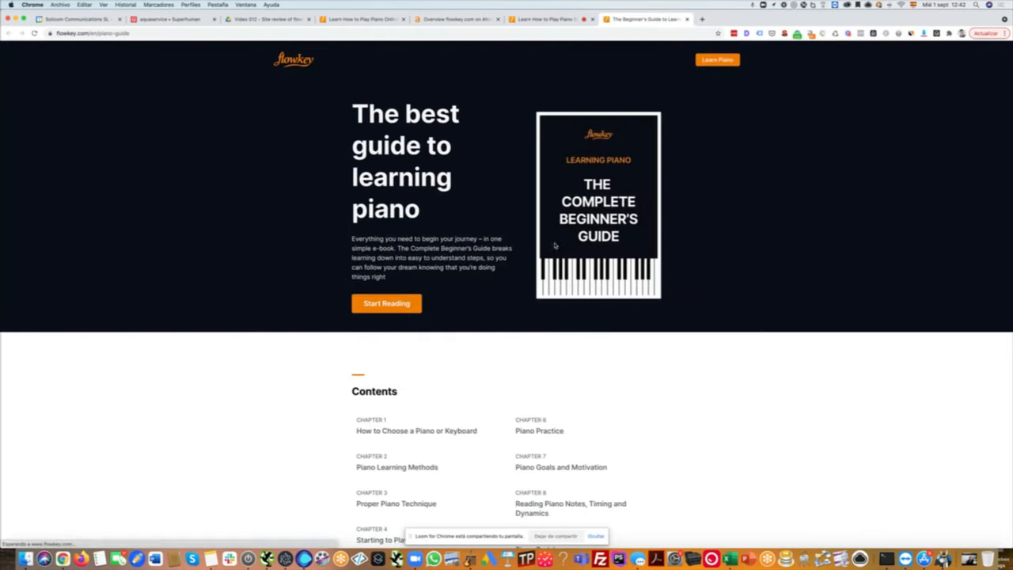
scroll(down, 3)
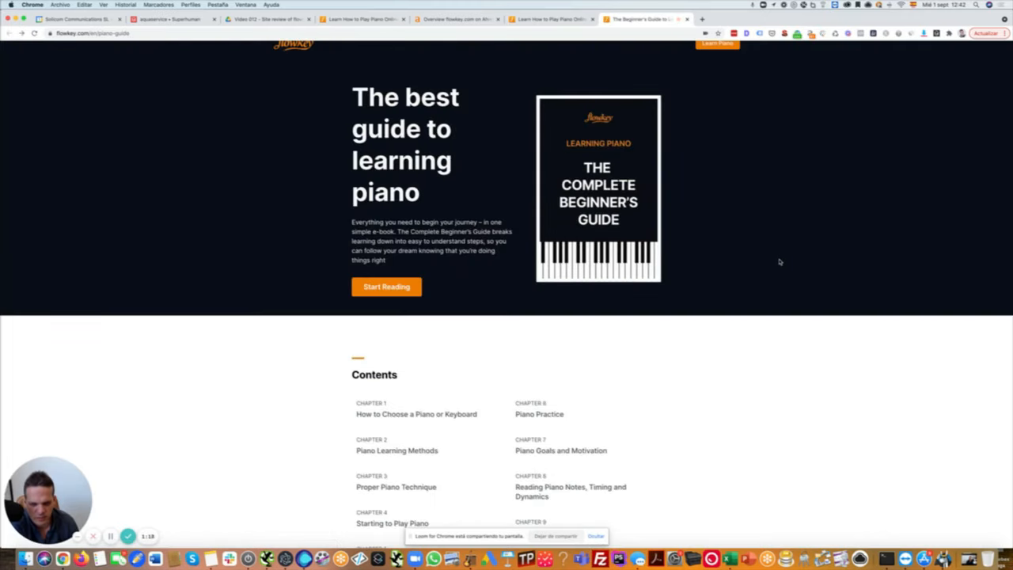
scroll(down, 3)
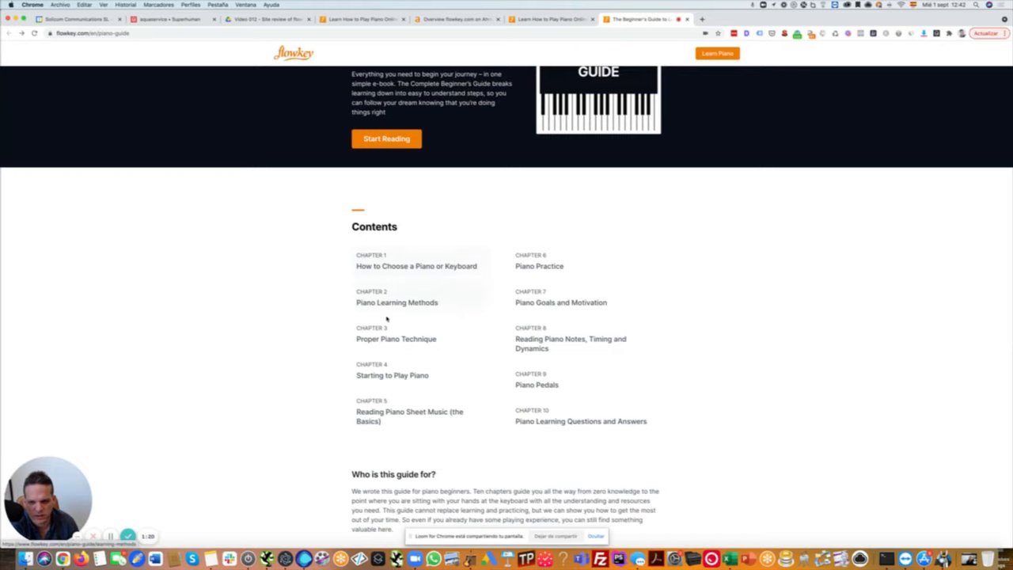
mouse_move(582, 391)
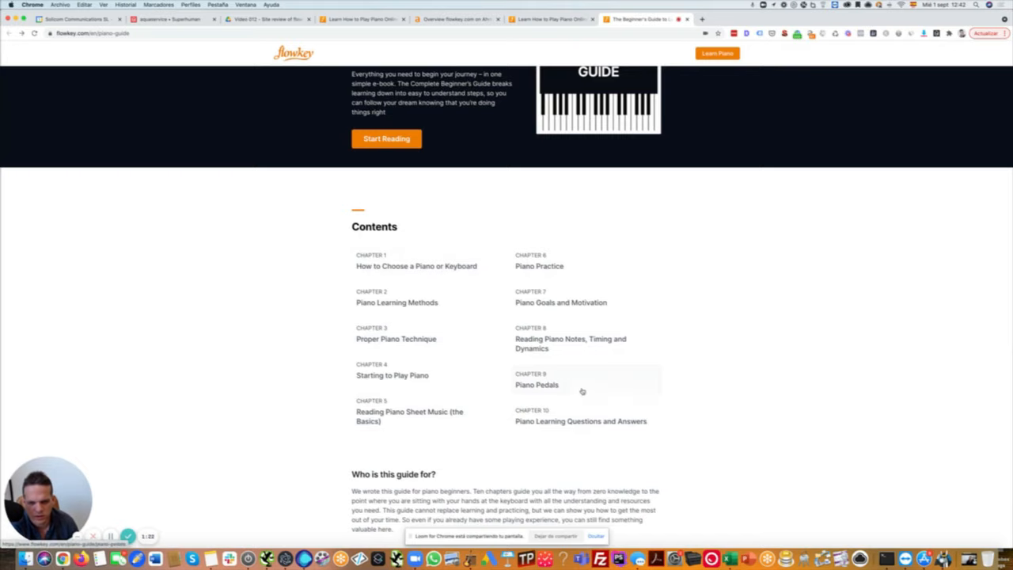
scroll(down, 3)
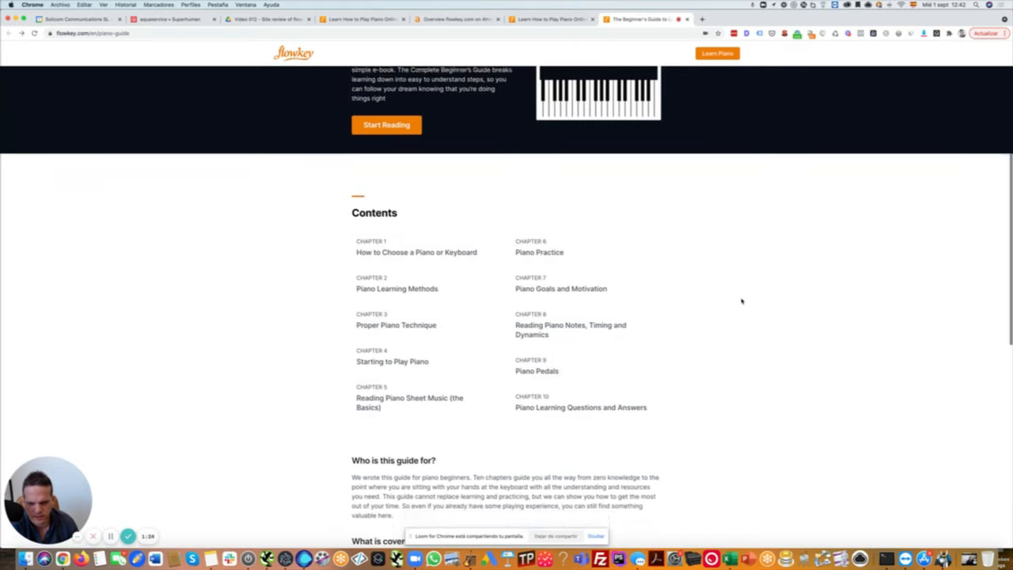
scroll(down, 3)
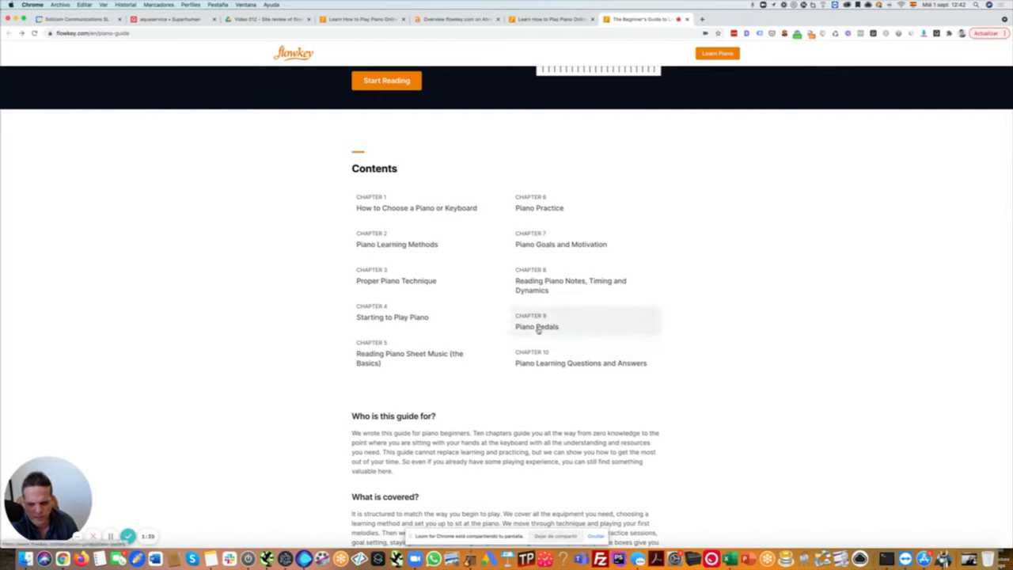
mouse_move(747, 309)
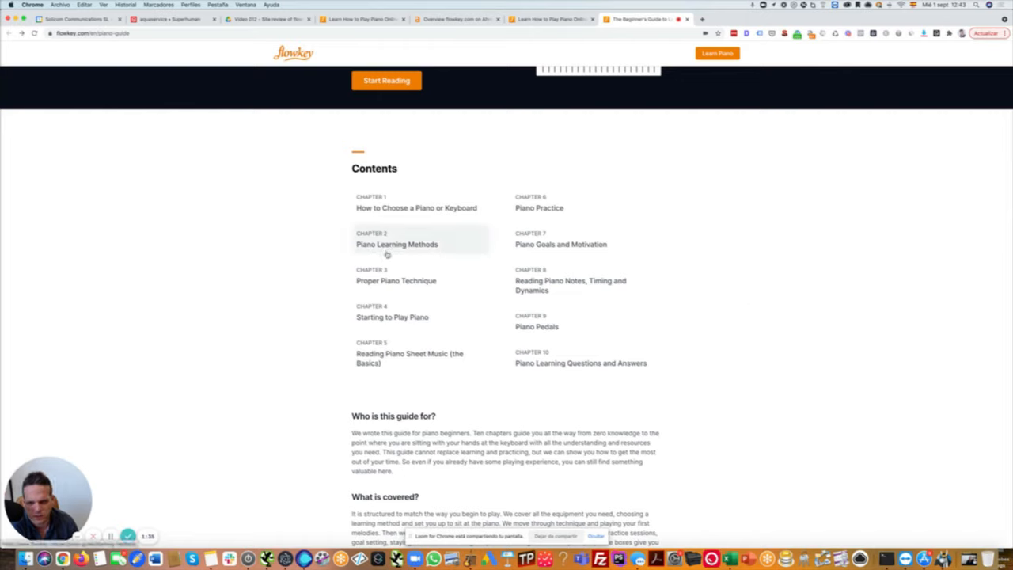
mouse_move(402, 272)
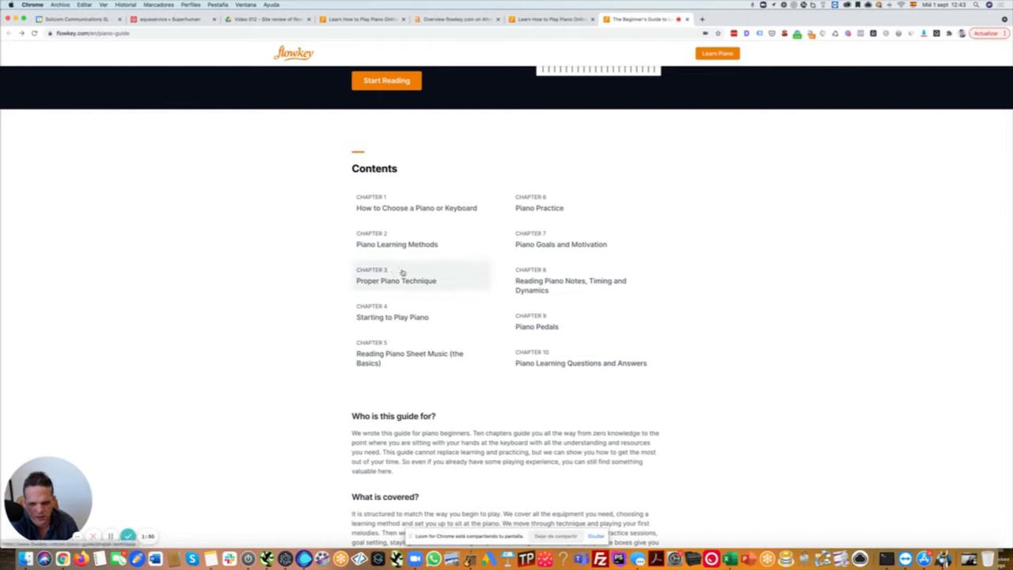
mouse_move(586, 399)
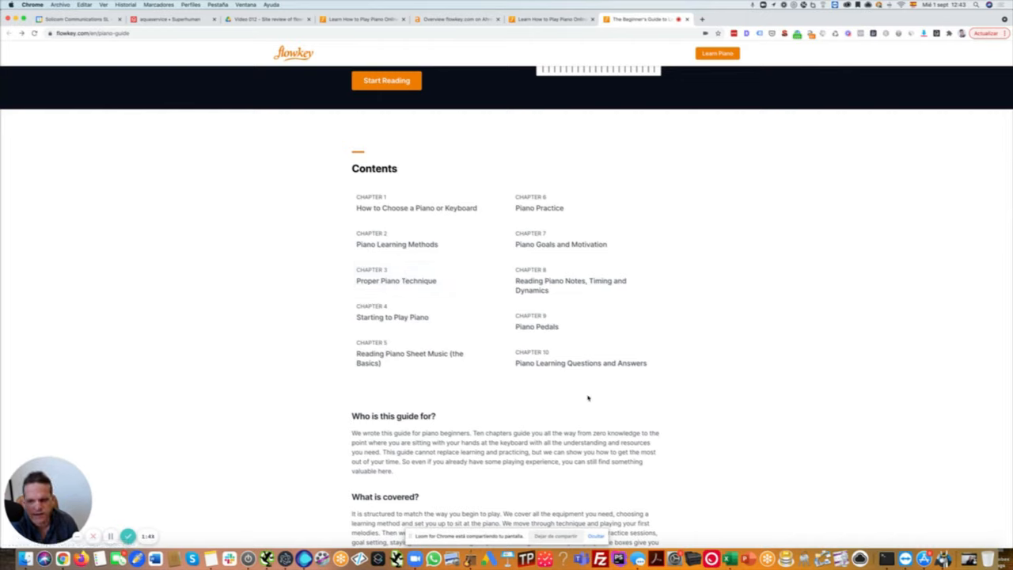
mouse_move(269, 288)
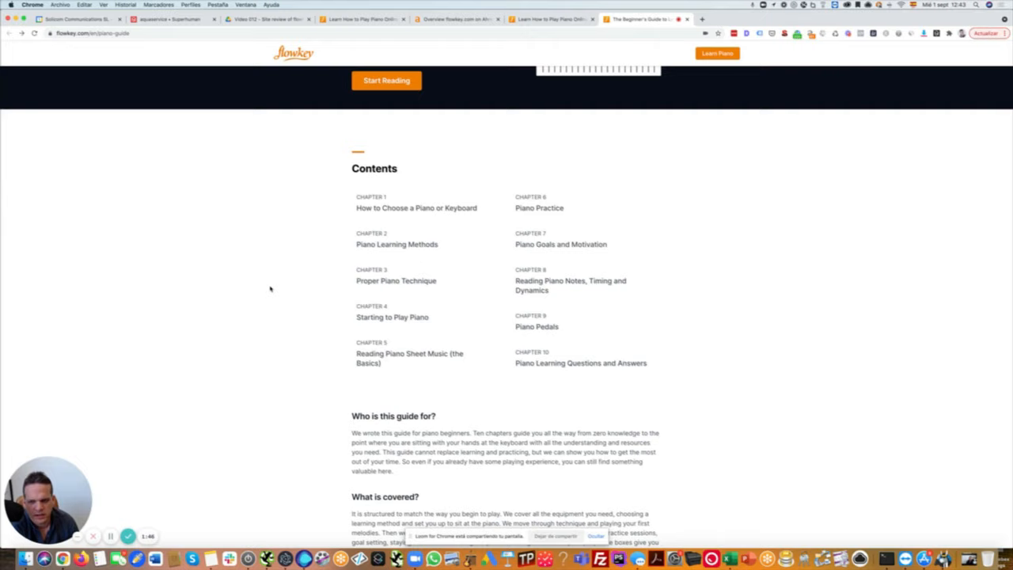
mouse_move(282, 285)
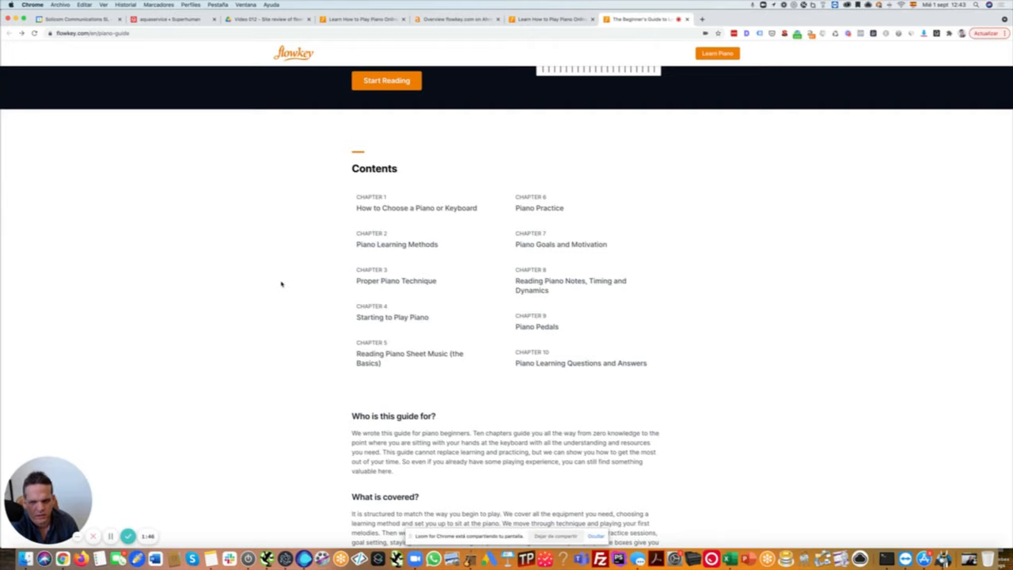
mouse_move(554, 275)
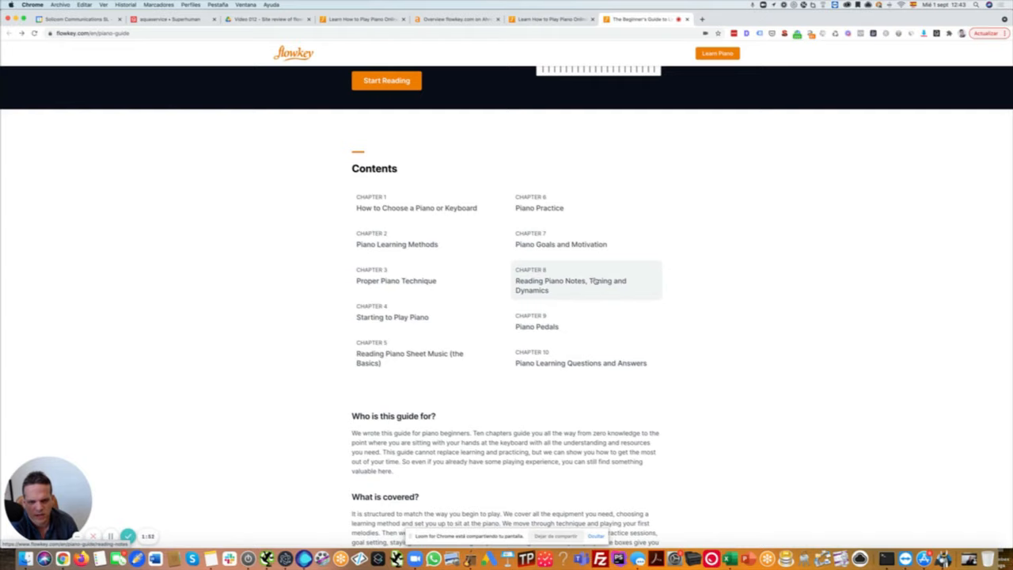
mouse_move(596, 326)
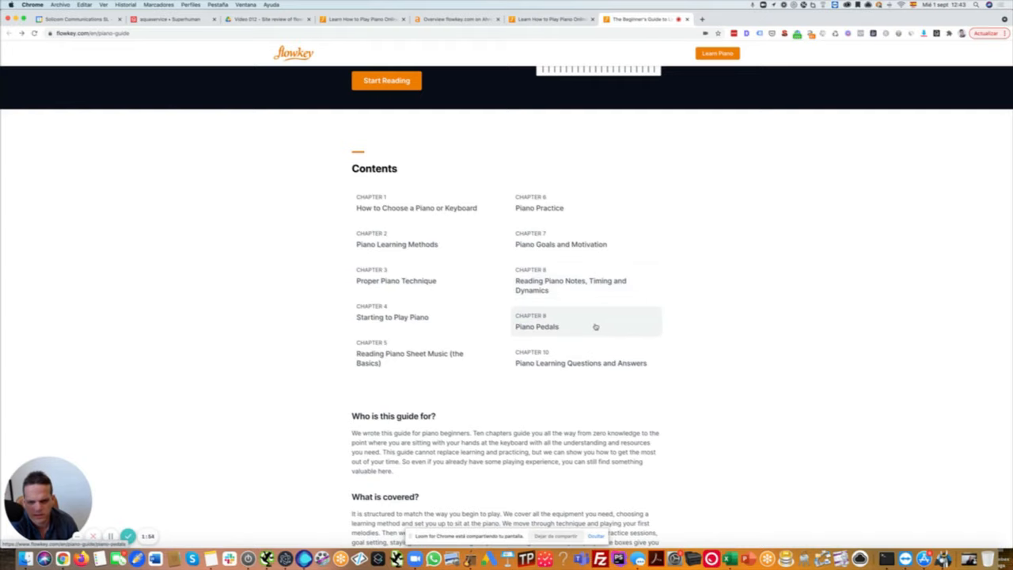
scroll(down, 3)
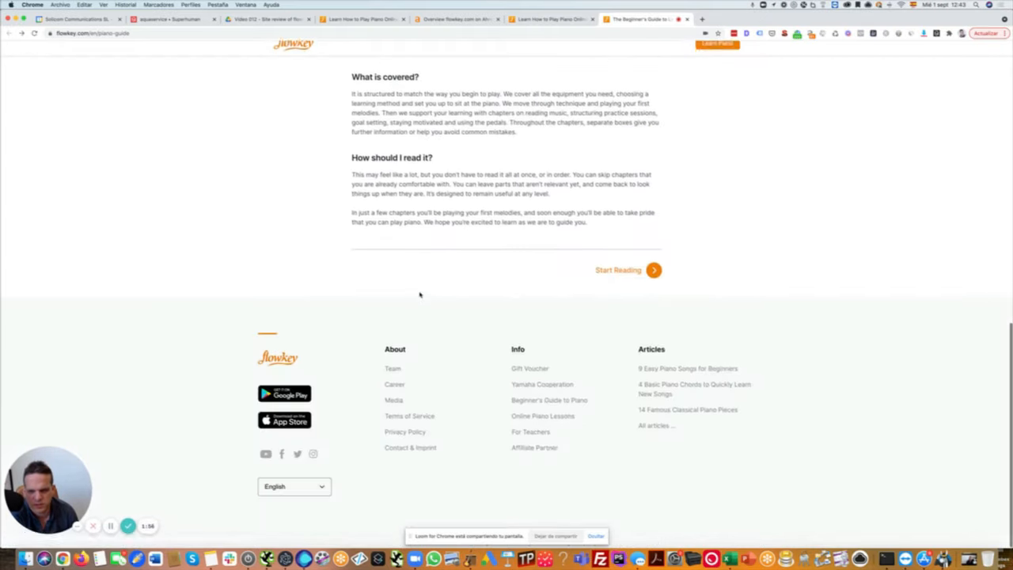
scroll(up, 3)
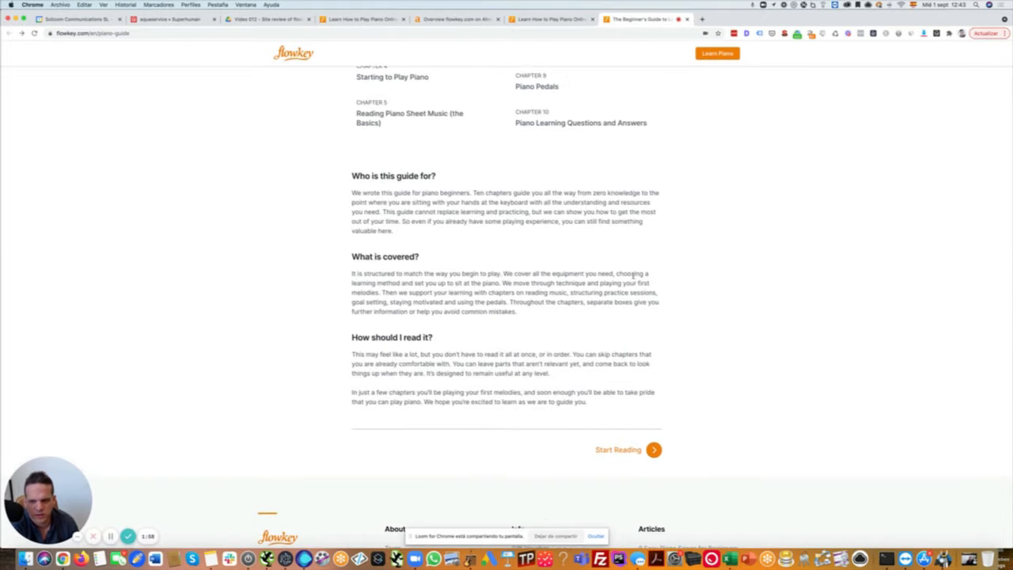
scroll(up, 3)
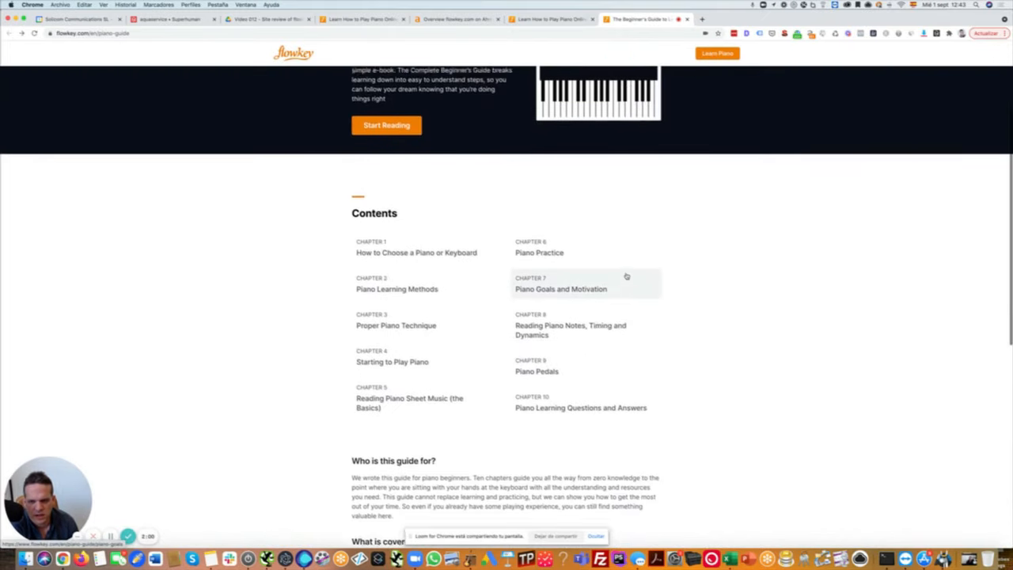
scroll(up, 3)
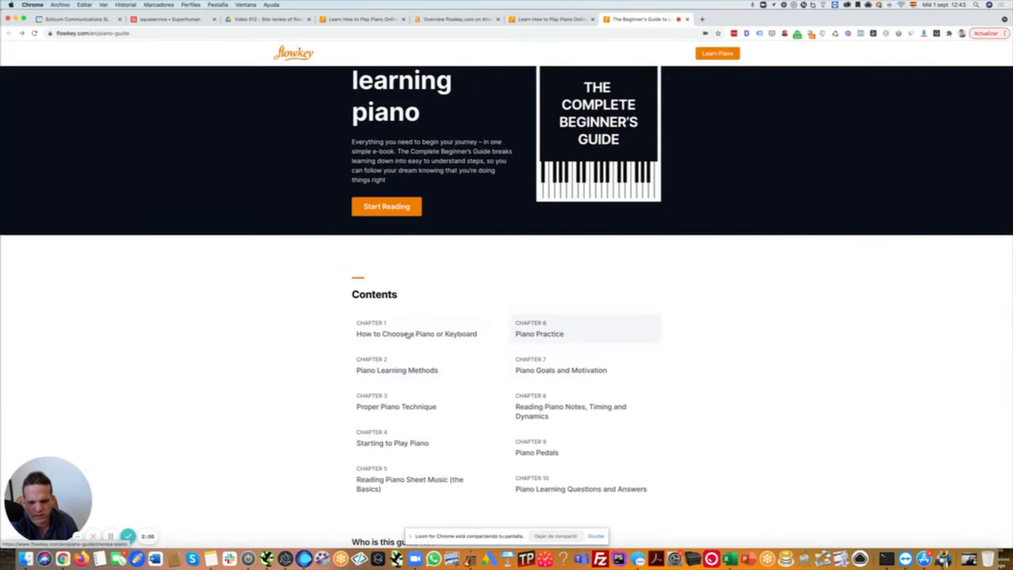
scroll(up, 3)
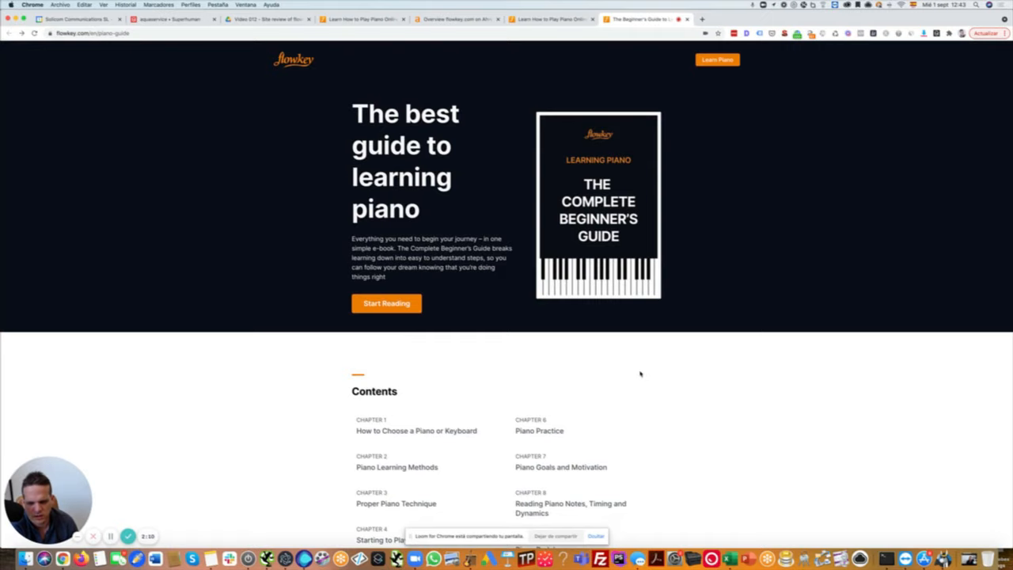
scroll(down, 3)
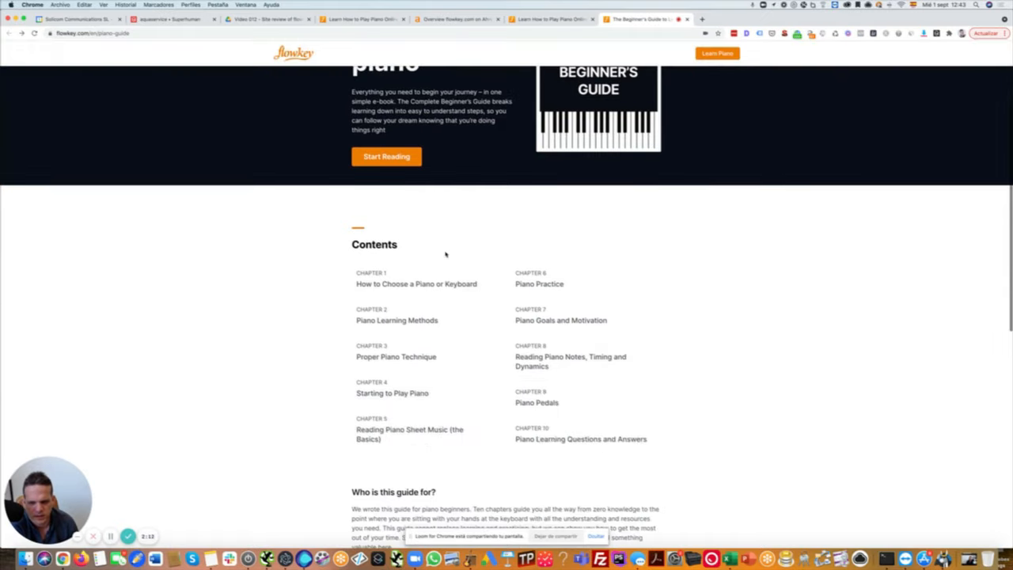
mouse_move(427, 393)
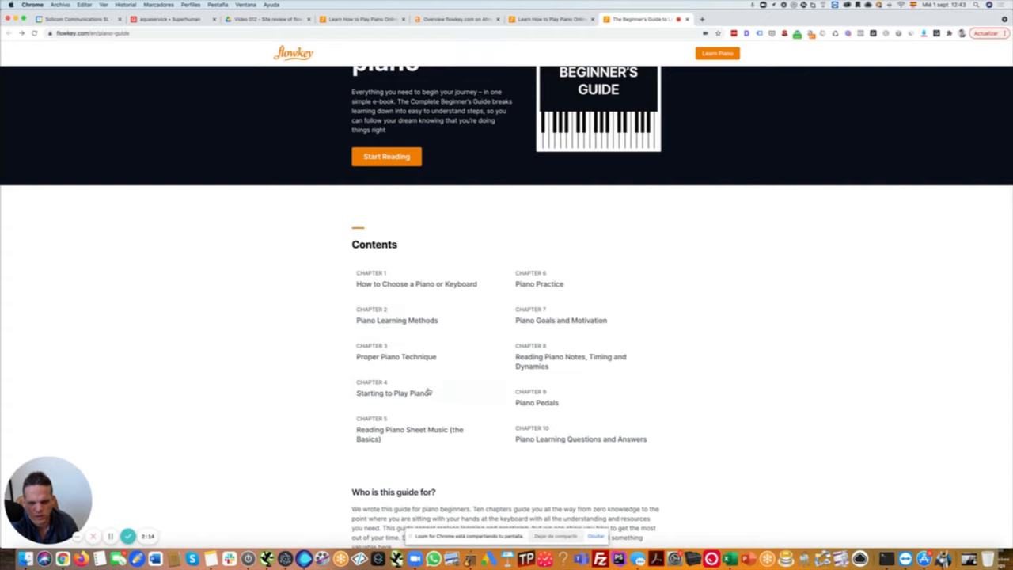
mouse_move(743, 380)
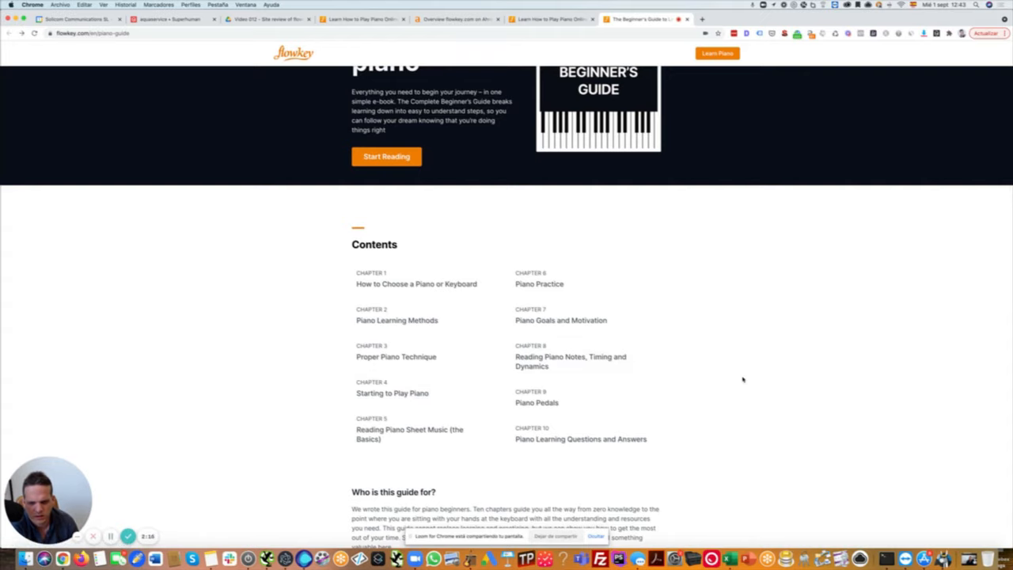
scroll(down, 3)
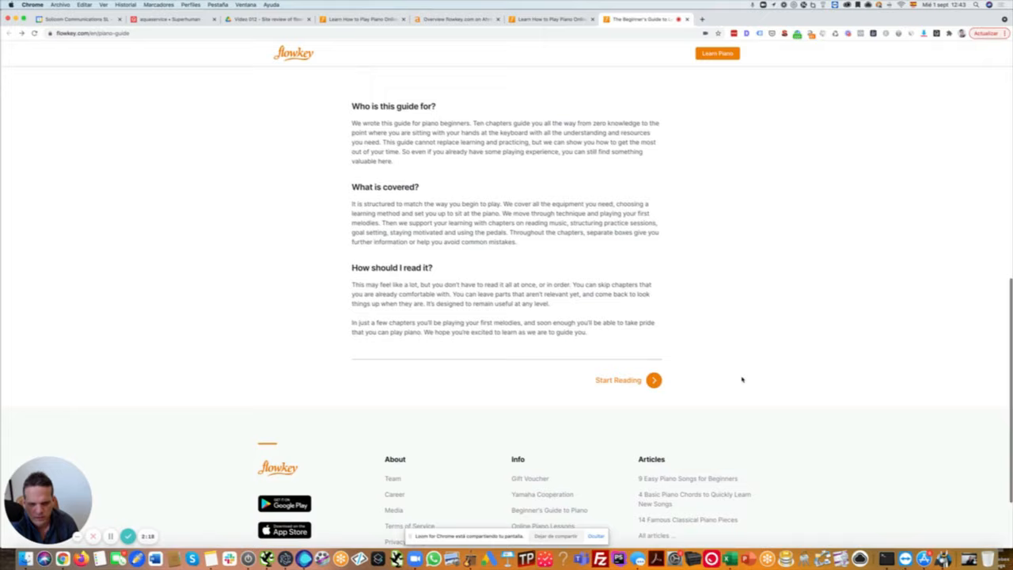
- Open Chapter 1 'How to Choose a Piano or Keyboard' and read through keyboards, key action and accessories
click(618, 380)
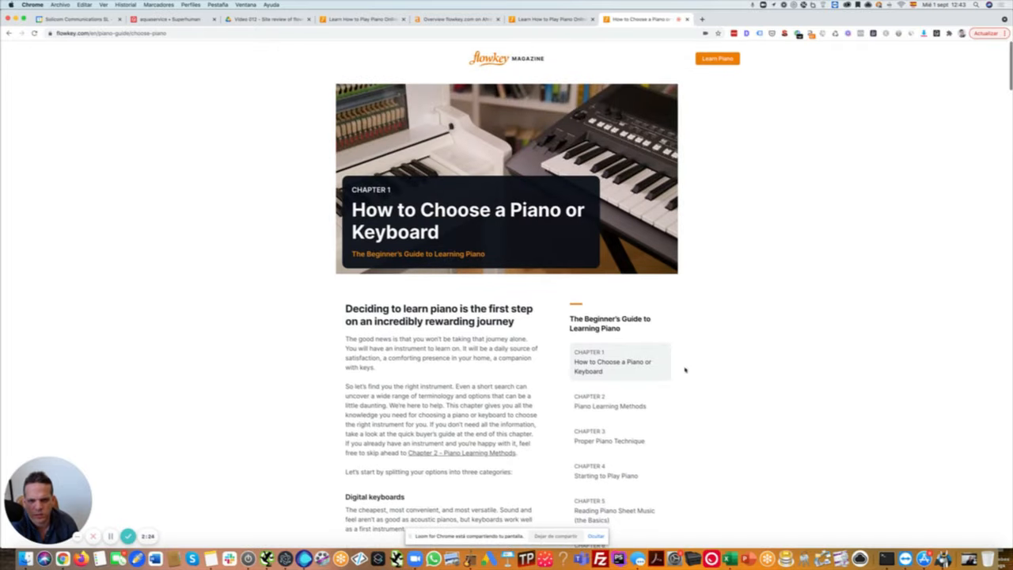
scroll(down, 3)
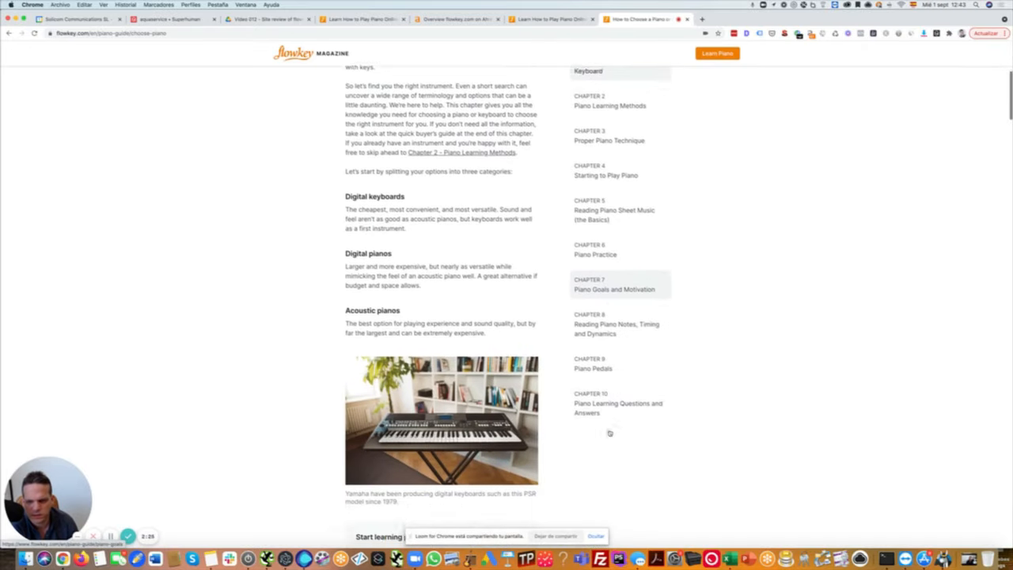
scroll(down, 3)
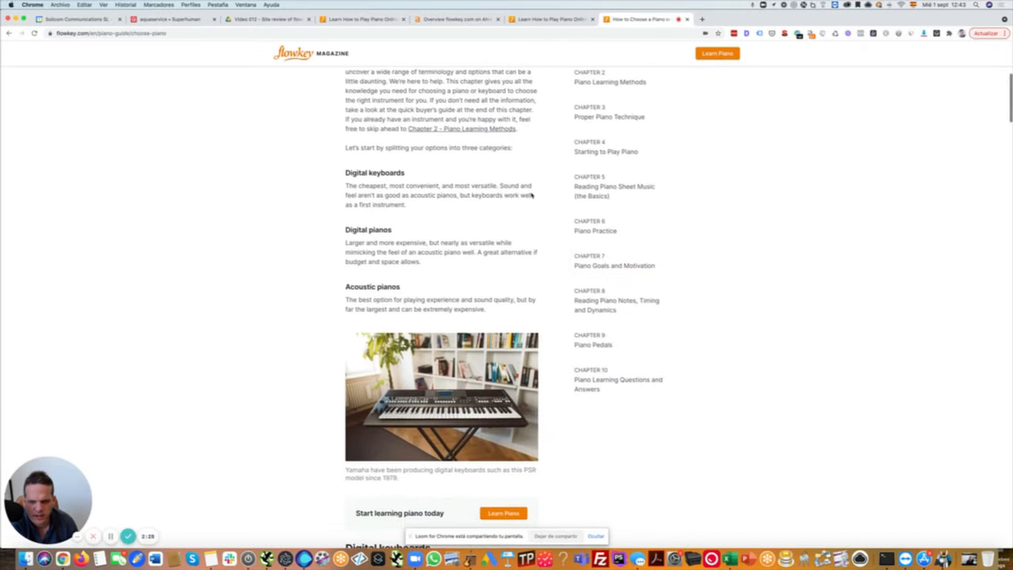
scroll(up, 3)
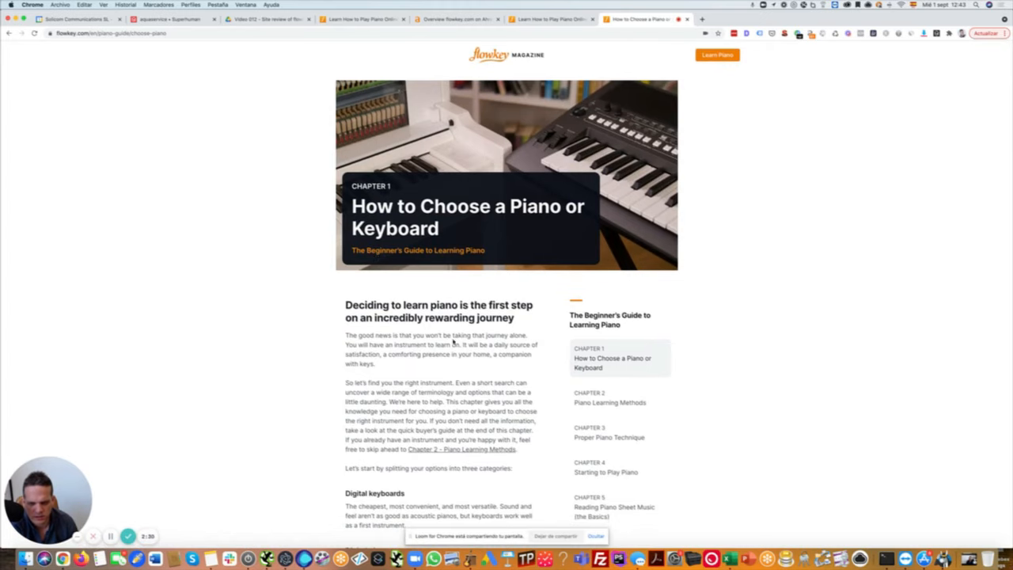
scroll(down, 3)
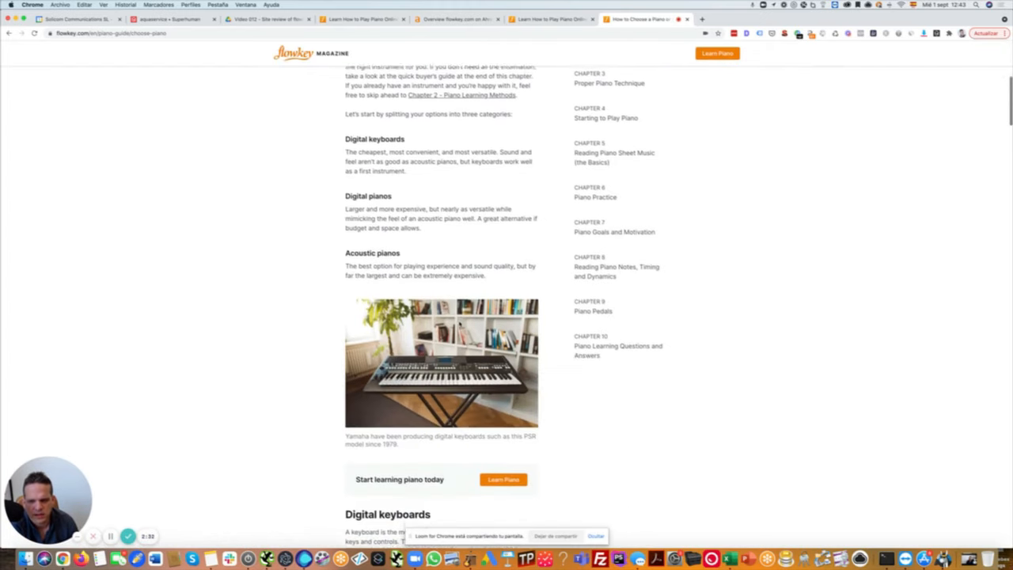
scroll(down, 3)
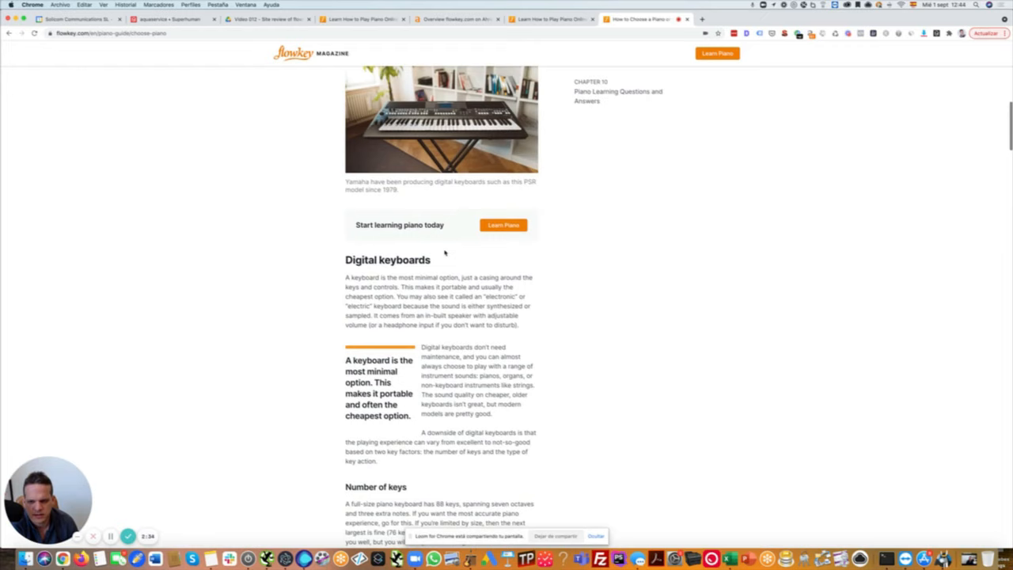
scroll(down, 3)
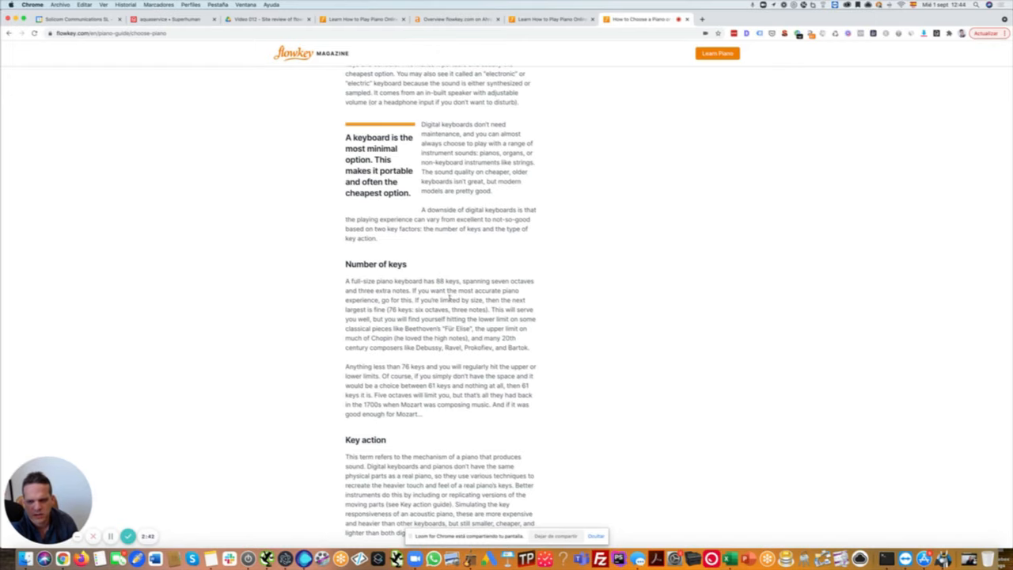
scroll(down, 3)
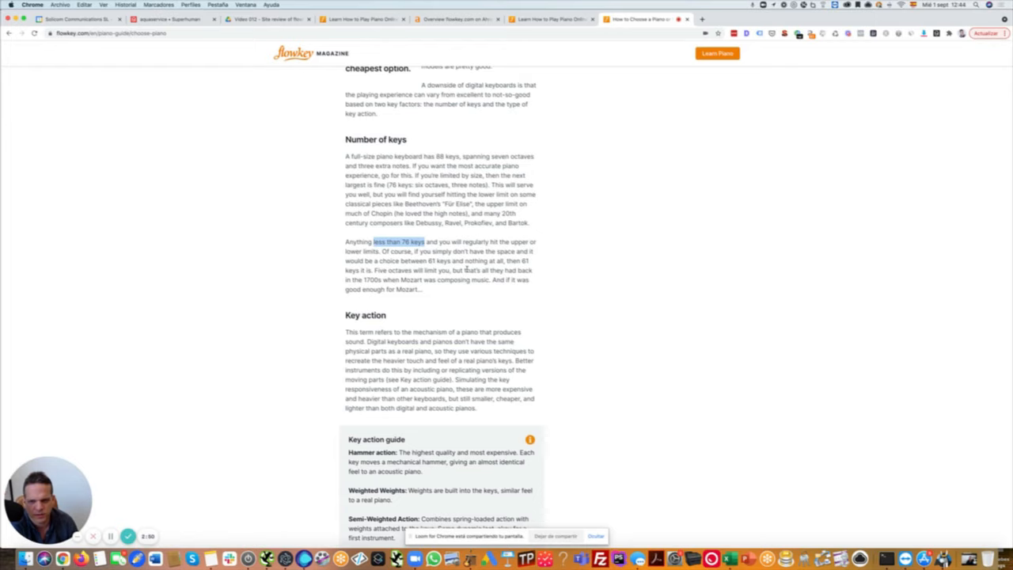
mouse_move(444, 293)
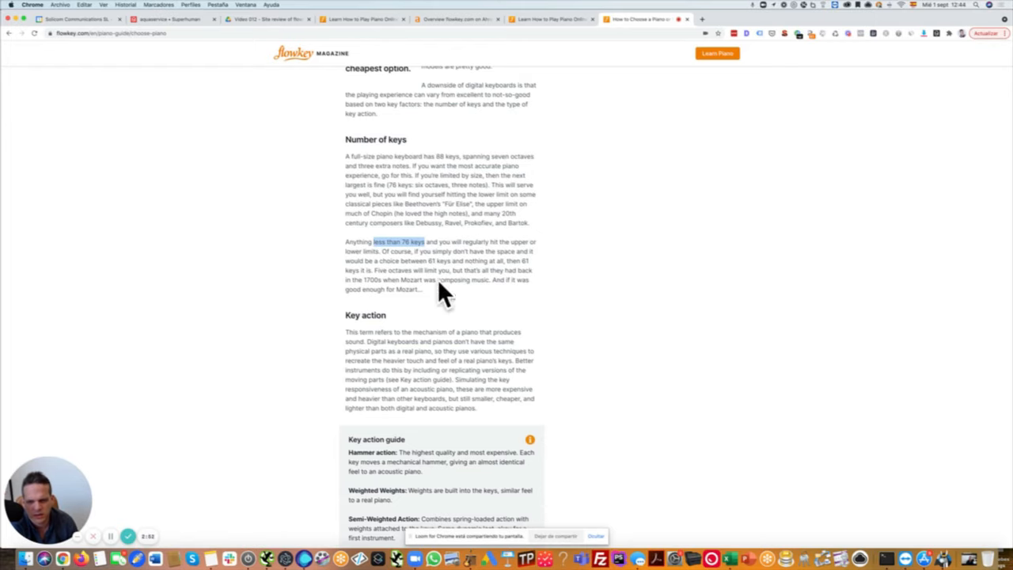
scroll(down, 3)
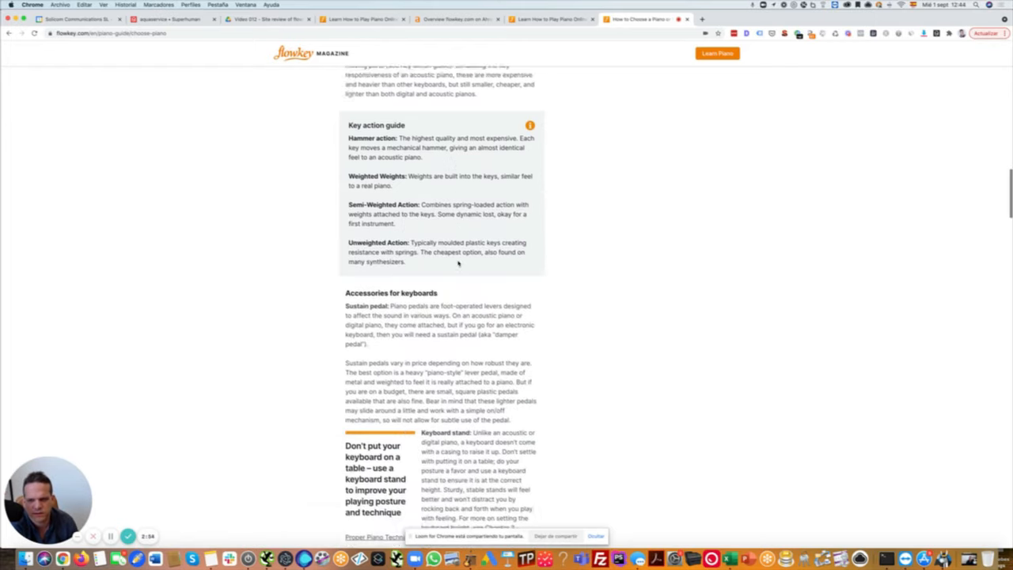
scroll(up, 3)
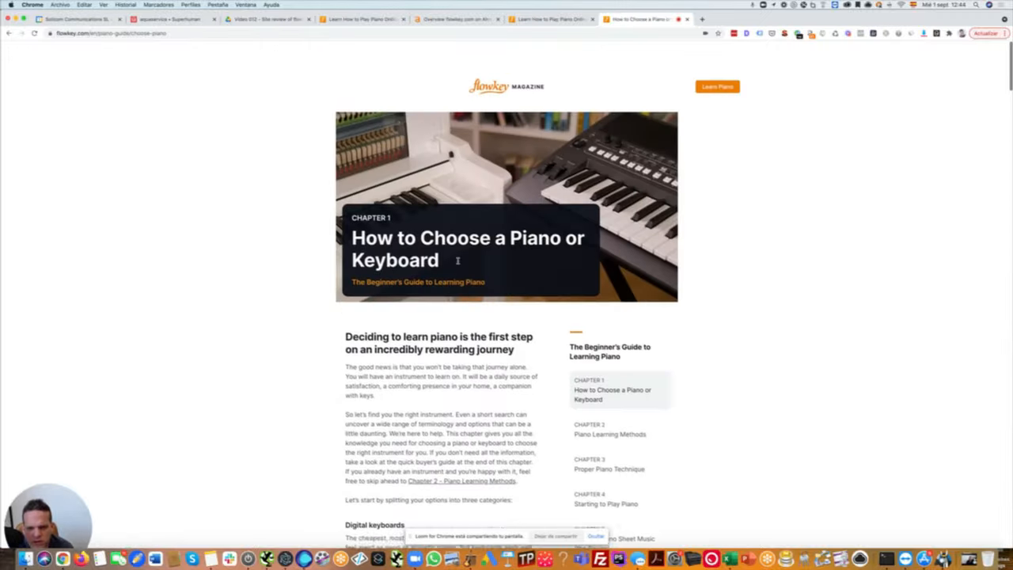
scroll(down, 3)
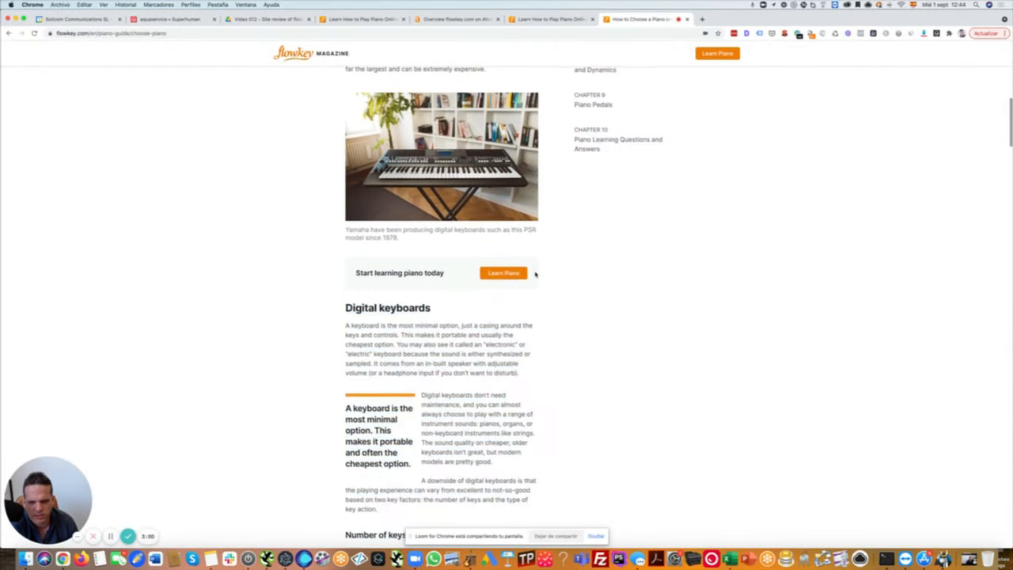
scroll(up, 3)
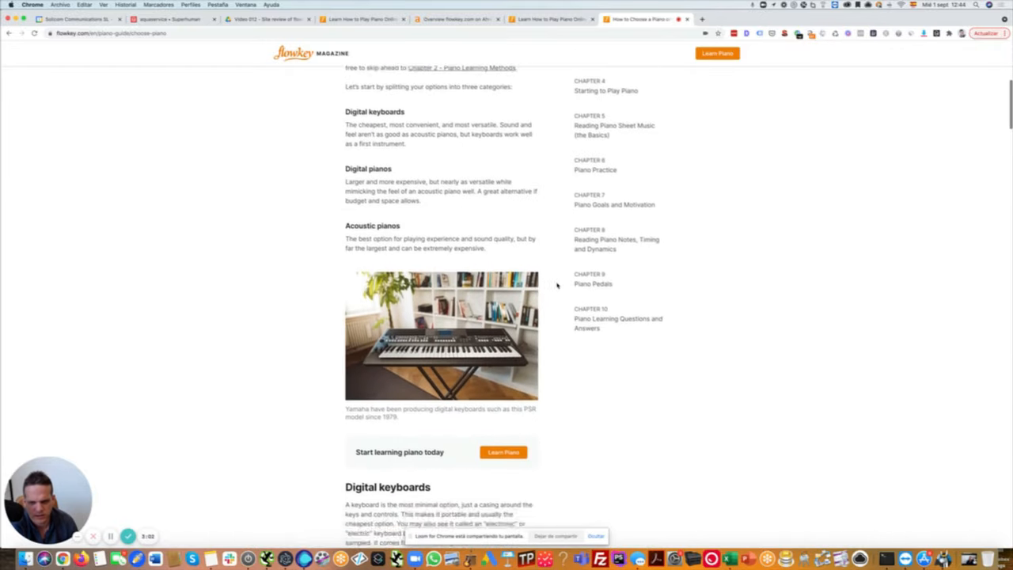
scroll(down, 3)
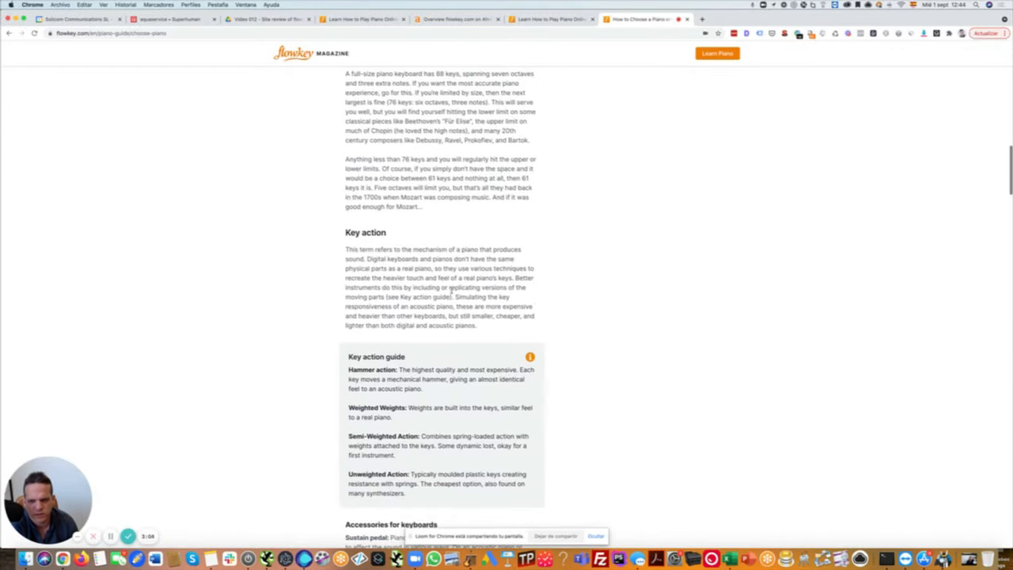
scroll(down, 3)
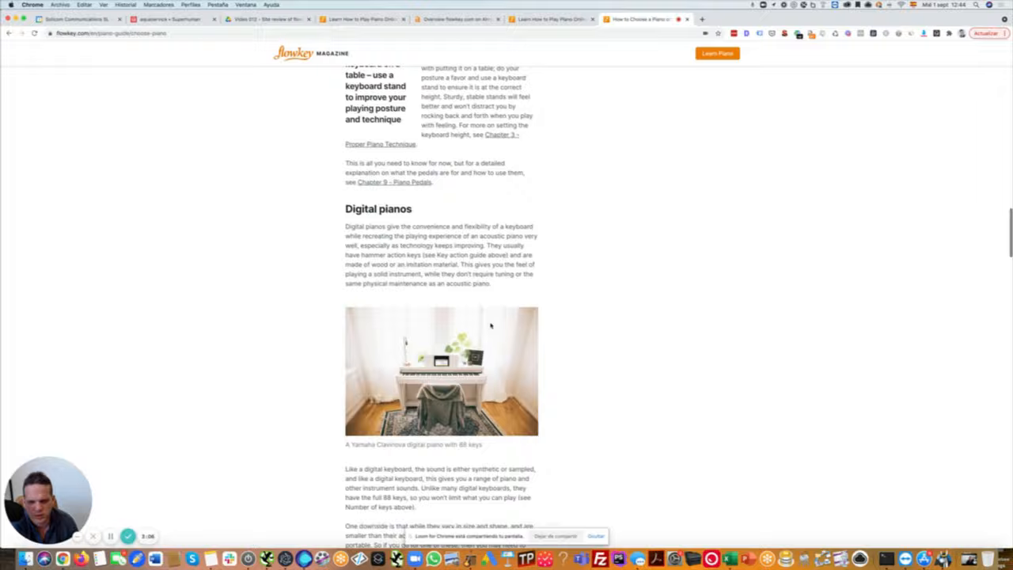
scroll(down, 3)
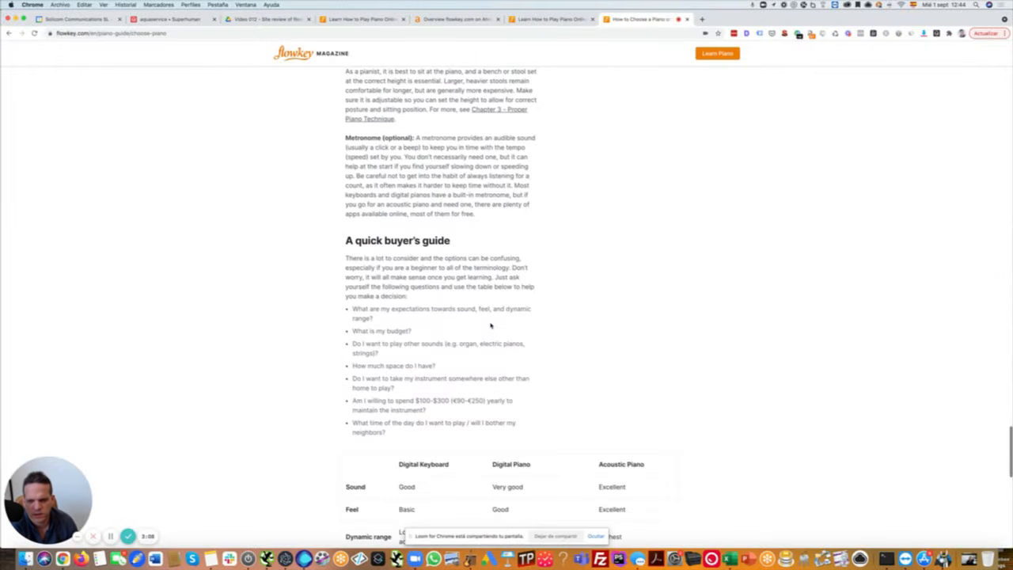
scroll(down, 3)
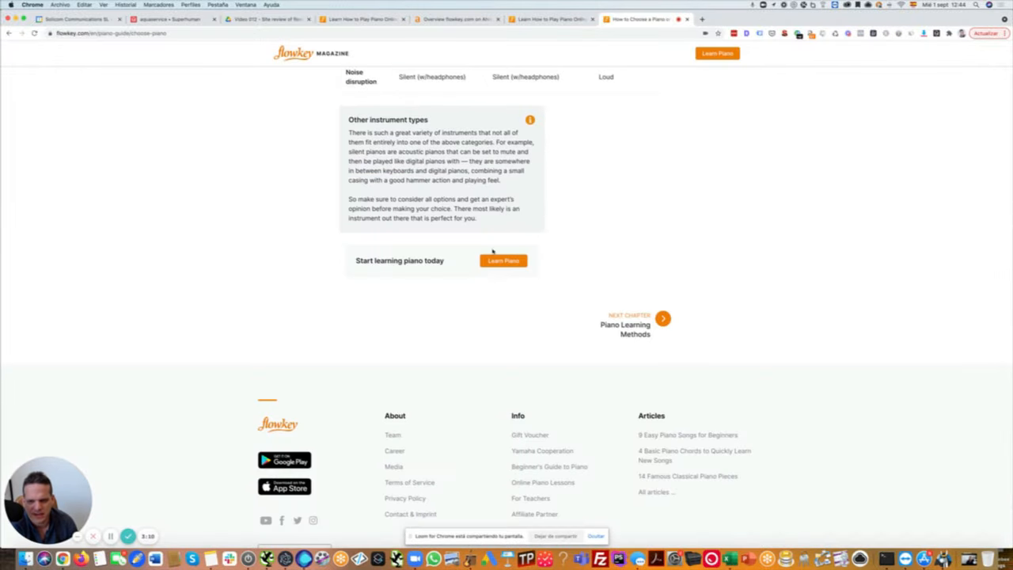
scroll(up, 3)
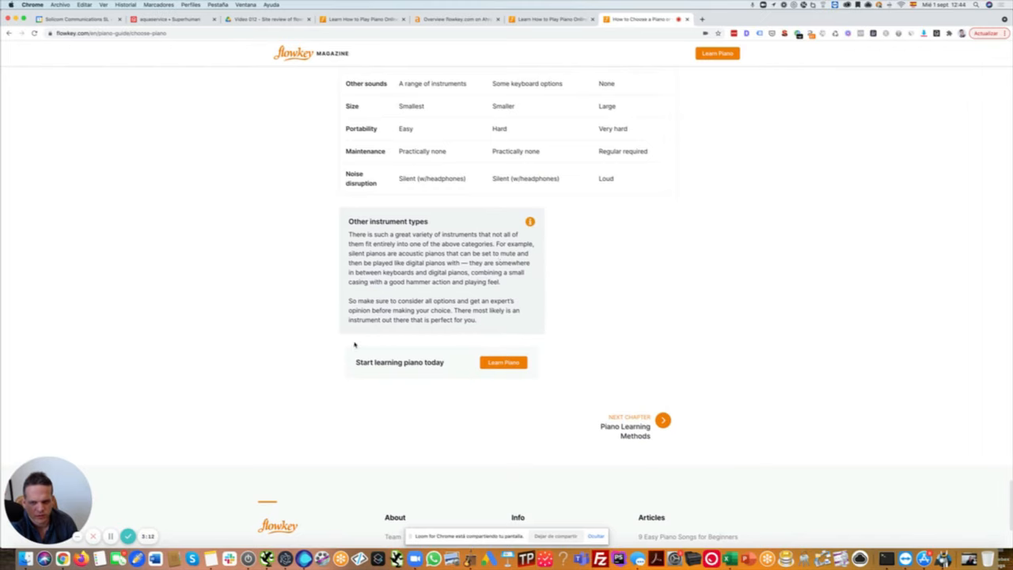
scroll(up, 3)
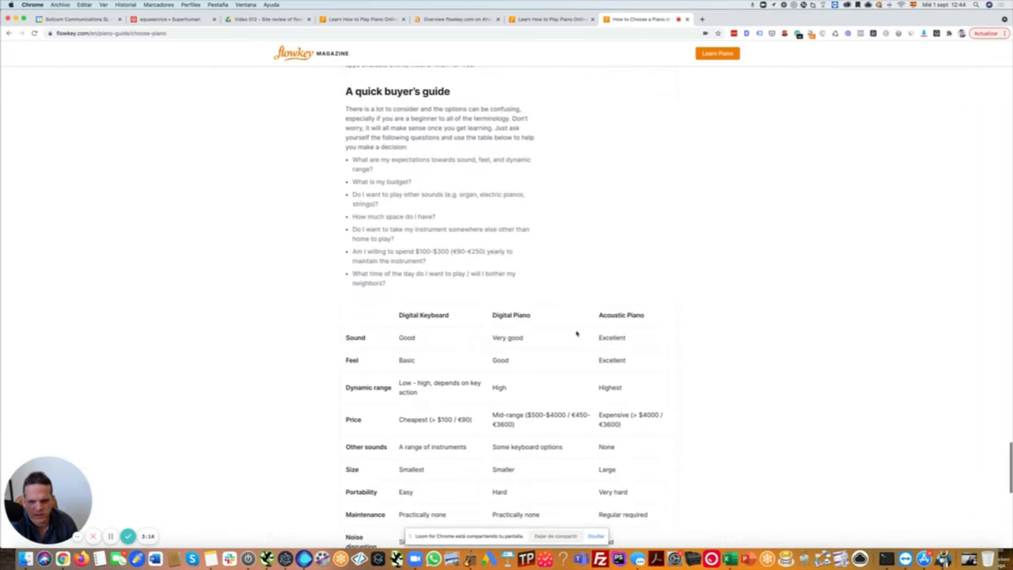
scroll(down, 3)
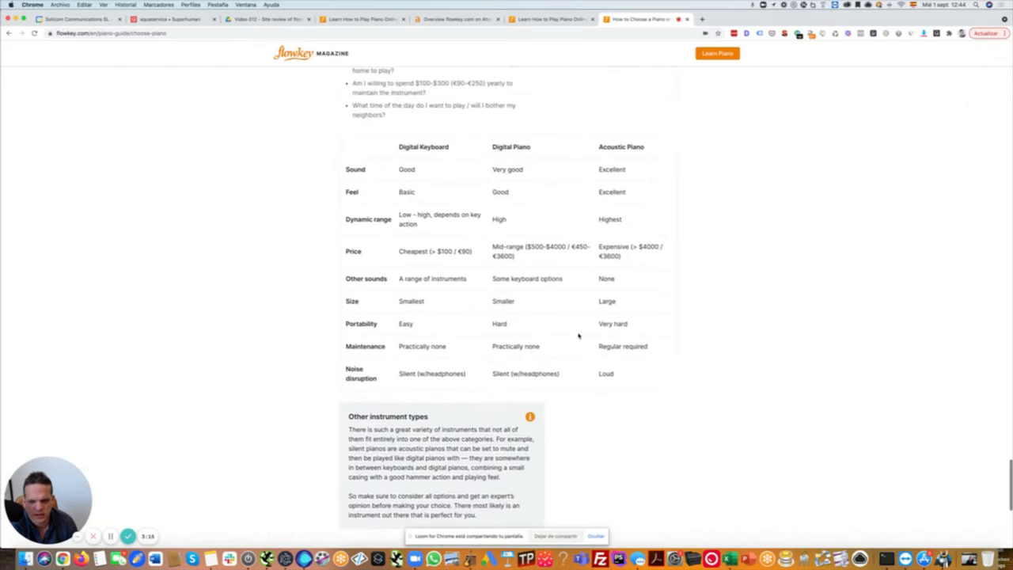
scroll(down, 3)
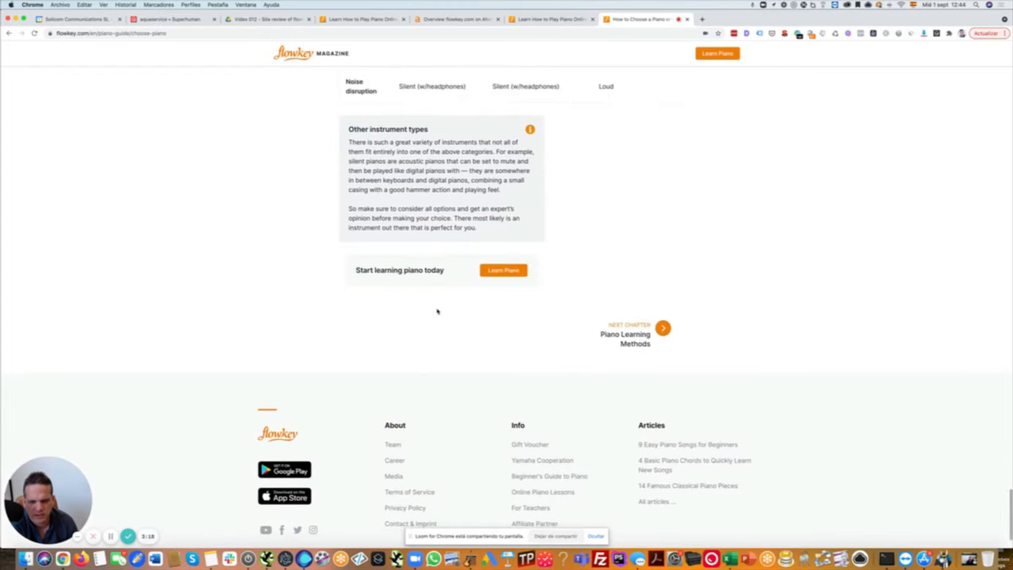
mouse_move(435, 288)
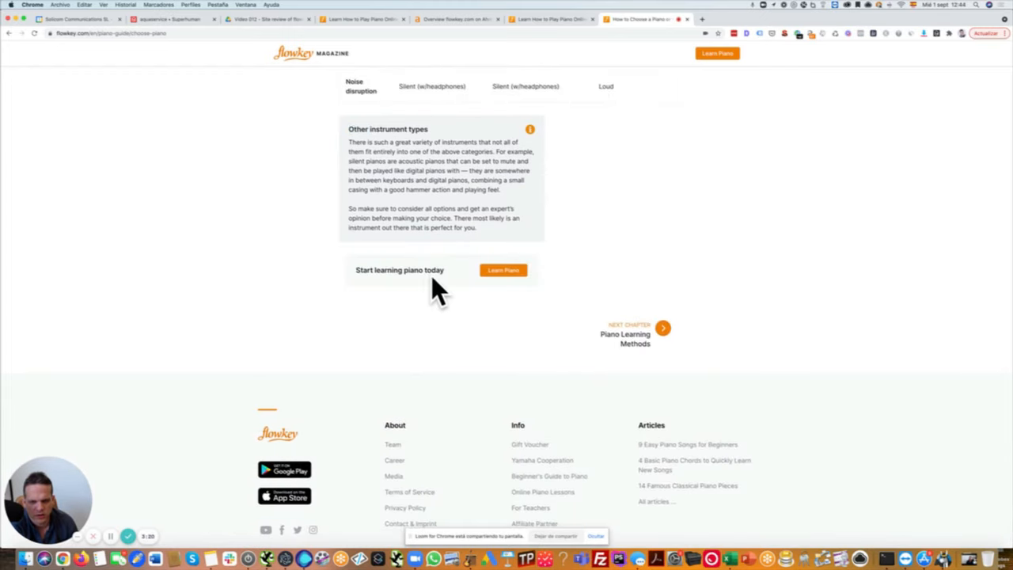
scroll(up, 3)
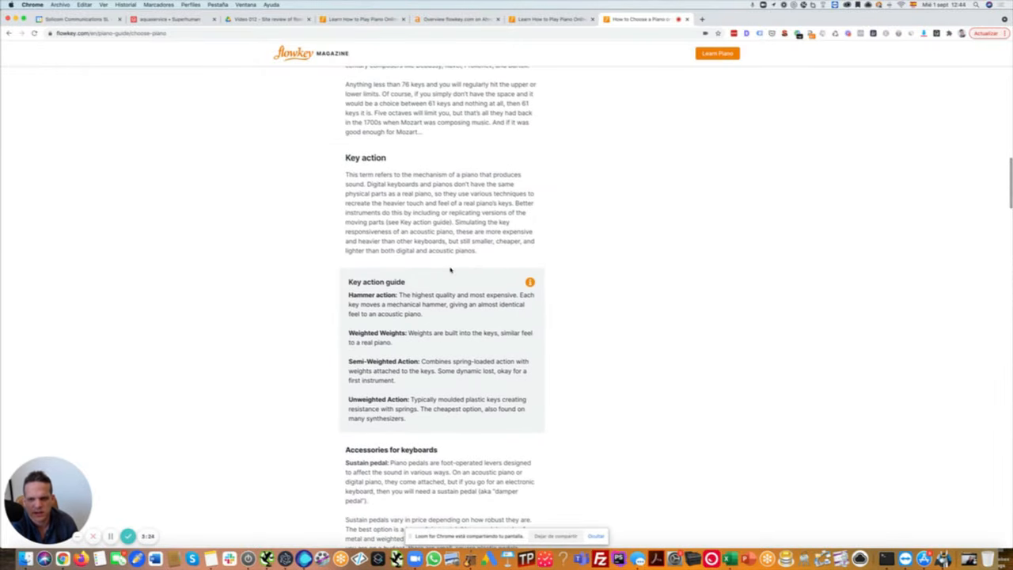
scroll(up, 3)
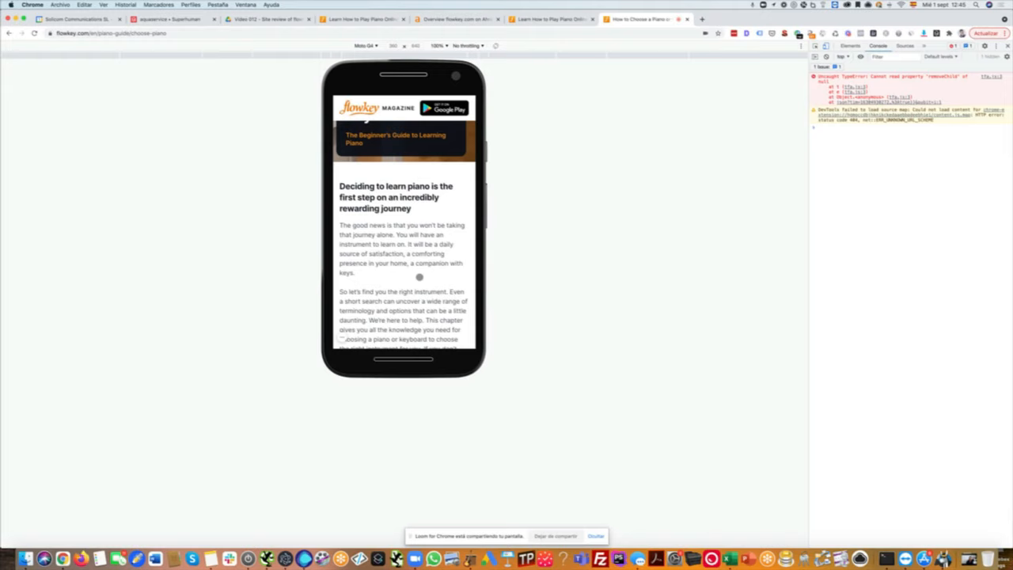
- Scroll through the piano buying guide article in the emulated mobile phone view
scroll(down, 3)
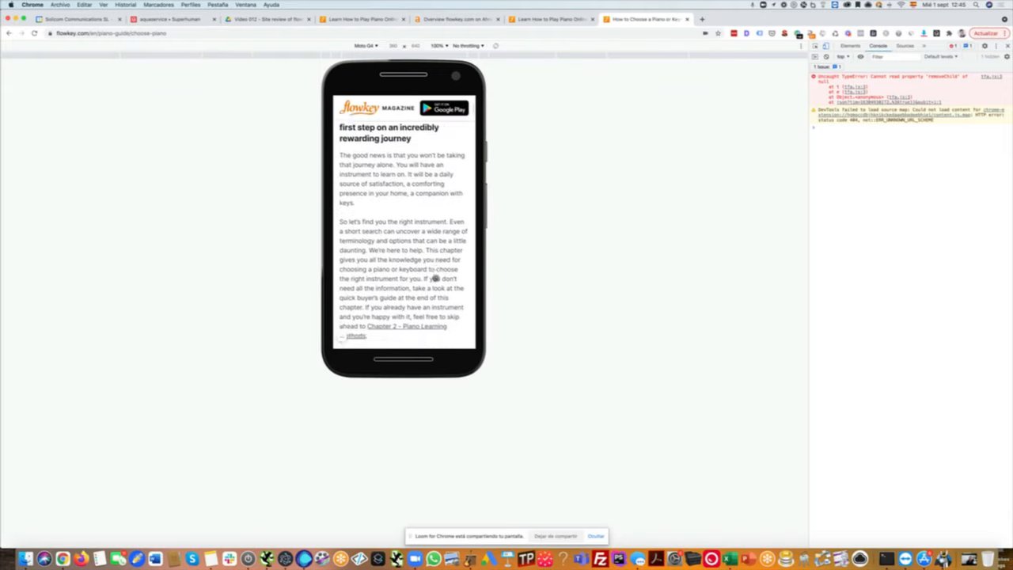
scroll(down, 3)
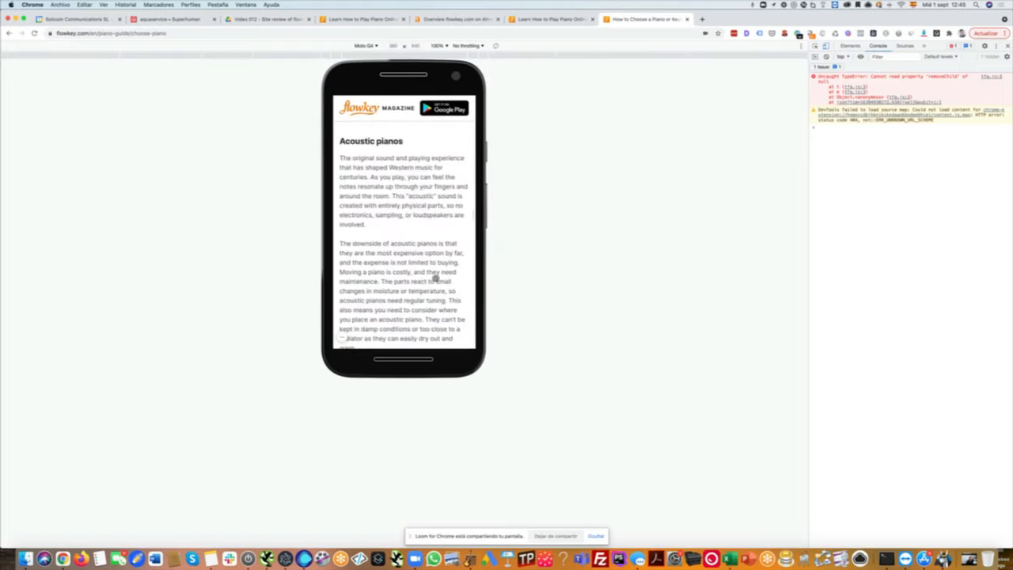
scroll(down, 3)
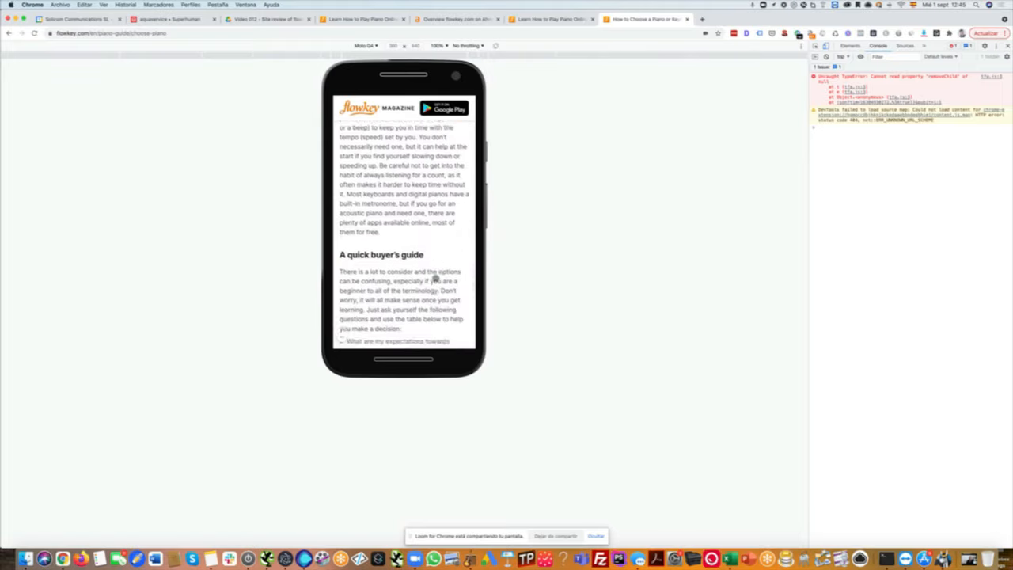
scroll(up, 3)
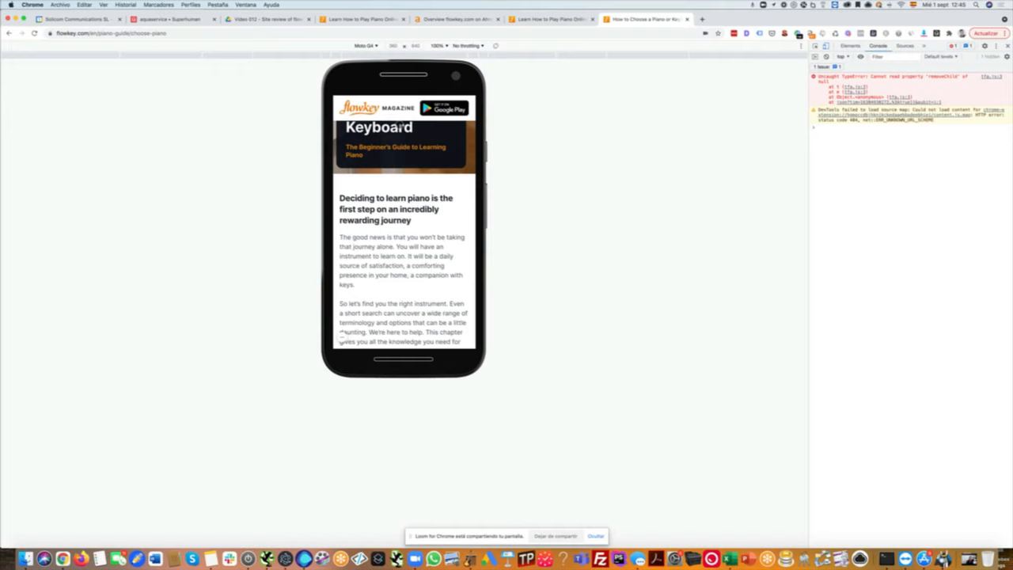
mouse_move(478, 225)
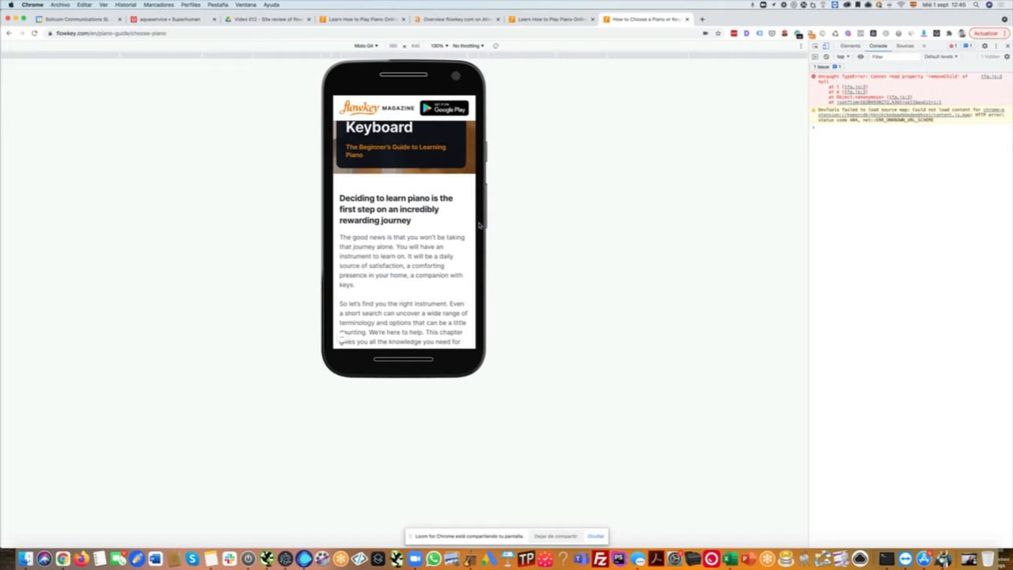
mouse_move(462, 222)
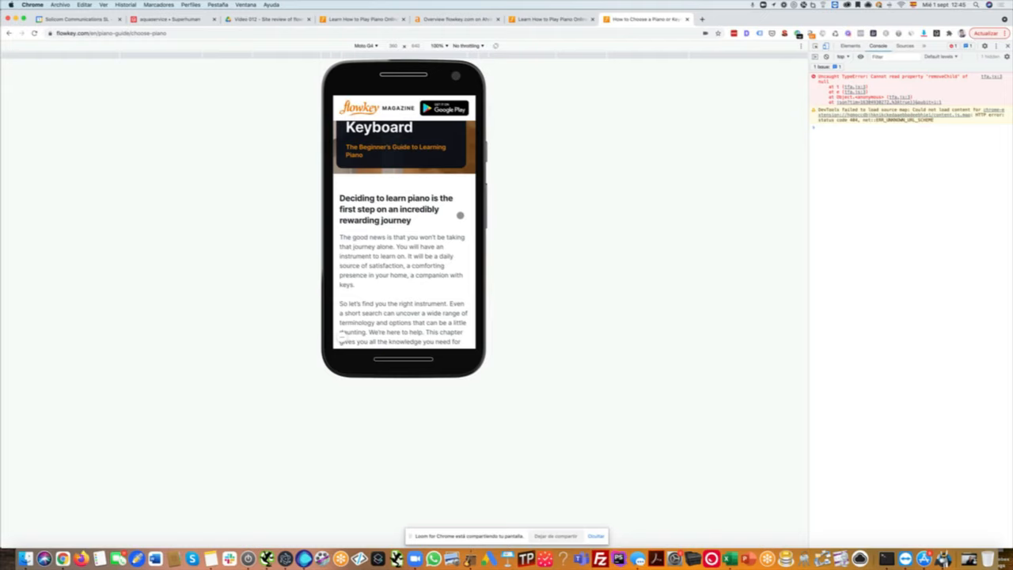
scroll(down, 3)
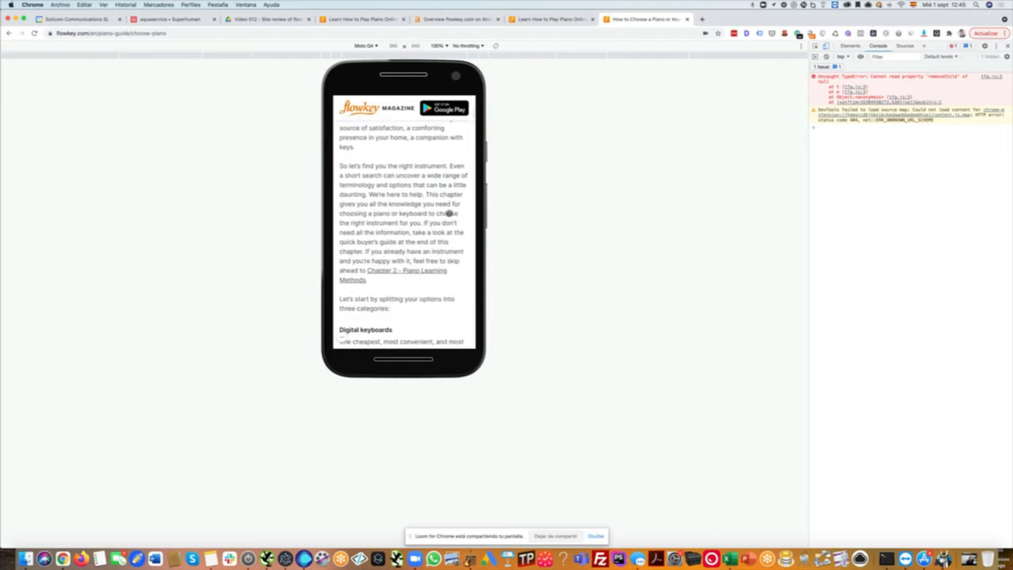
scroll(up, 3)
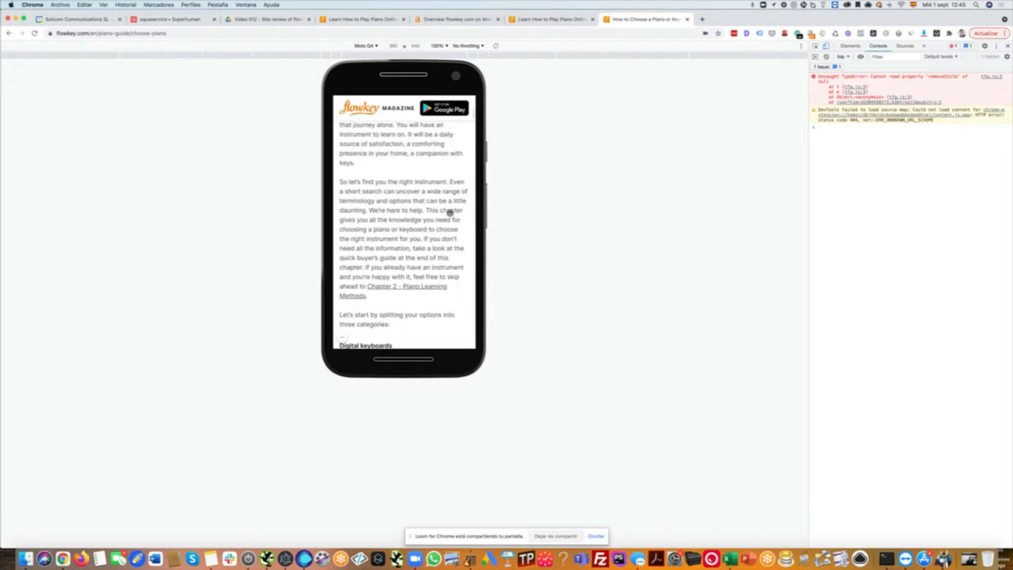
scroll(down, 3)
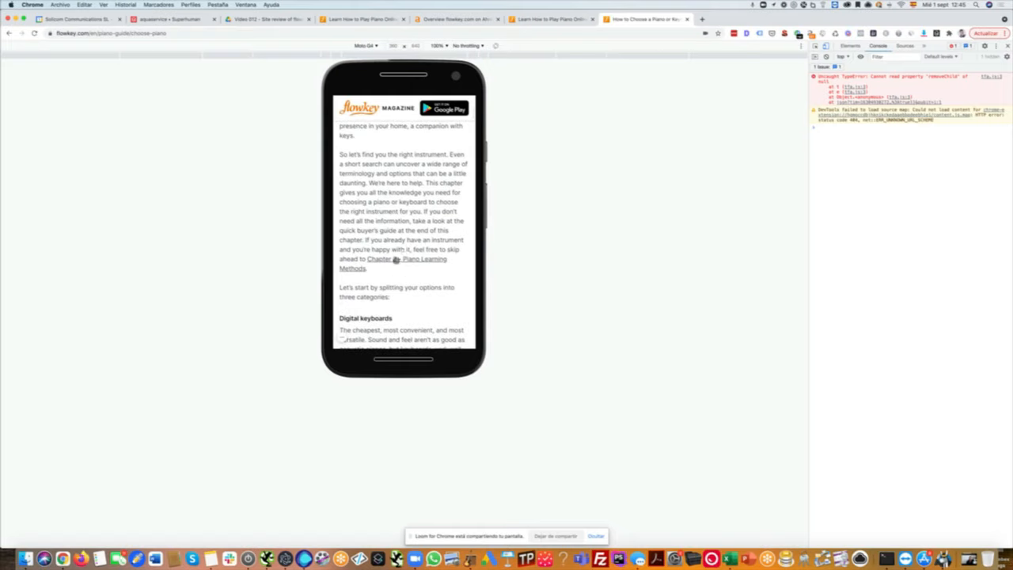
scroll(down, 3)
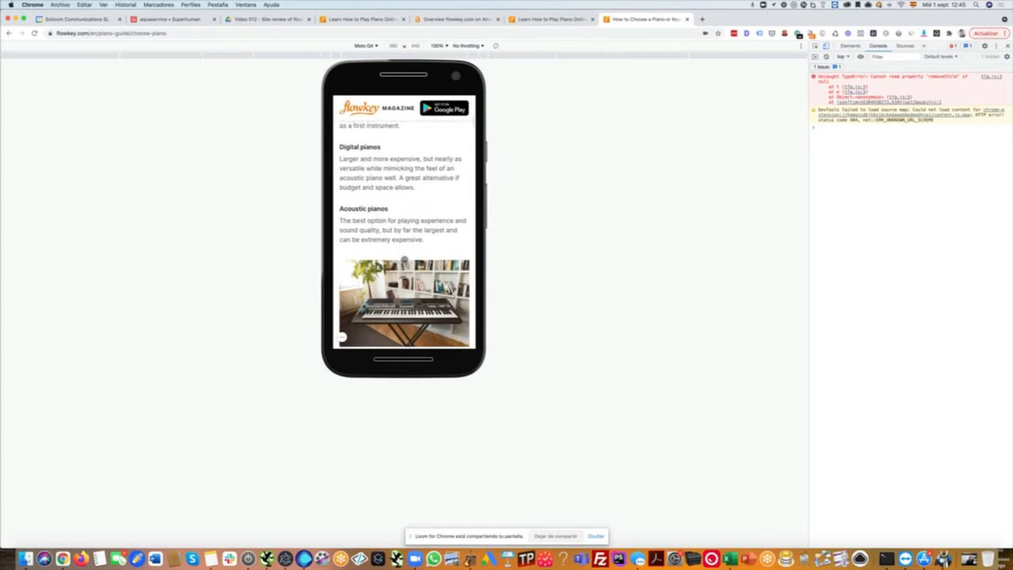
scroll(down, 3)
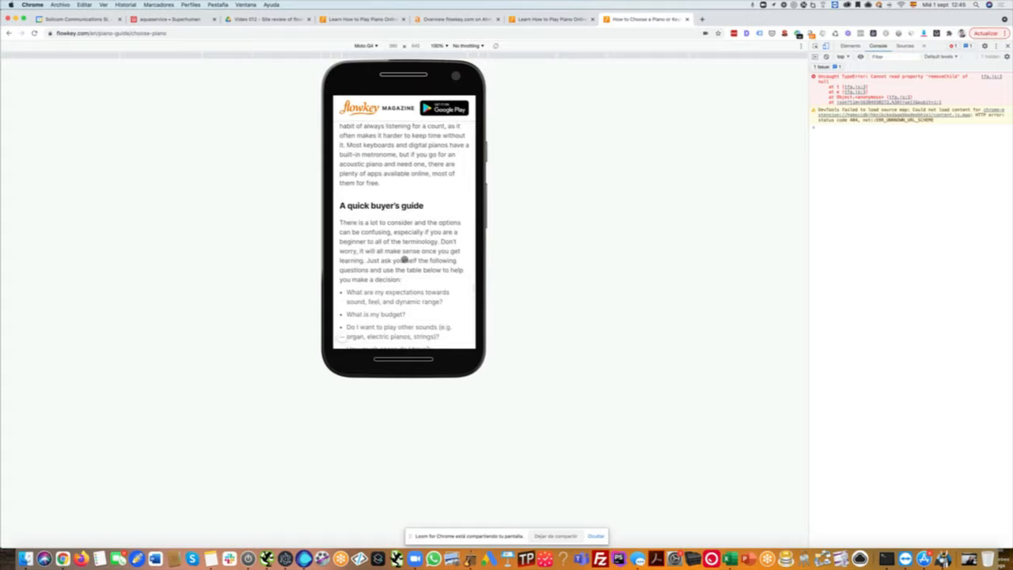
scroll(down, 3)
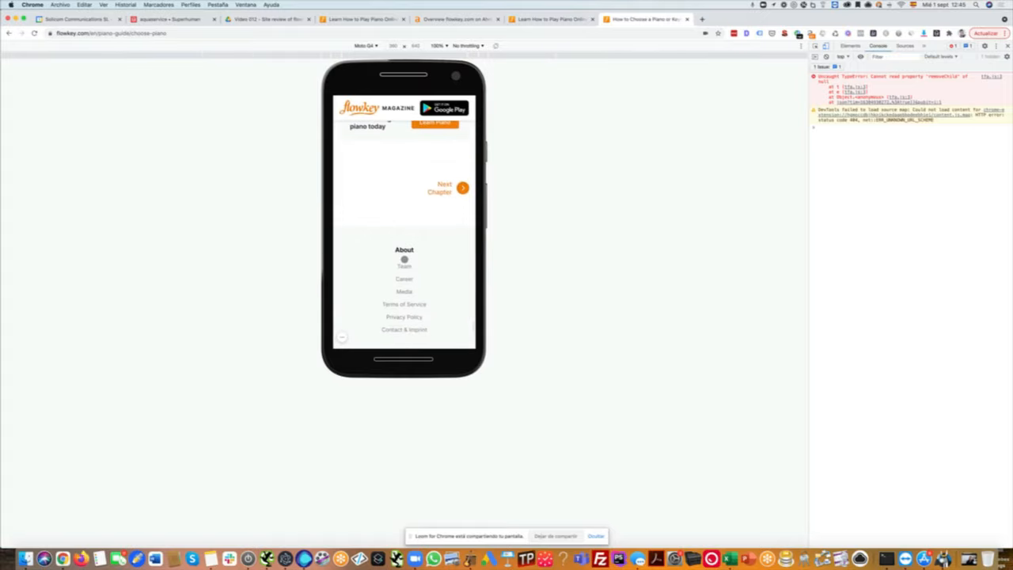
scroll(up, 3)
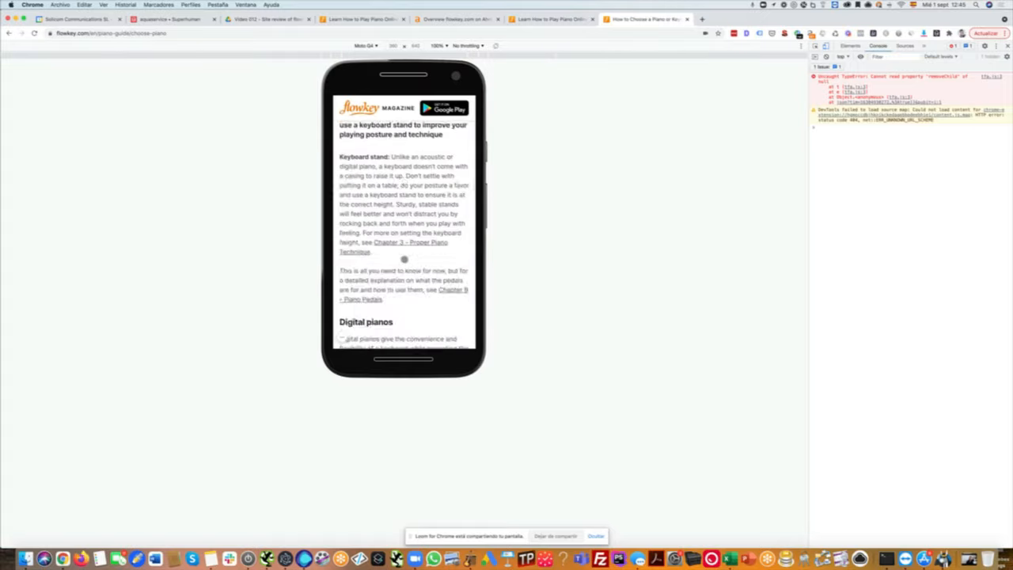
scroll(down, 3)
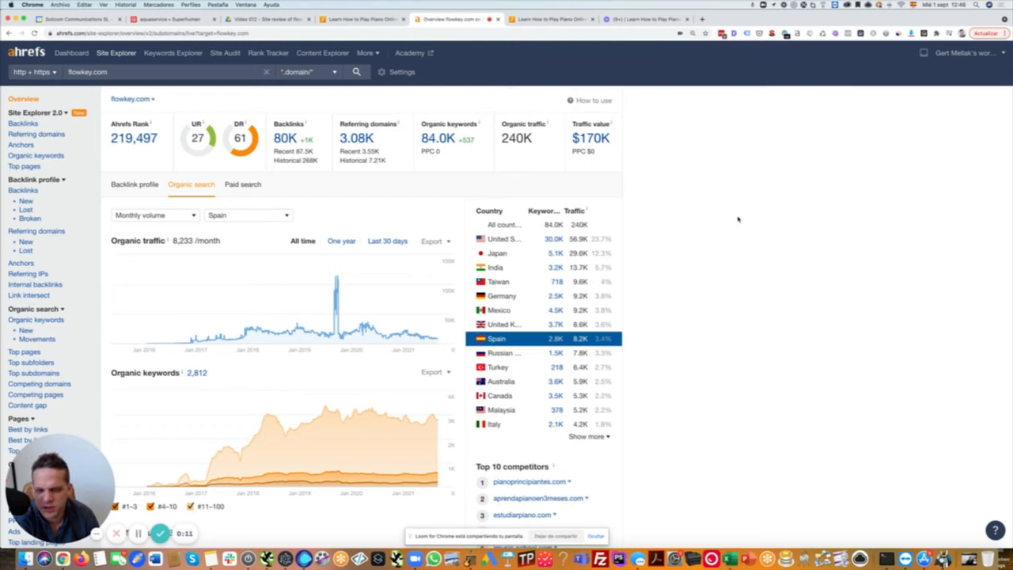
mouse_move(409, 212)
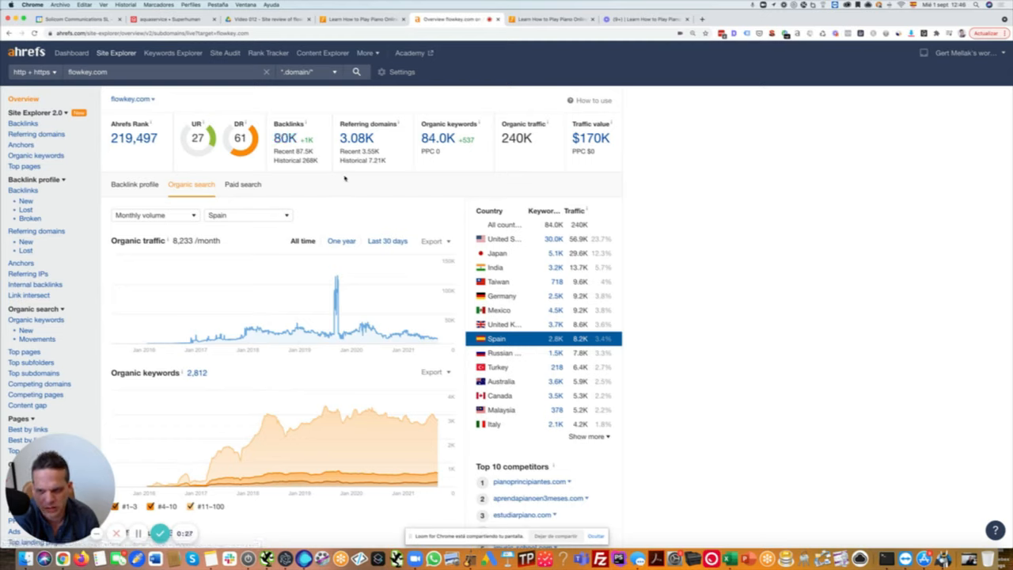
mouse_move(466, 177)
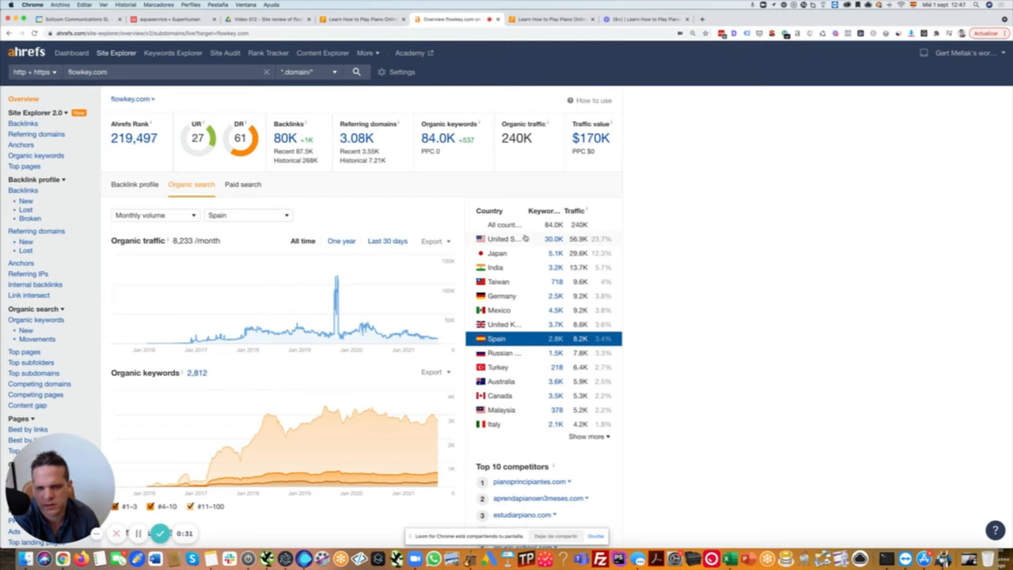
mouse_move(526, 254)
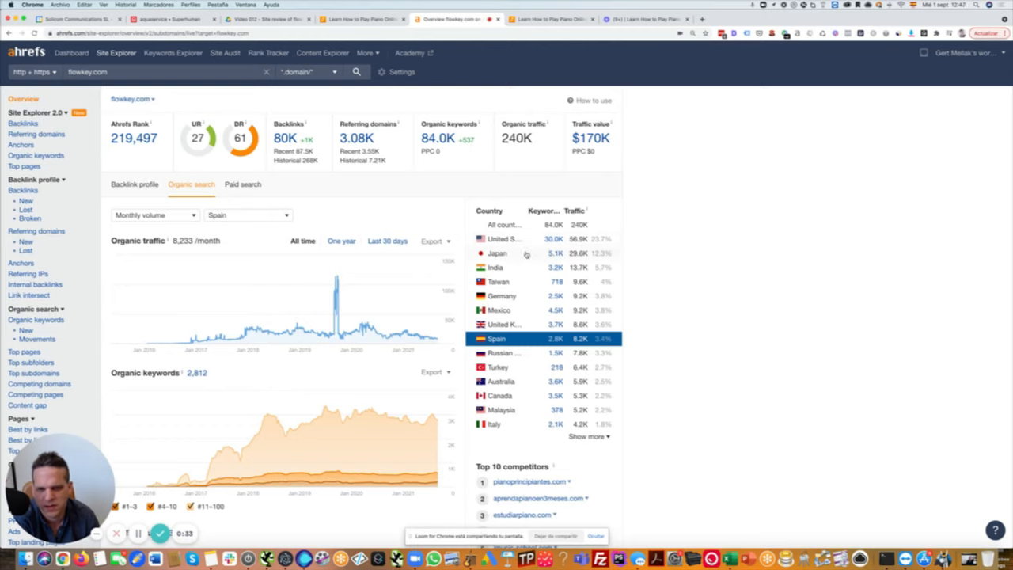
mouse_move(526, 282)
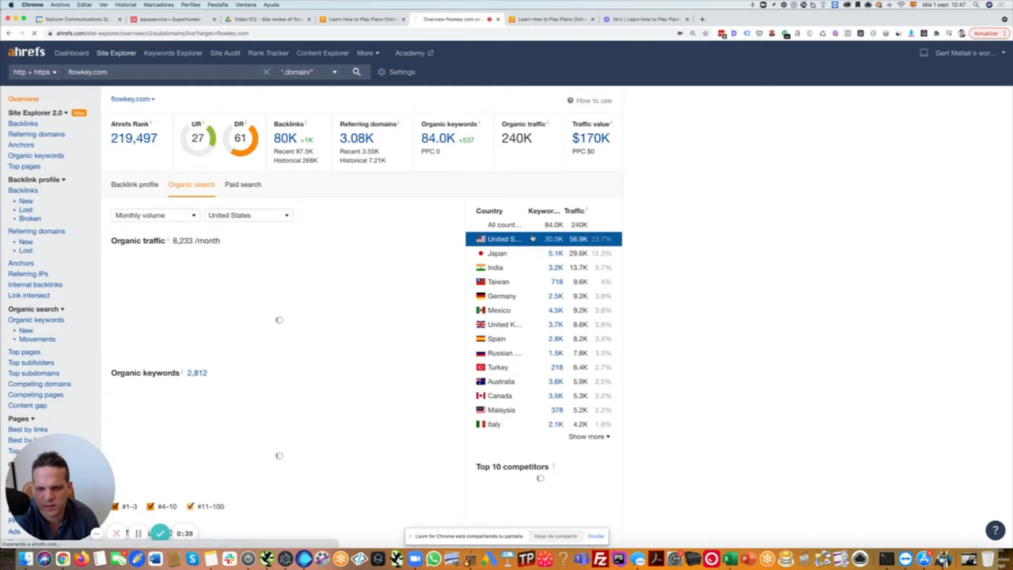
- Show flowkey.com organic data for all countries combined (239,850 traffic, 84,018 keywords)
click(134, 178)
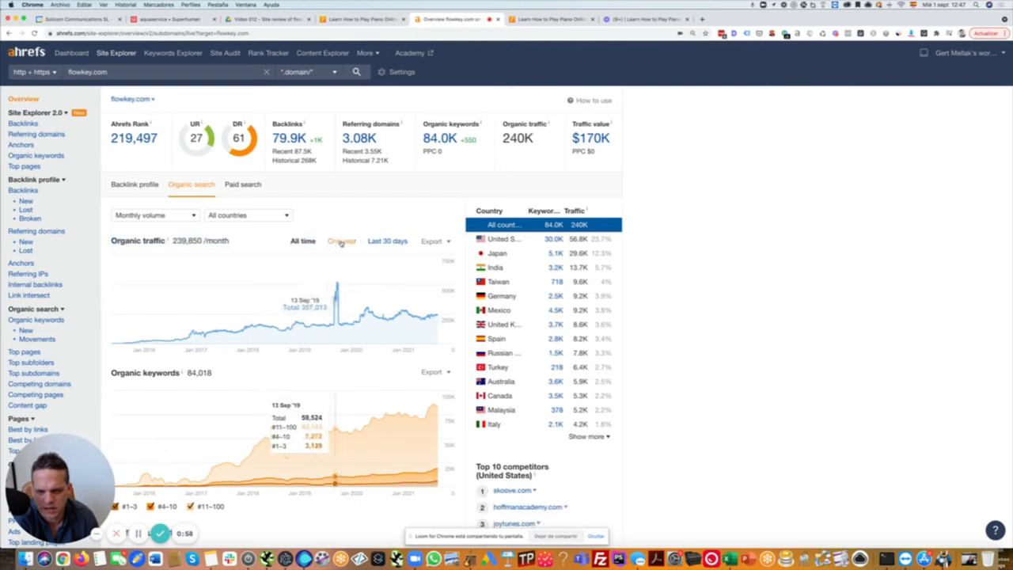
- Set the organic traffic and keyword charts to the one-year range
click(340, 241)
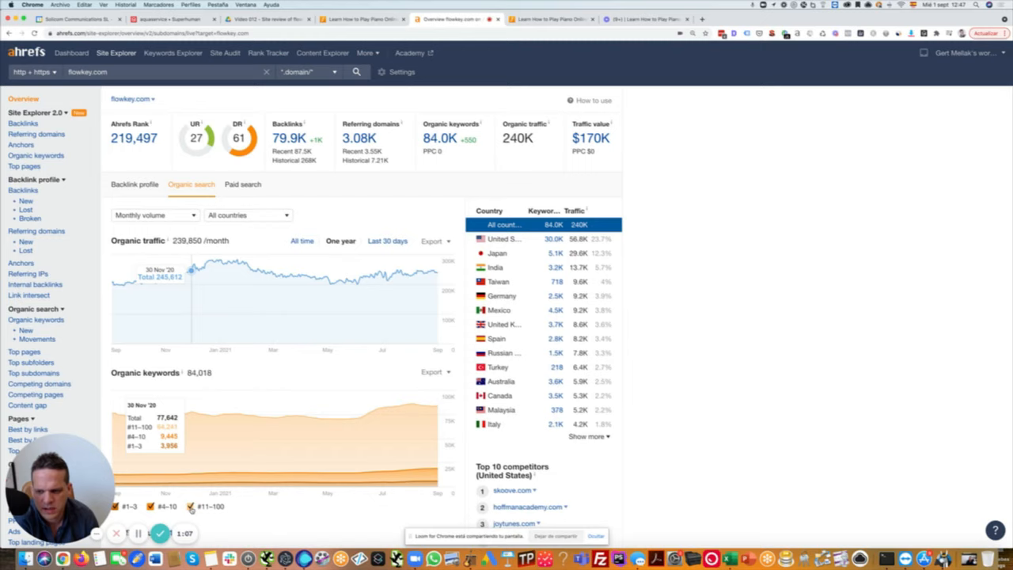
scroll(down, 3)
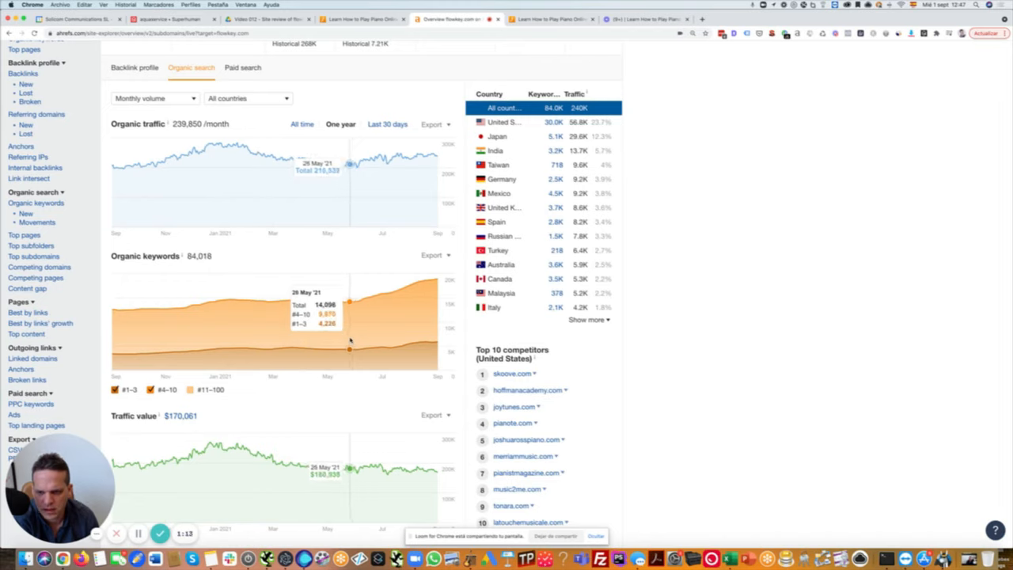
mouse_move(358, 324)
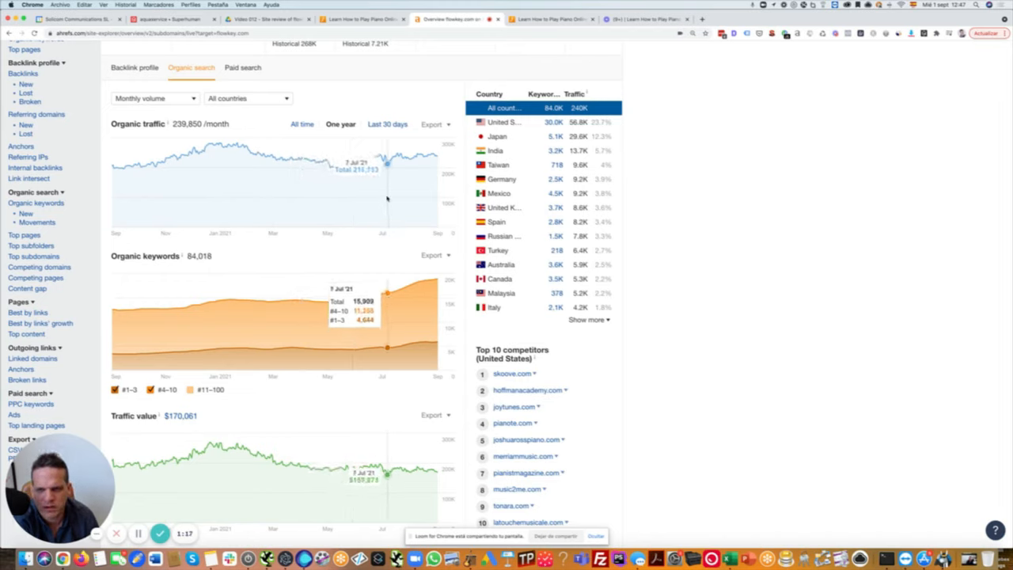
mouse_move(383, 158)
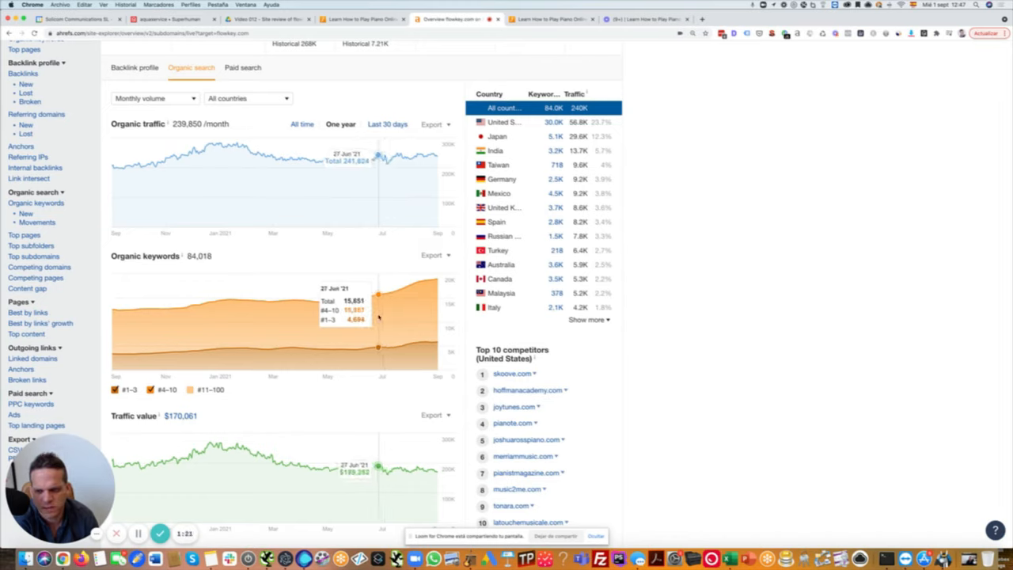
mouse_move(380, 317)
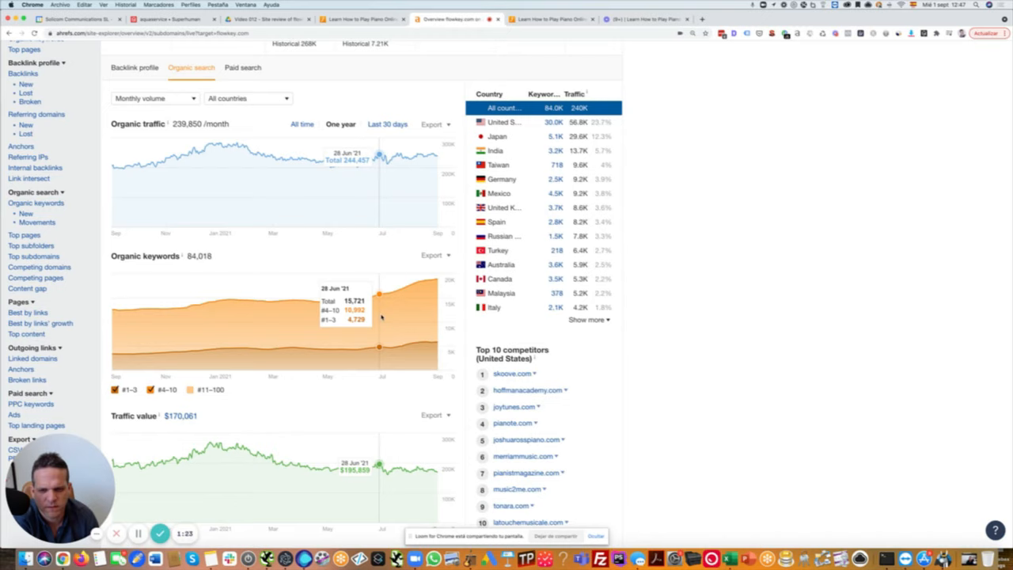
mouse_move(384, 317)
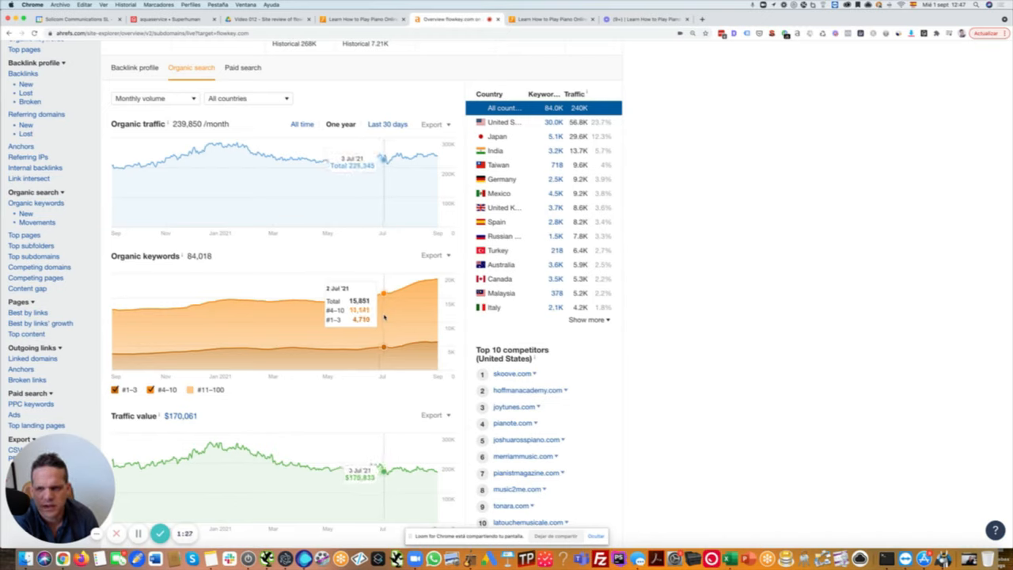
mouse_move(386, 316)
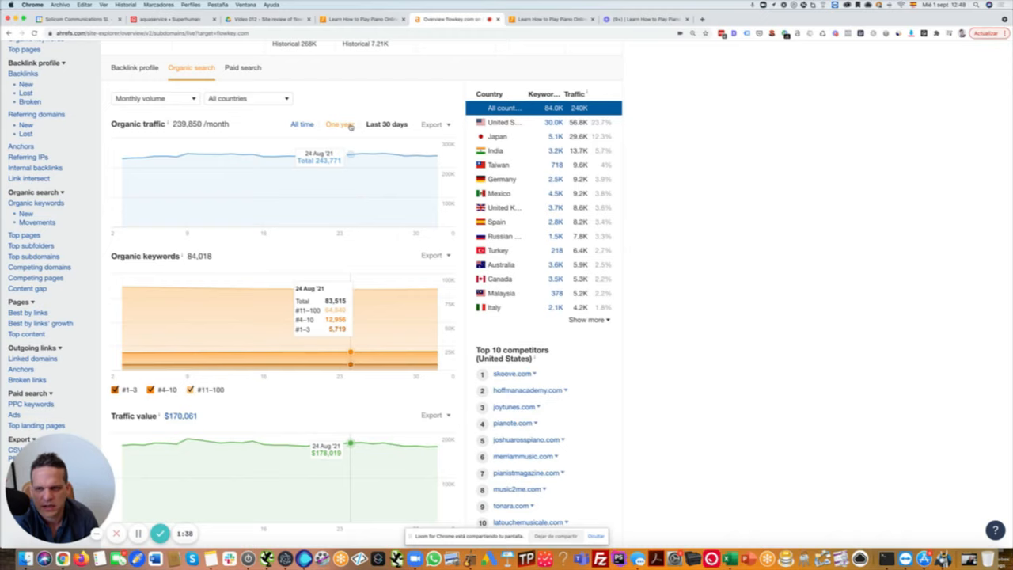
click(341, 124)
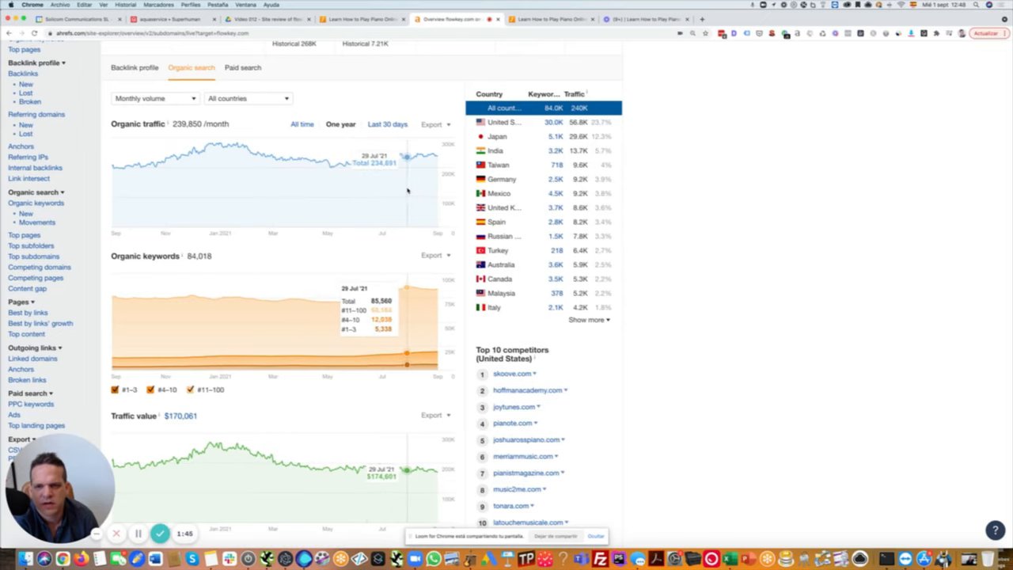
mouse_move(397, 186)
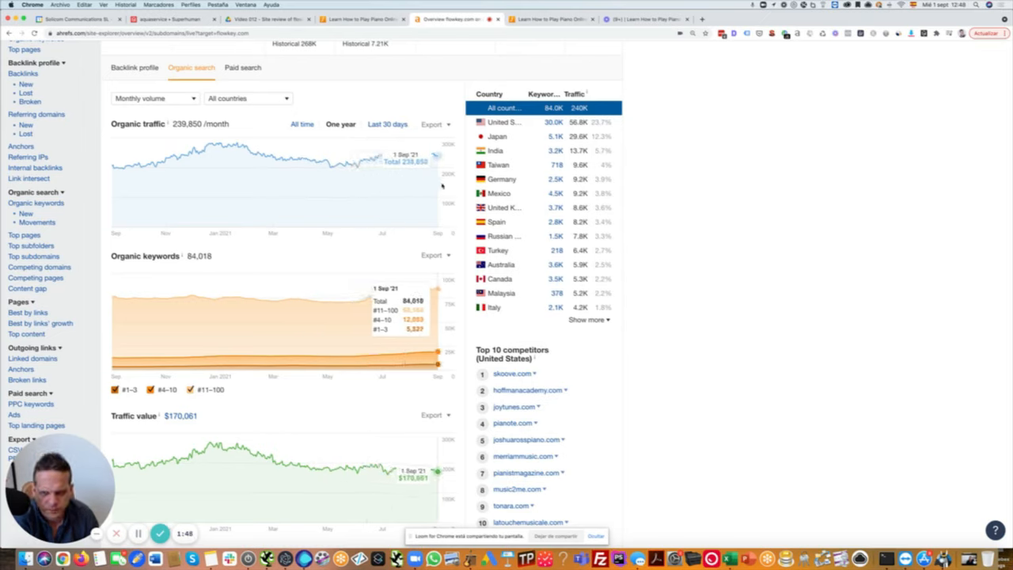
mouse_move(722, 228)
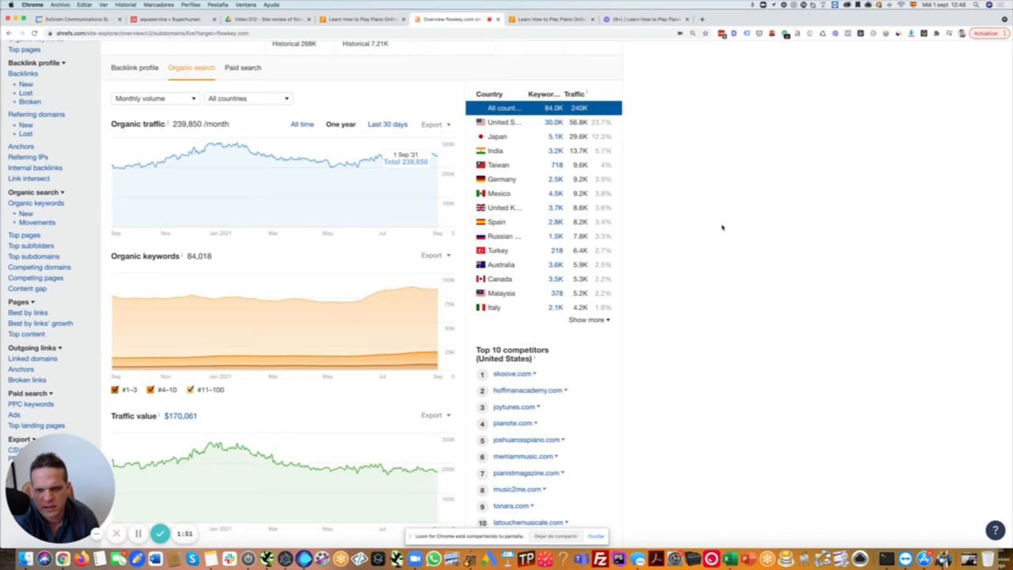
- Look through the flowkey.com Backlinks report's 8,041 referring-page groups
scroll(up, 3)
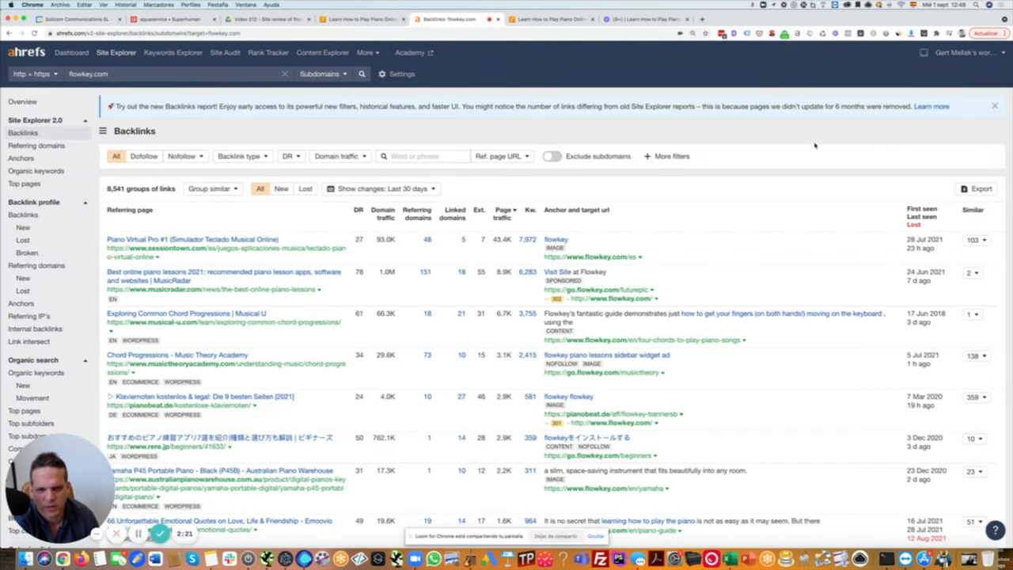
mouse_move(625, 257)
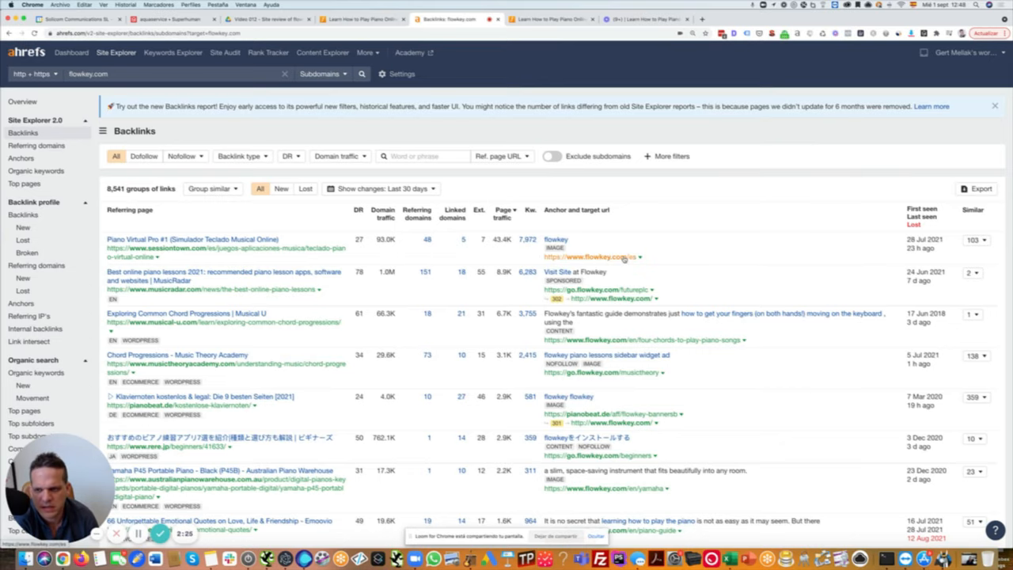
scroll(down, 3)
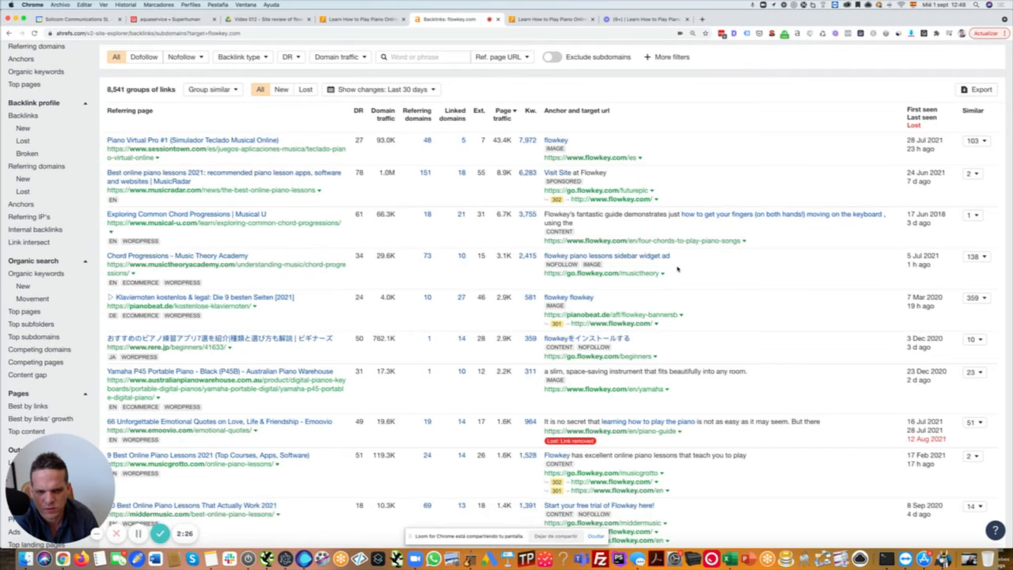
scroll(down, 3)
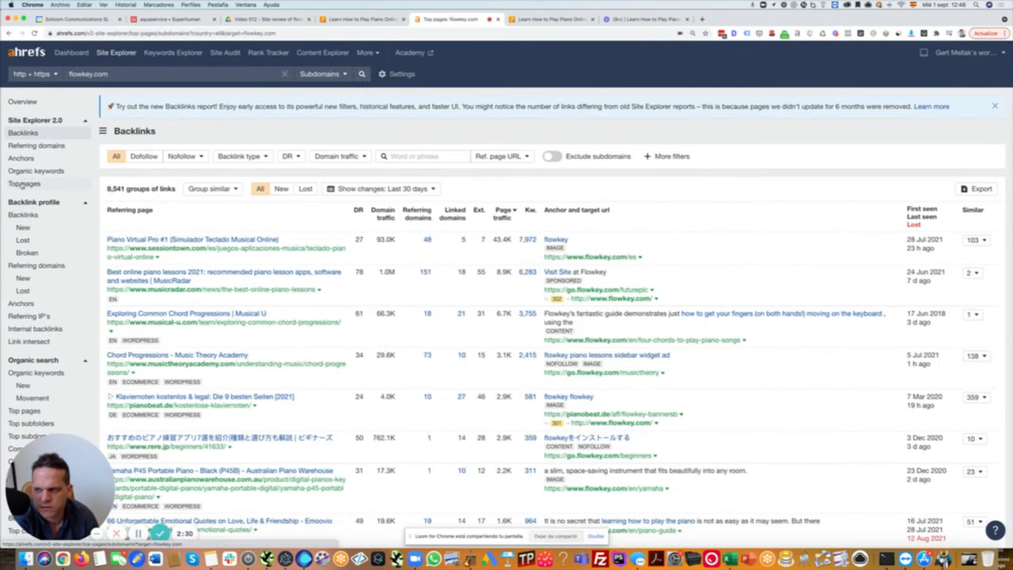
- Show the Top pages report listing flowkey.com's 301 pages with traffic and top keywords
click(24, 183)
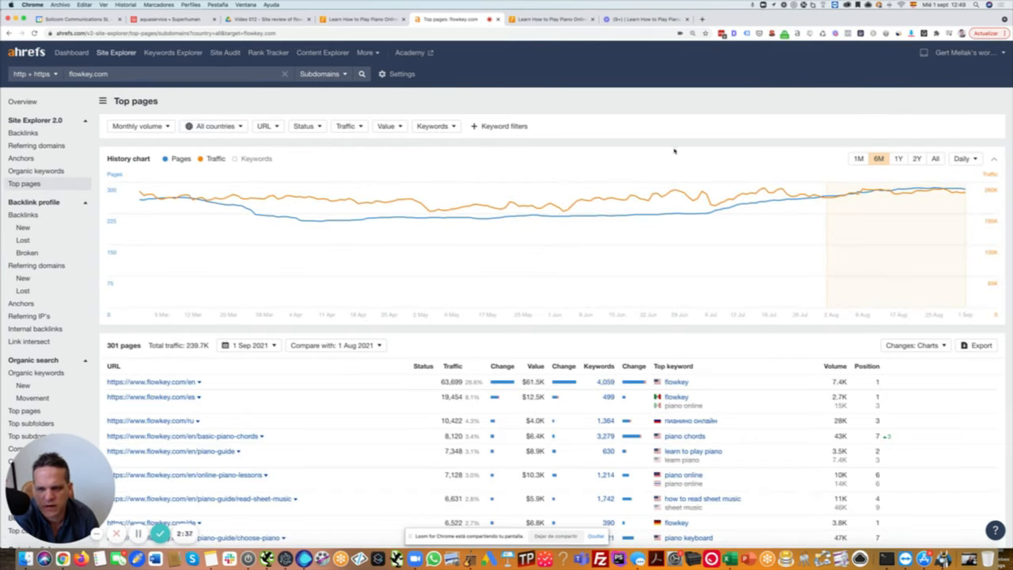
scroll(down, 3)
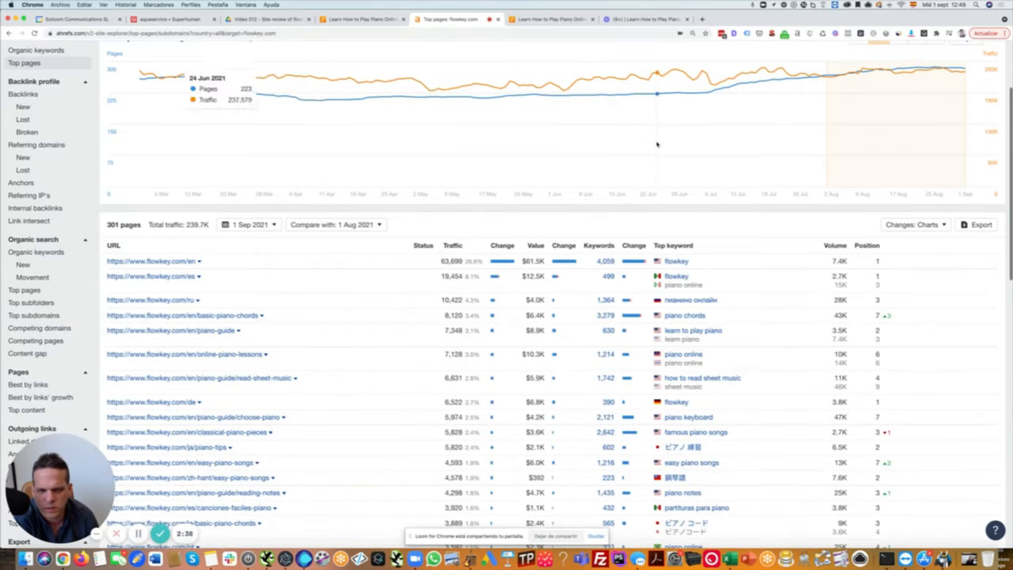
scroll(down, 3)
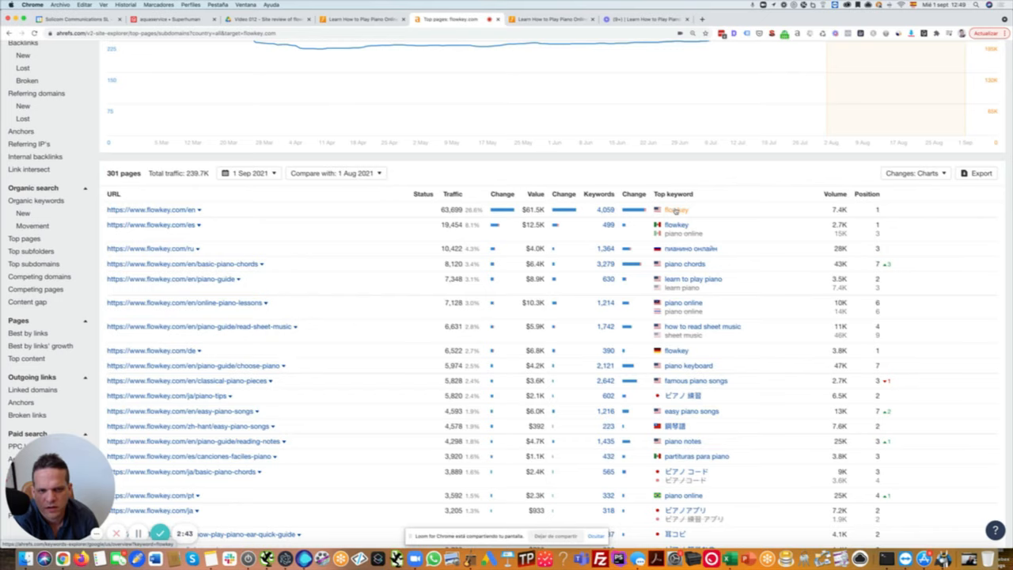
mouse_move(839, 218)
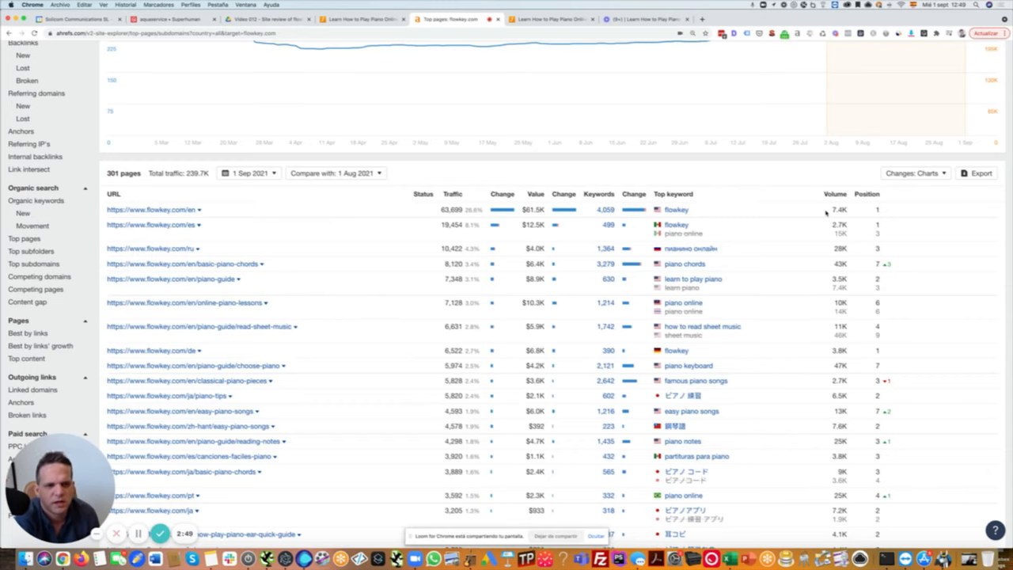
scroll(up, 3)
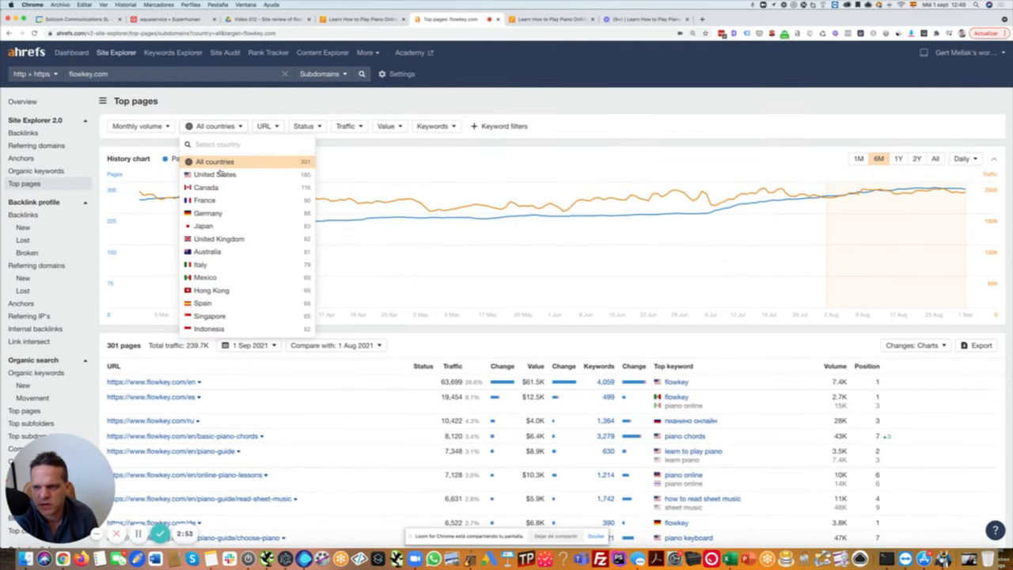
- Restrict top pages to United States and open /en/online-piano-lessons in a new tab
click(216, 174)
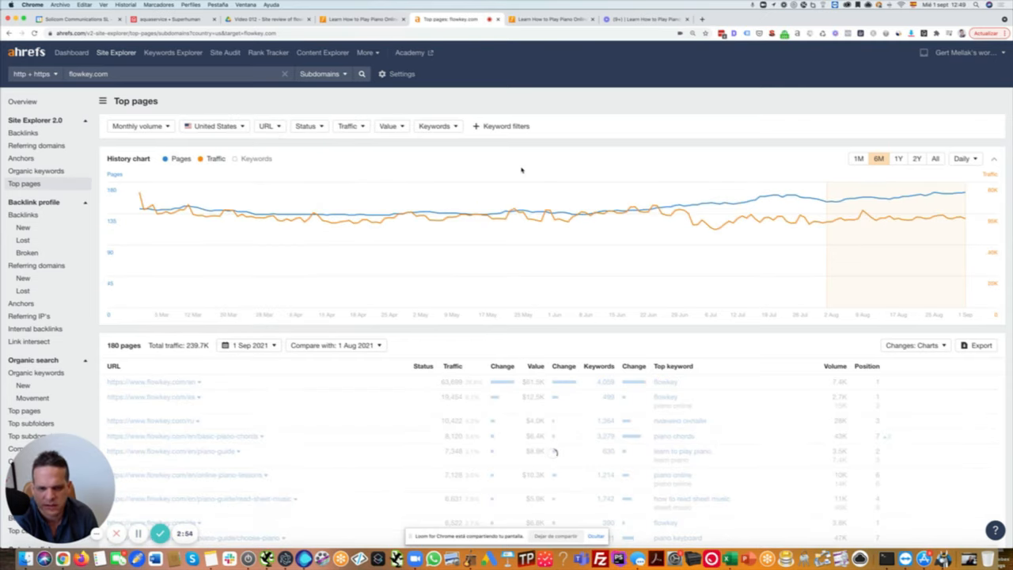
scroll(down, 3)
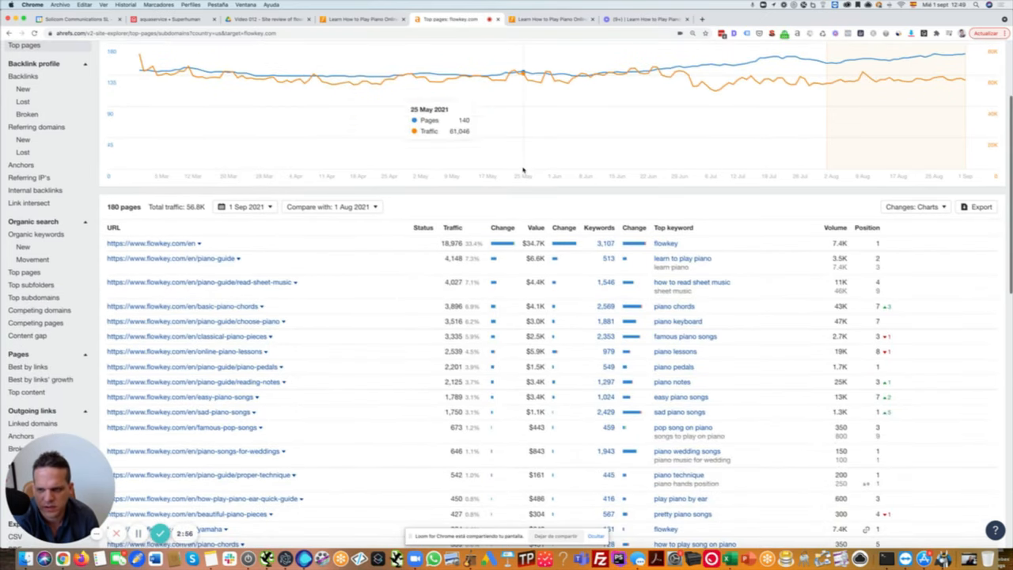
scroll(down, 3)
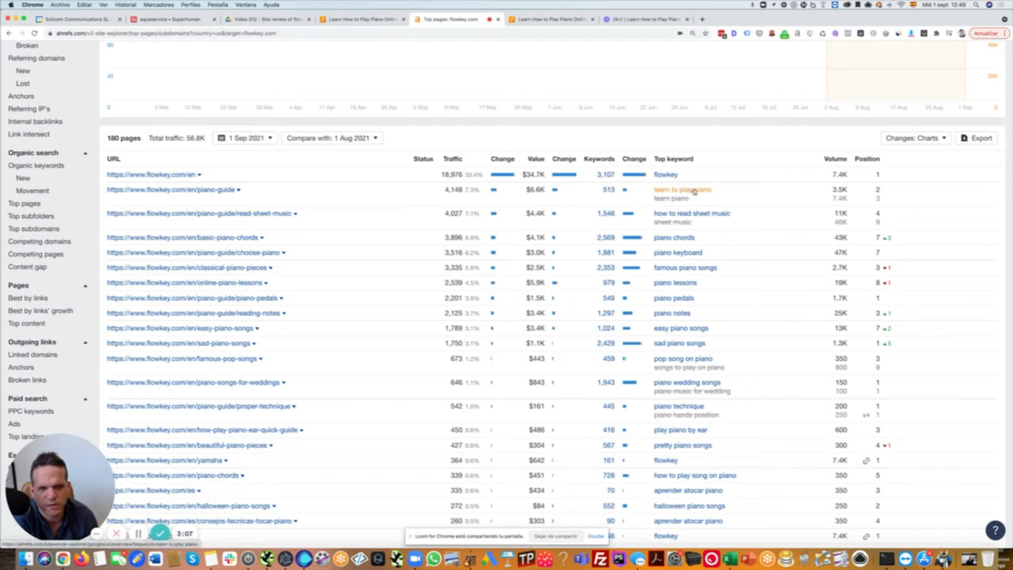
mouse_move(241, 190)
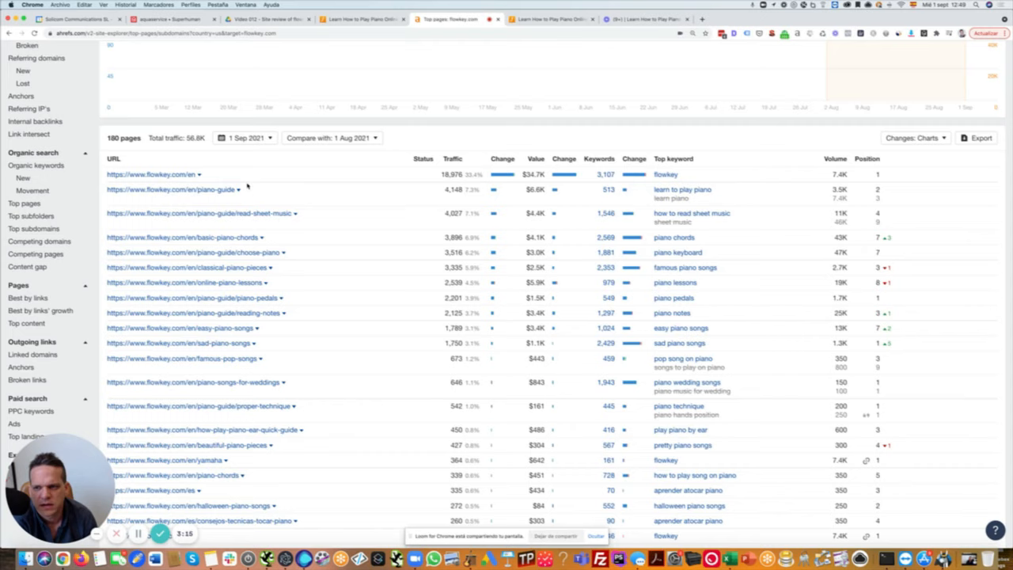
mouse_move(313, 206)
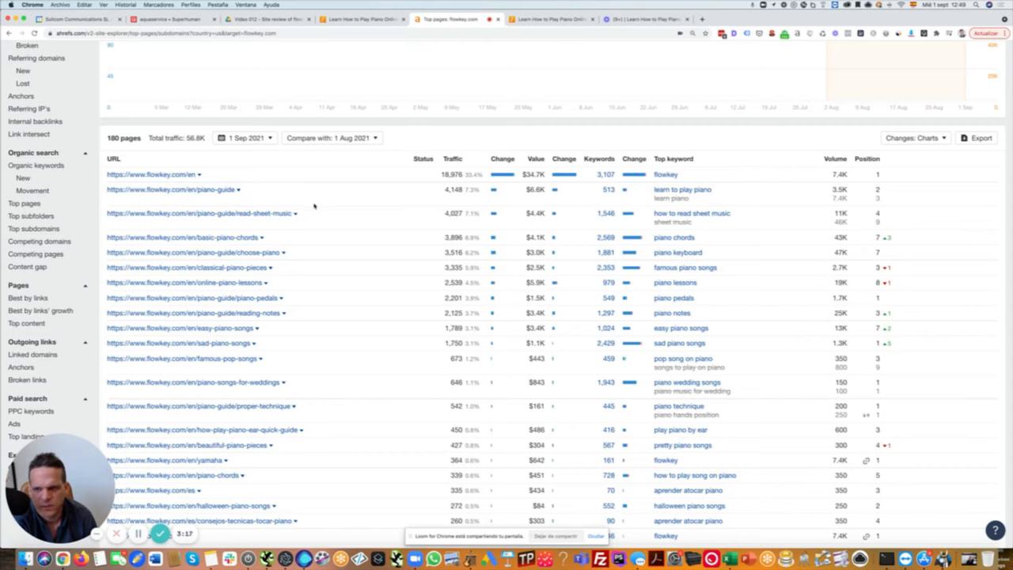
mouse_move(871, 176)
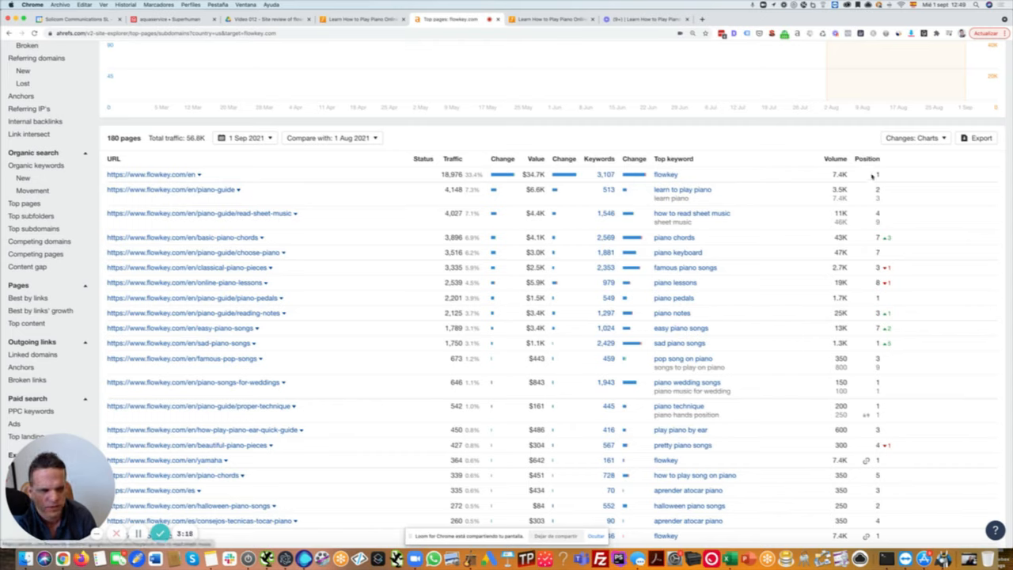
mouse_move(878, 440)
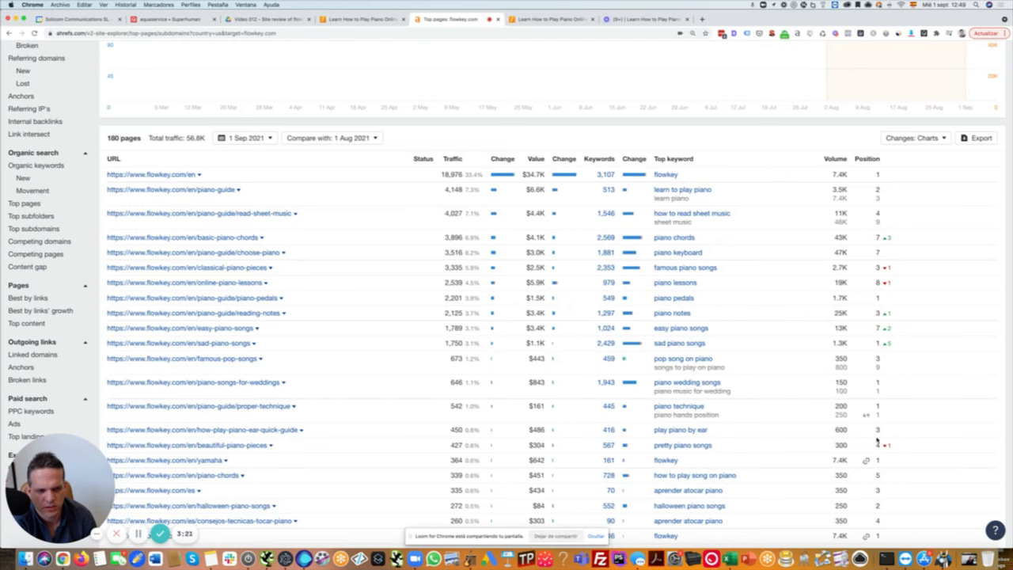
mouse_move(706, 276)
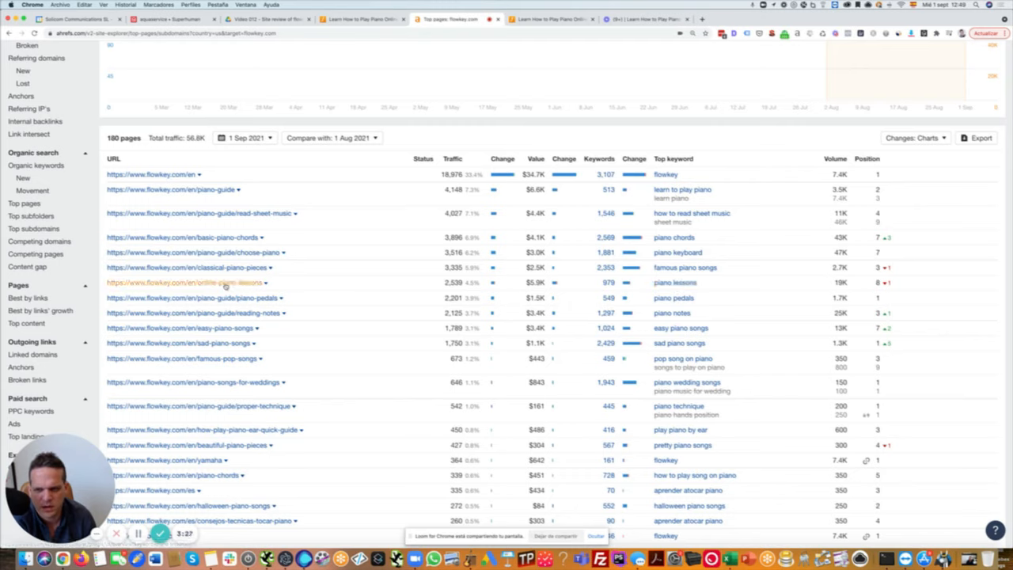
mouse_move(741, 285)
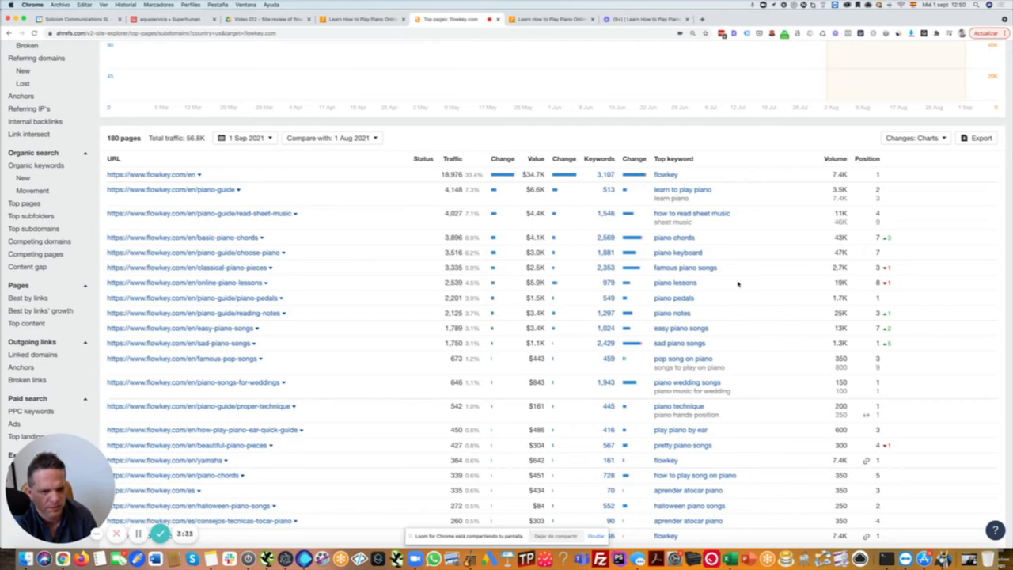
right_click(187, 282)
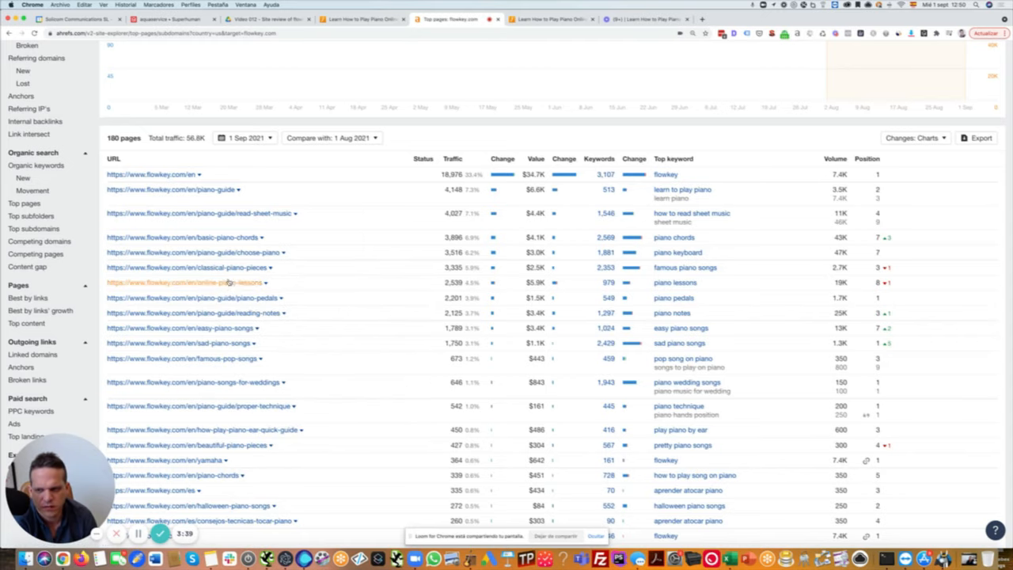
click(187, 282)
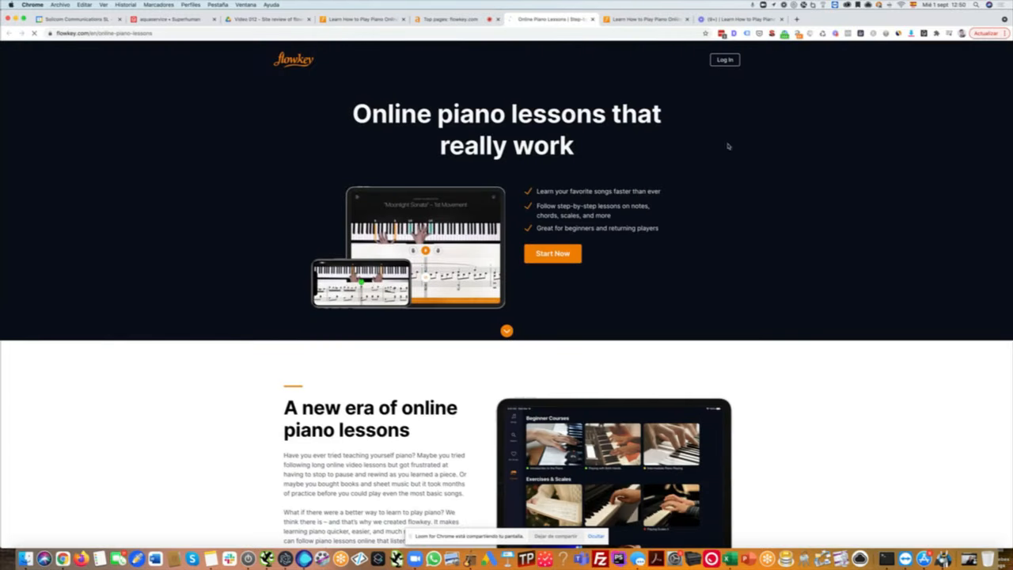
- Browse the online piano lessons page, toggling the Intermediate course details, then show the flowkey.com/en homepage tab
scroll(down, 3)
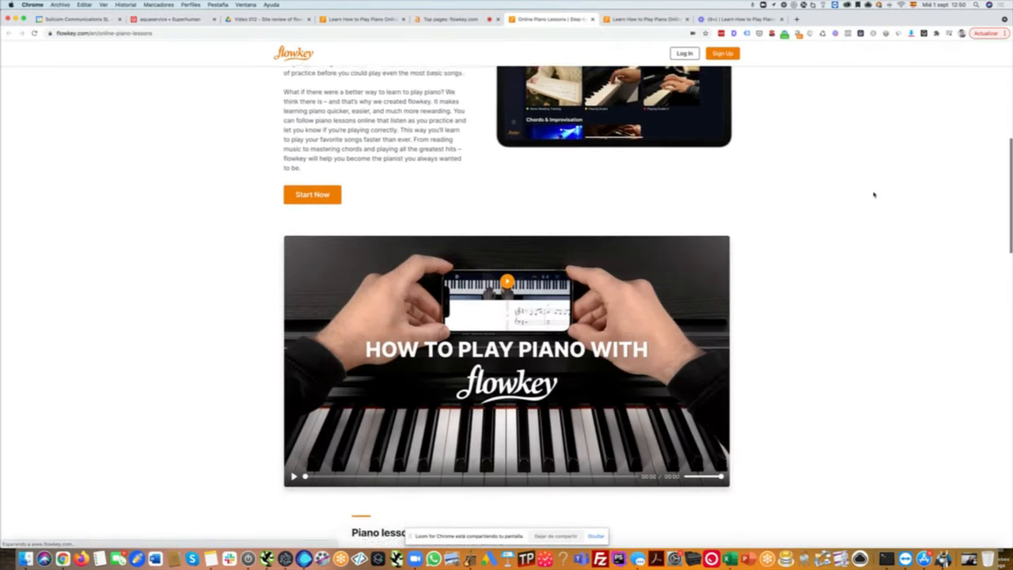
scroll(down, 3)
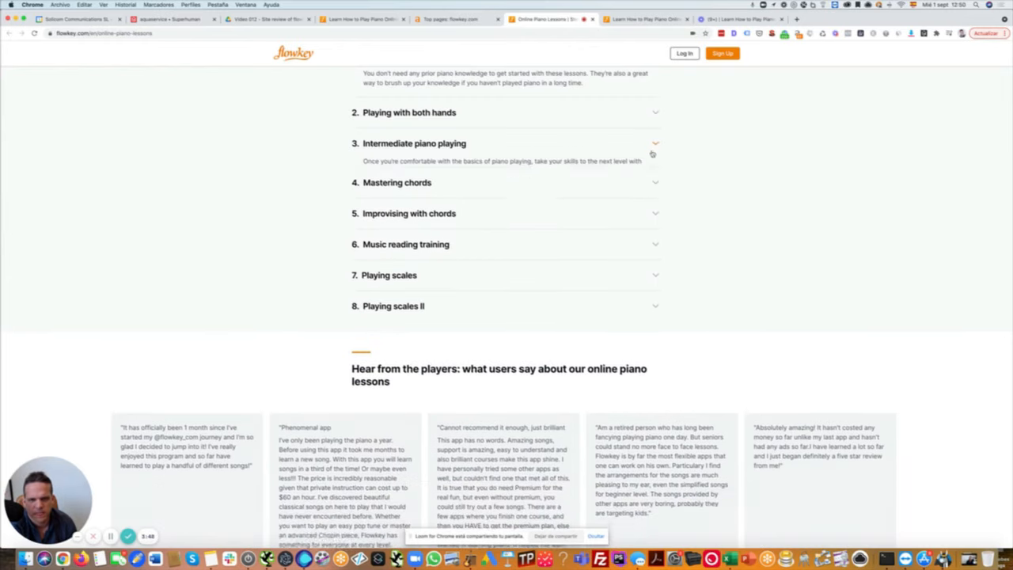
scroll(down, 3)
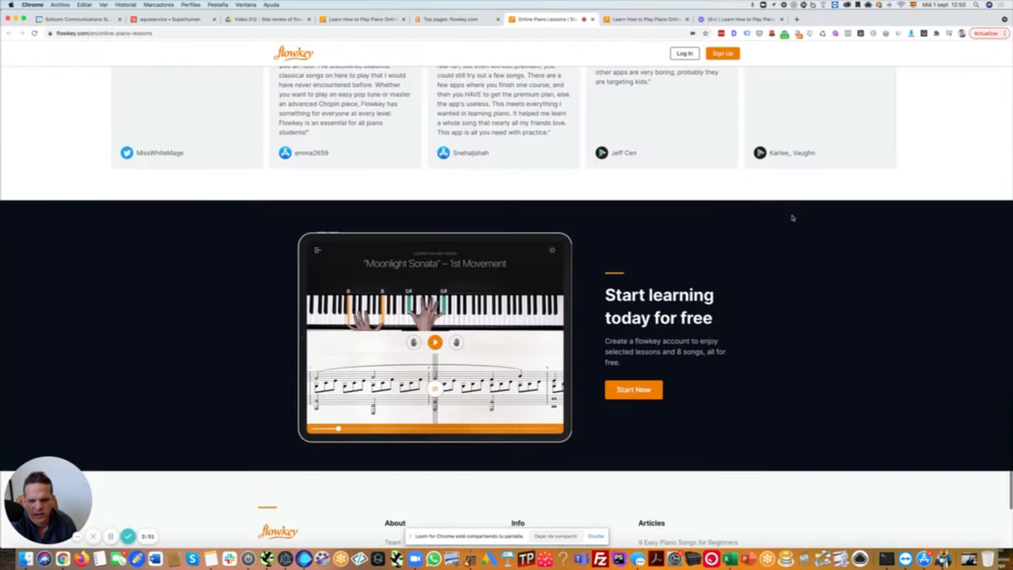
scroll(down, 3)
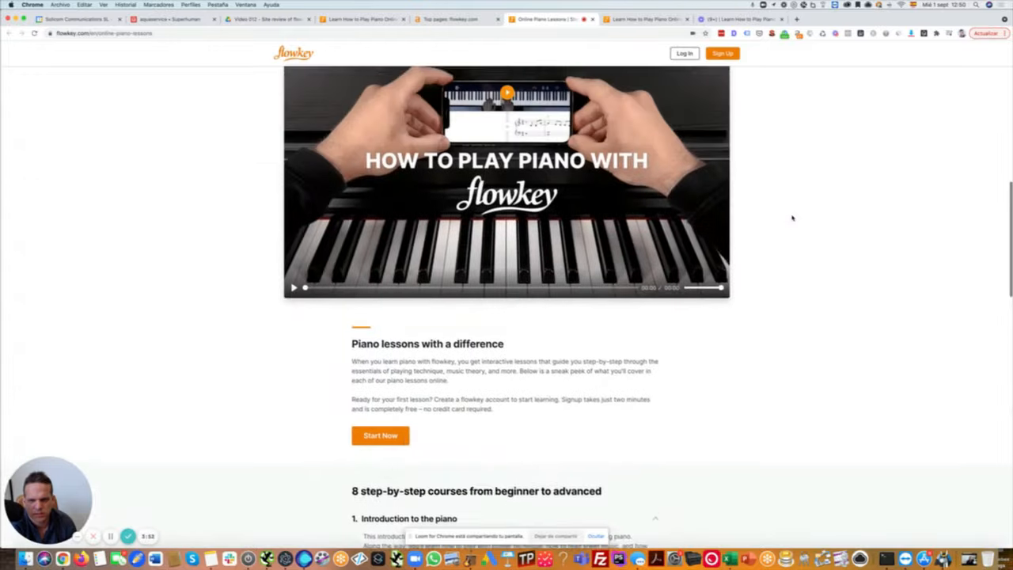
scroll(up, 3)
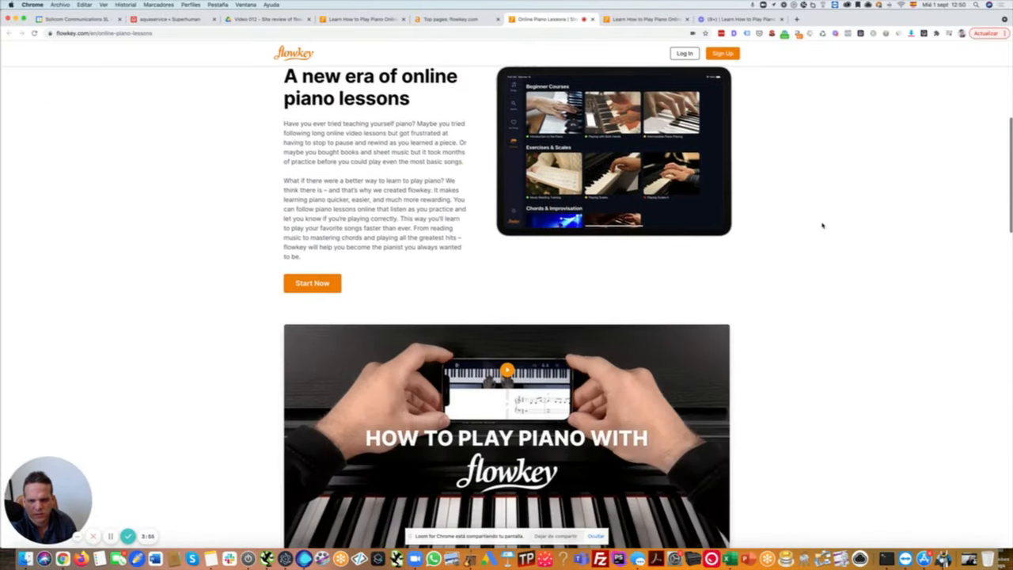
scroll(down, 3)
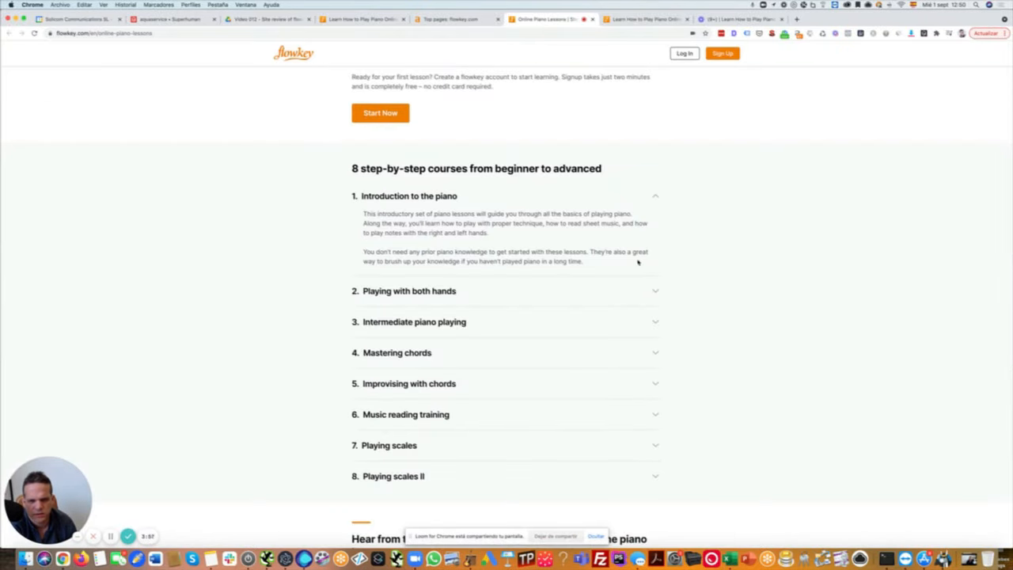
click(656, 197)
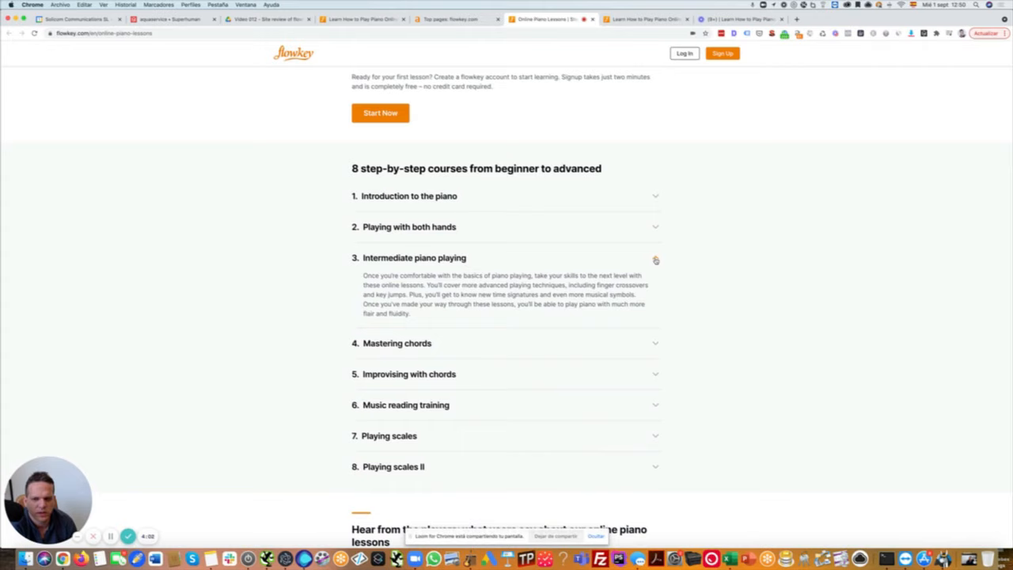
click(656, 259)
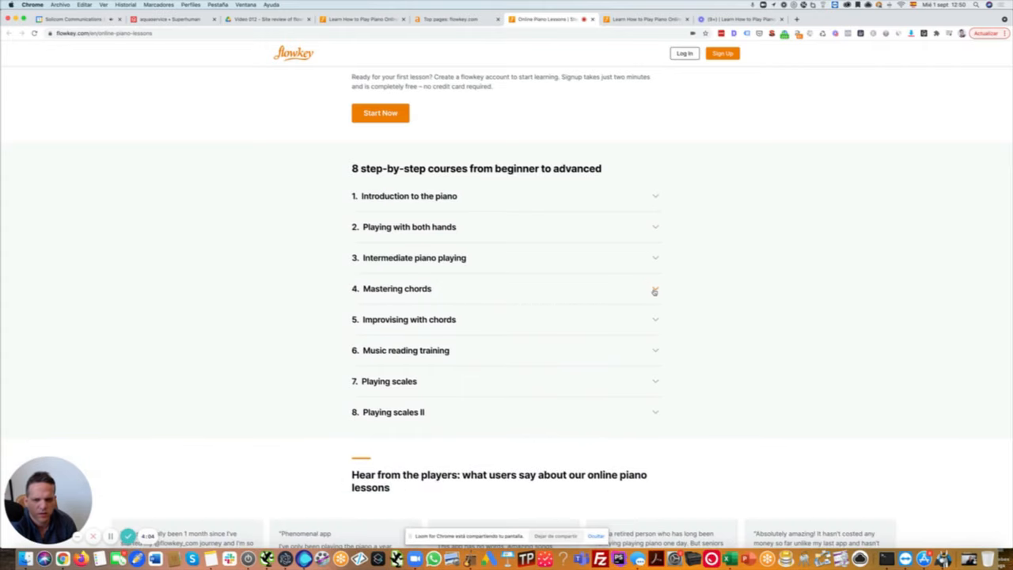
mouse_move(657, 330)
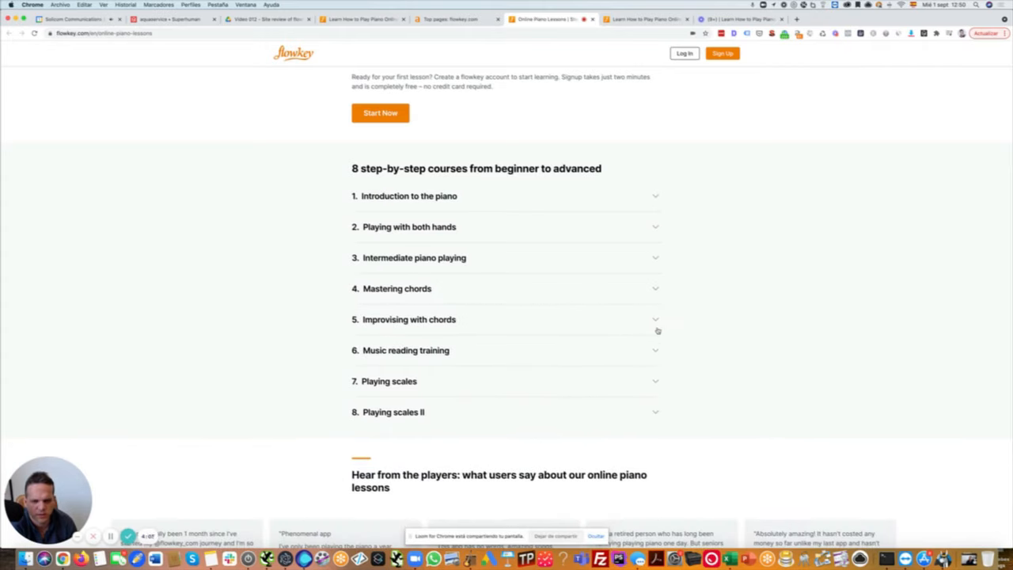
mouse_move(825, 296)
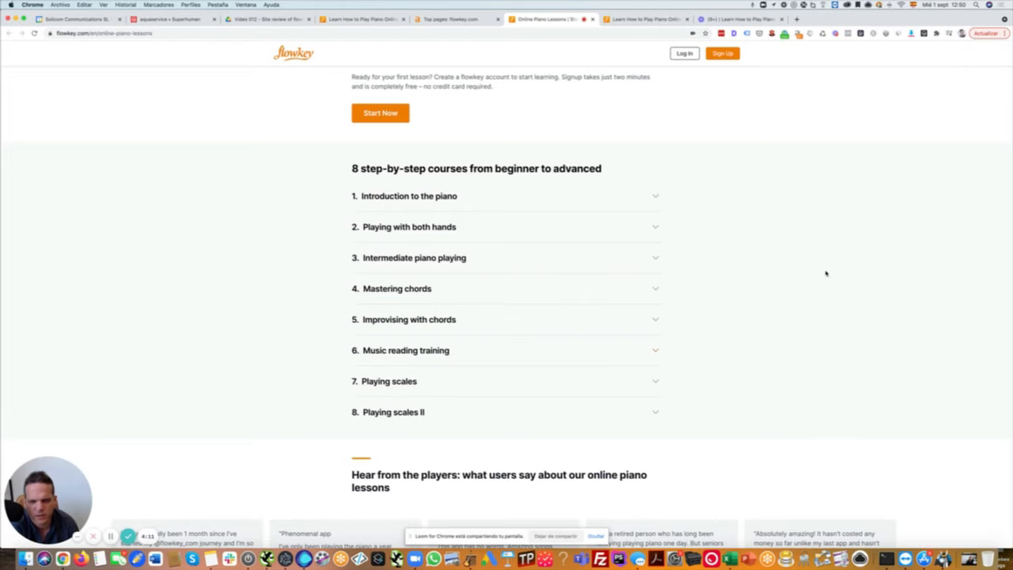
scroll(up, 3)
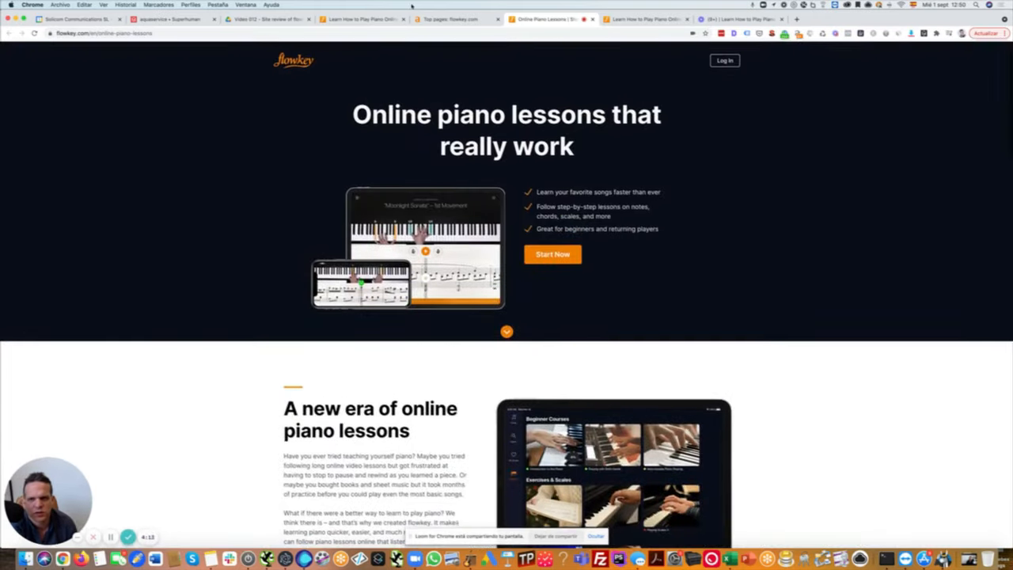
click(450, 19)
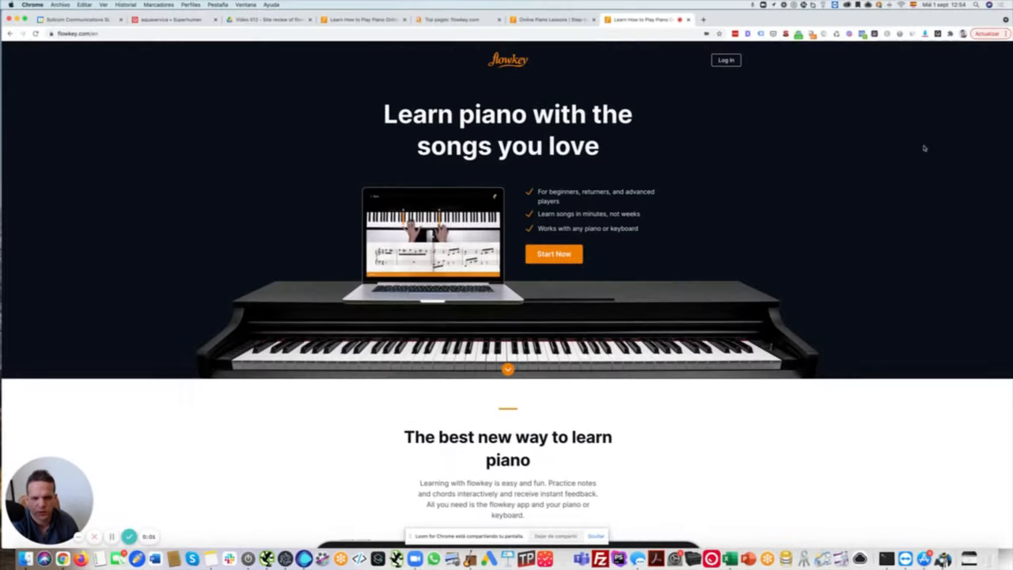
mouse_move(909, 155)
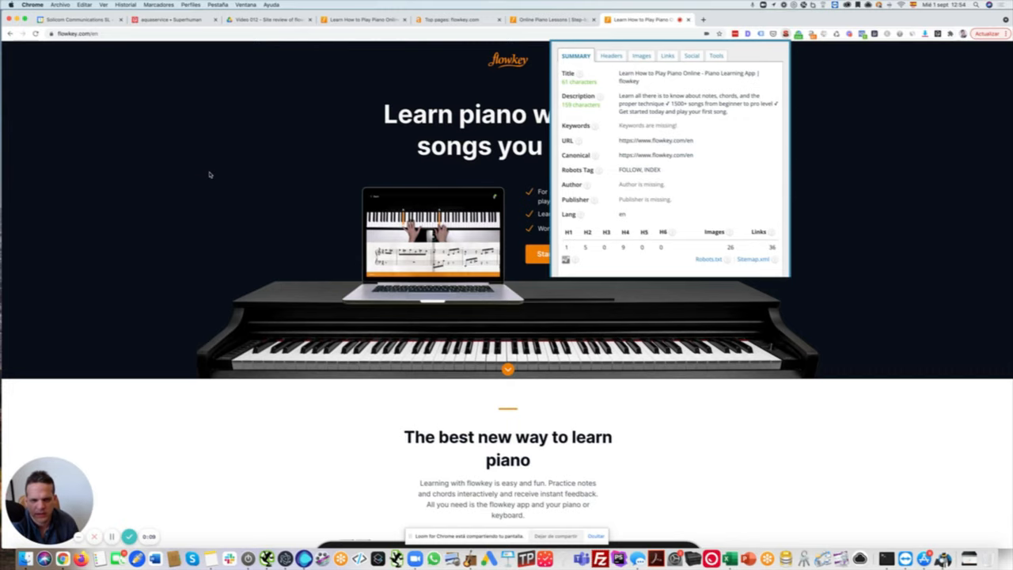
mouse_move(716, 190)
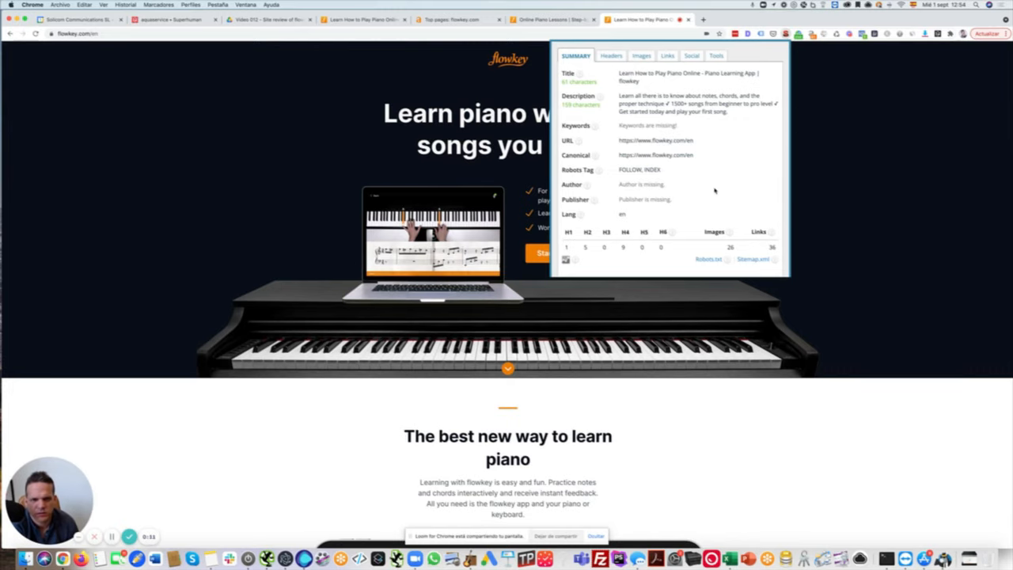
- Scroll the Detailed SEO summary down to the hreflang alternate language links
scroll(down, 3)
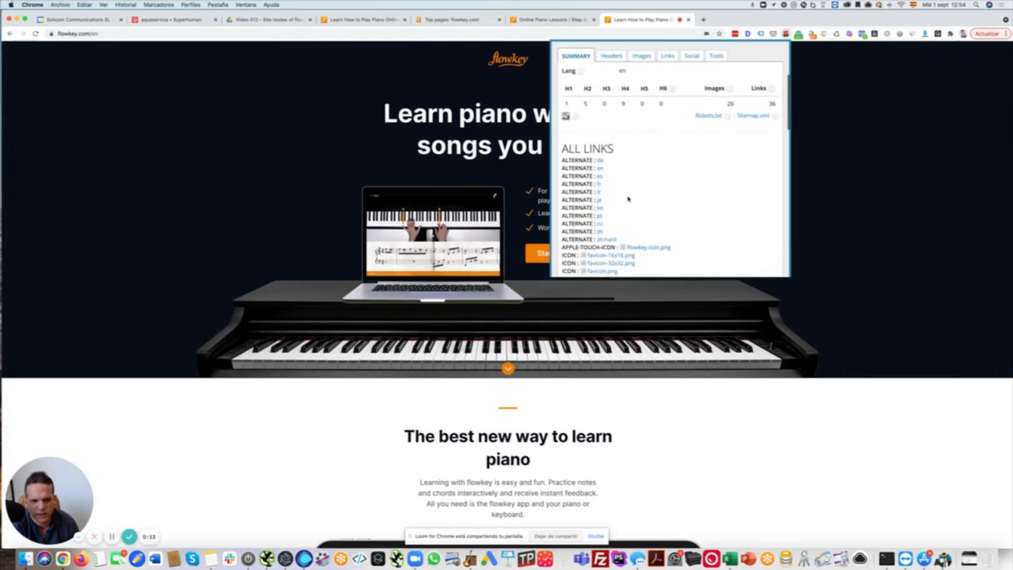
mouse_move(602, 160)
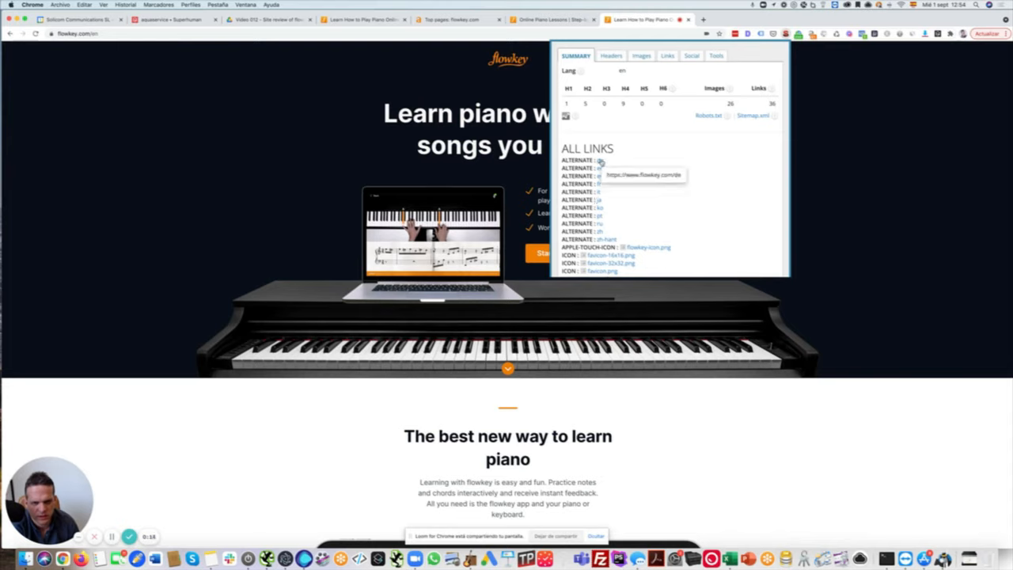
mouse_move(600, 167)
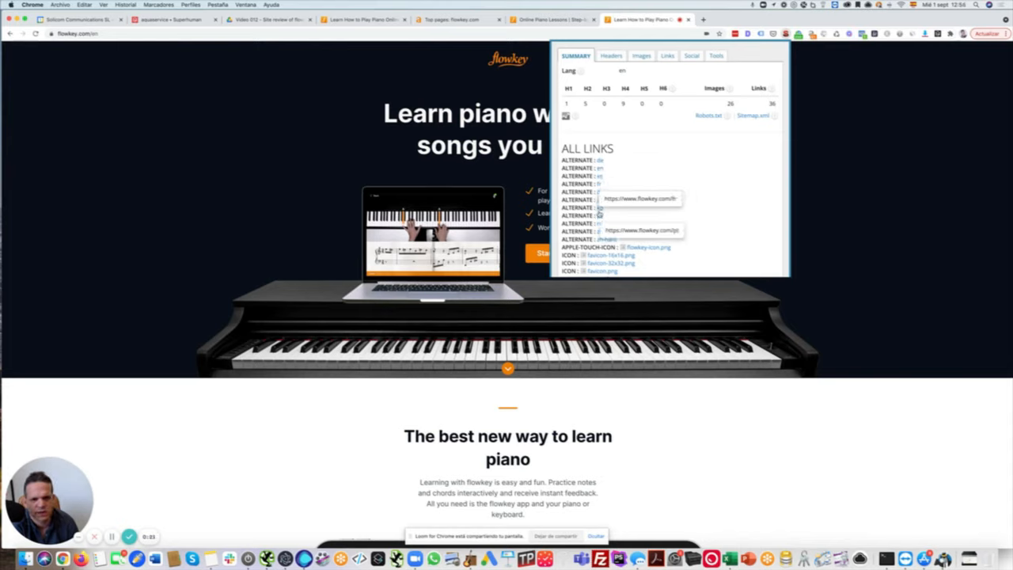
mouse_move(600, 168)
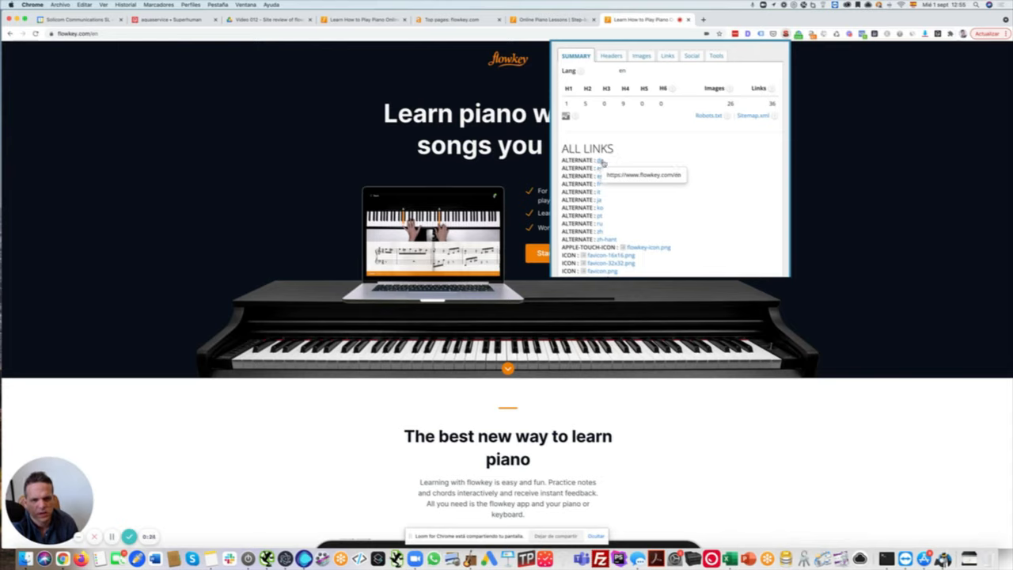
scroll(down, 3)
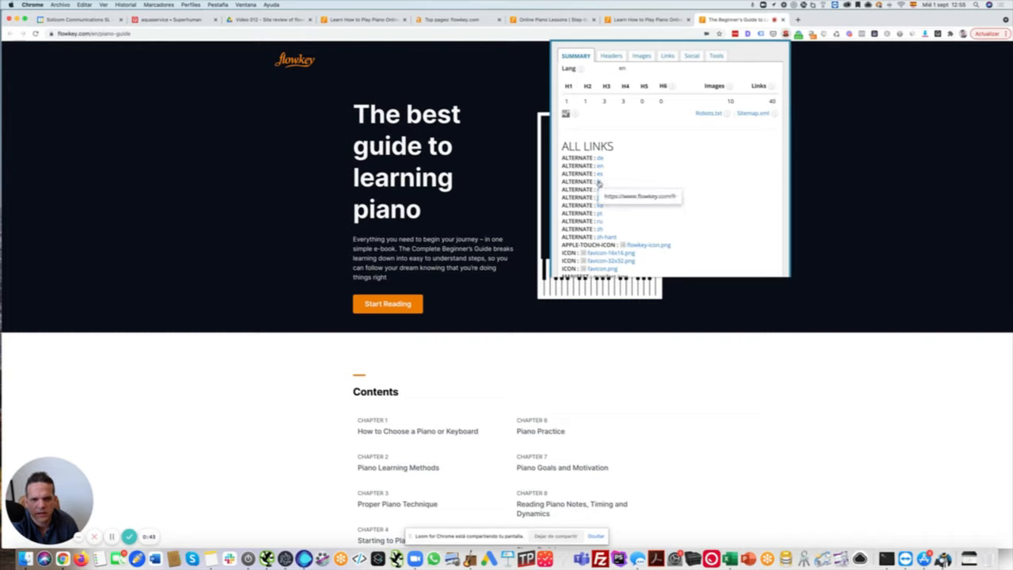
mouse_move(600, 159)
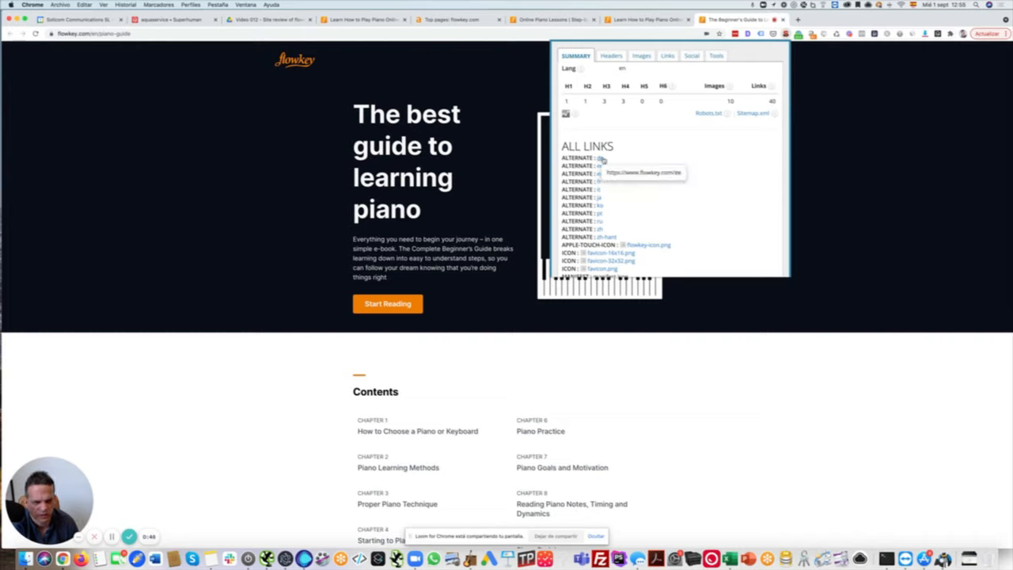
mouse_move(601, 166)
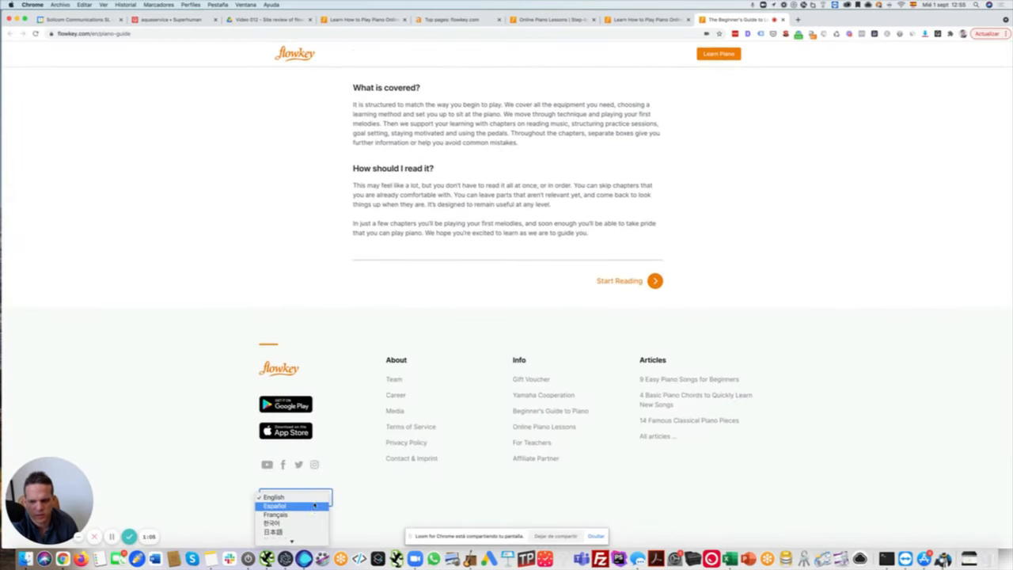
- Switch the beginner's guide to its Spanish version, 'La mejor guía para aprender piano'
click(276, 507)
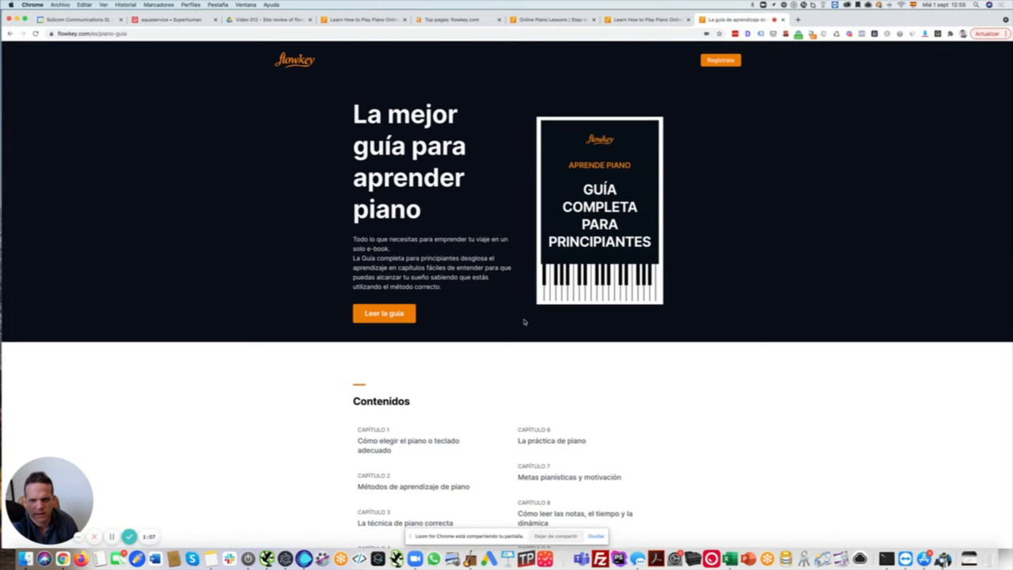
- Scroll the Spanish guide index to reach and enter Capítulo 1, Cómo elegir el piano o teclado adecuado
scroll(down, 3)
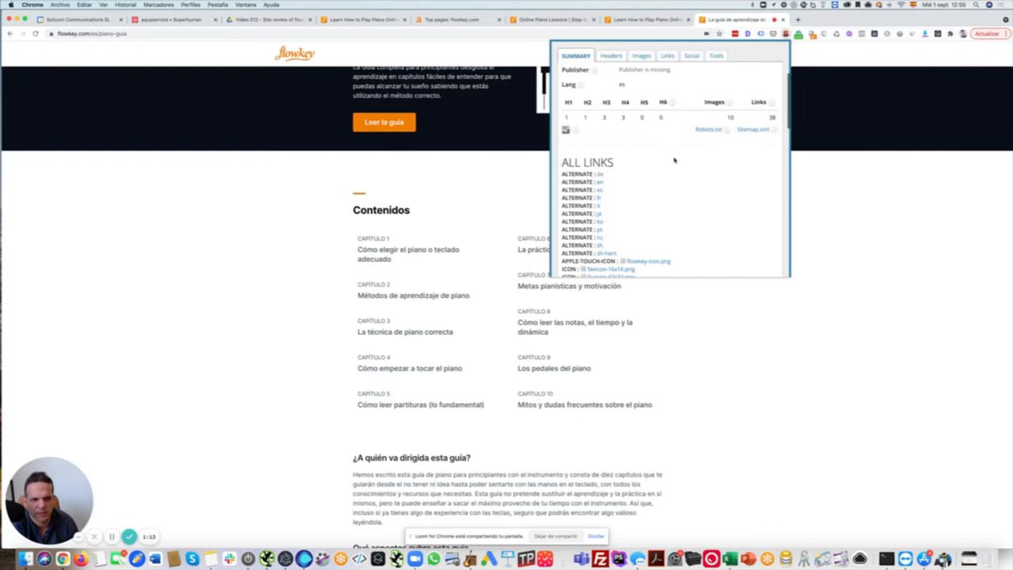
mouse_move(584, 190)
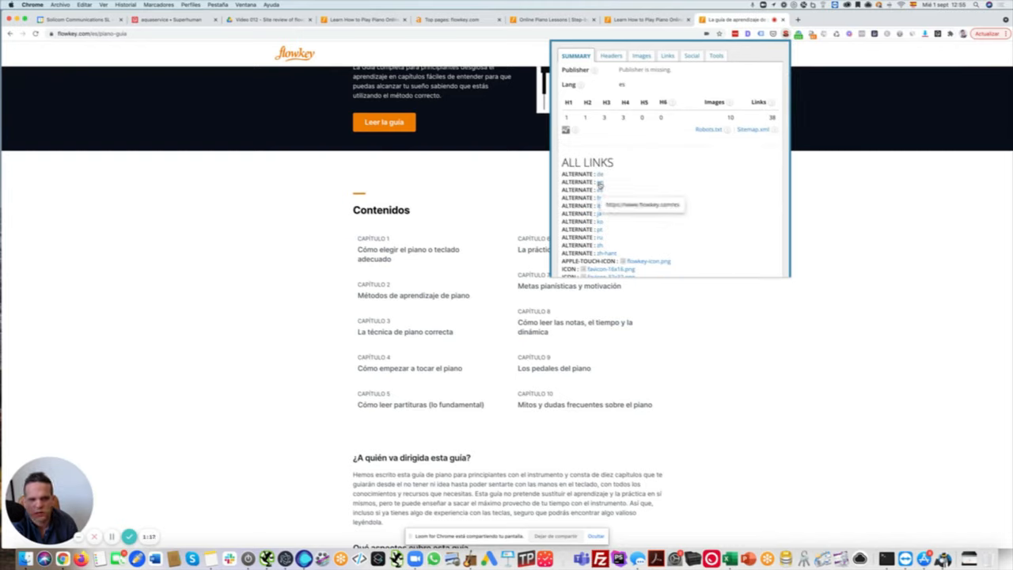
mouse_move(601, 183)
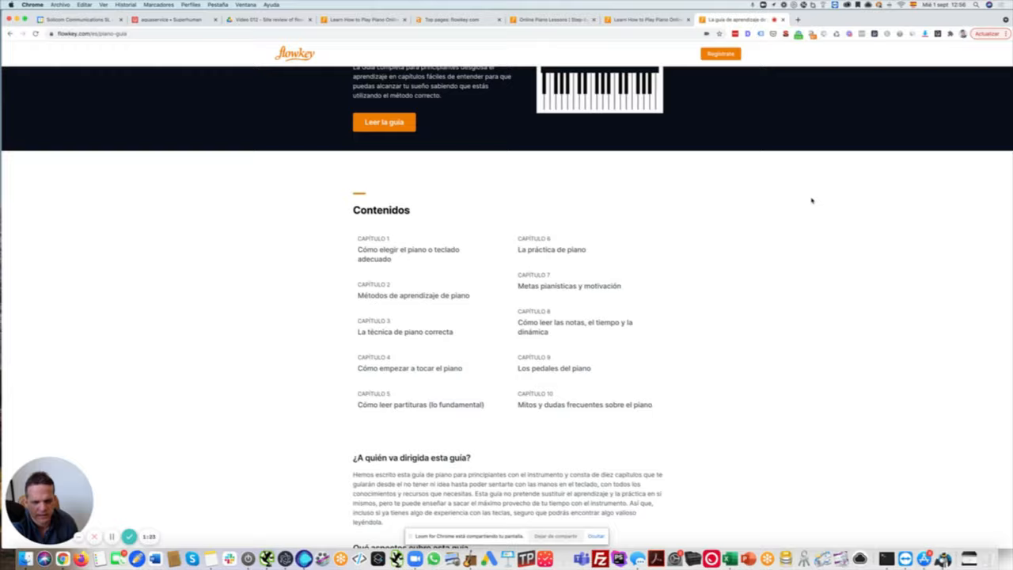
scroll(down, 3)
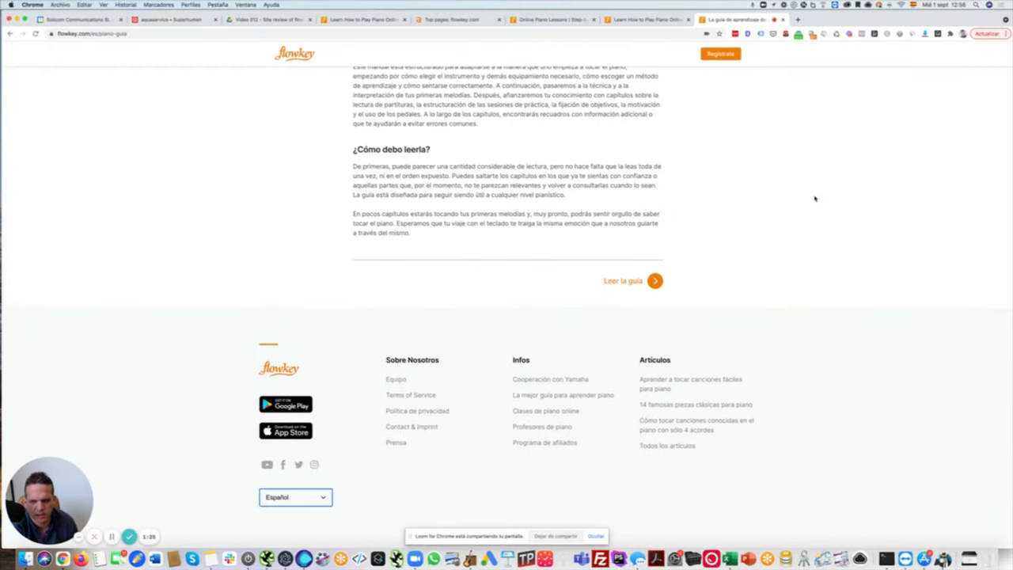
scroll(up, 3)
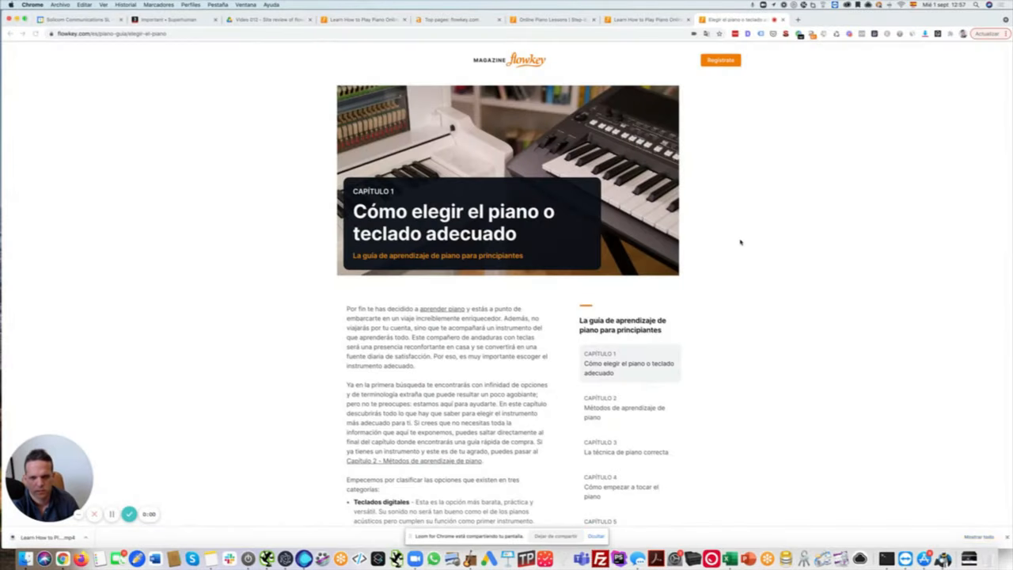
scroll(down, 3)
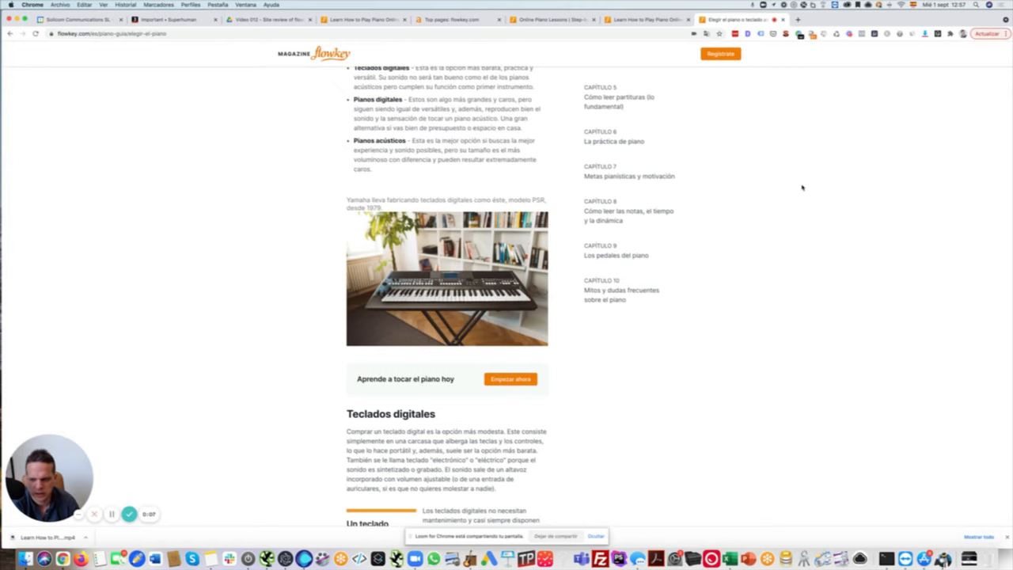
scroll(up, 3)
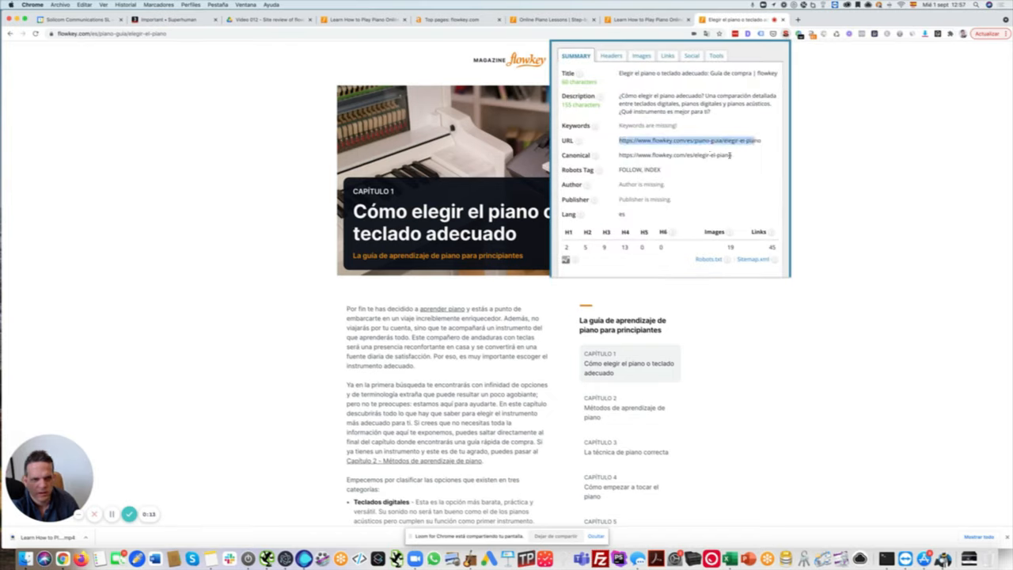
double_click(675, 156)
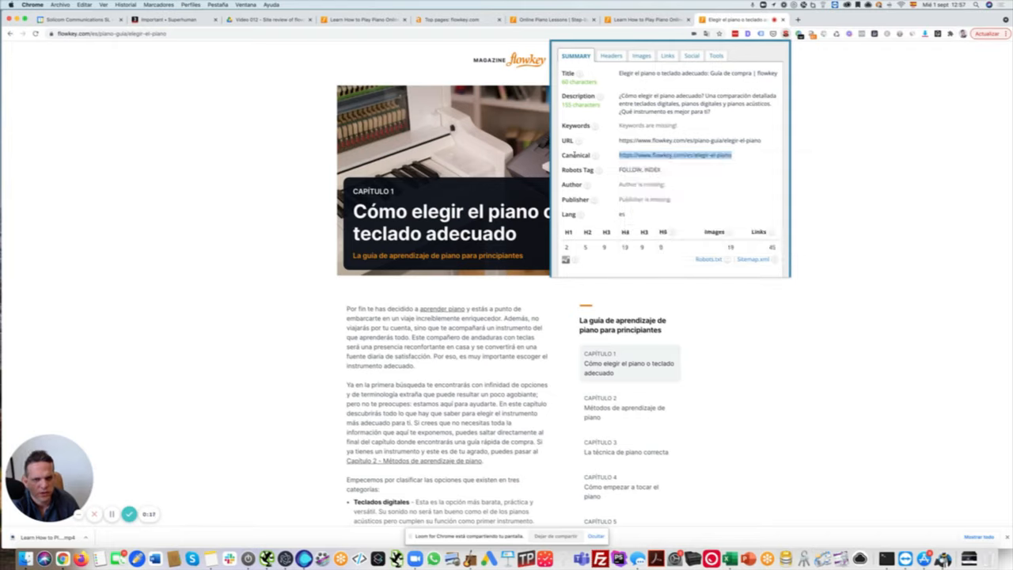
click(576, 155)
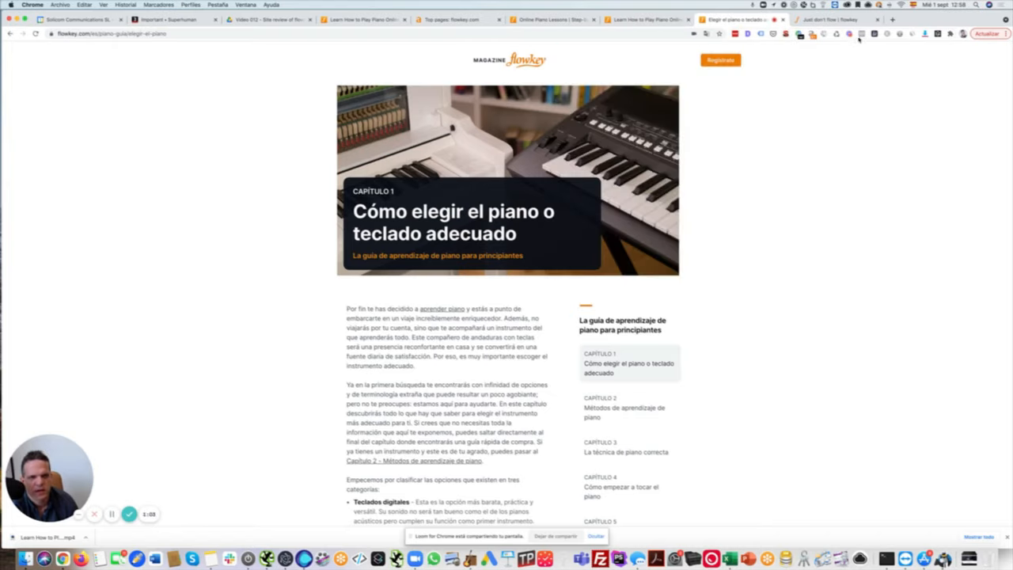
- Switch the chapter page to English from the footer language menu ahead of the site:flowkey.com search
scroll(down, 3)
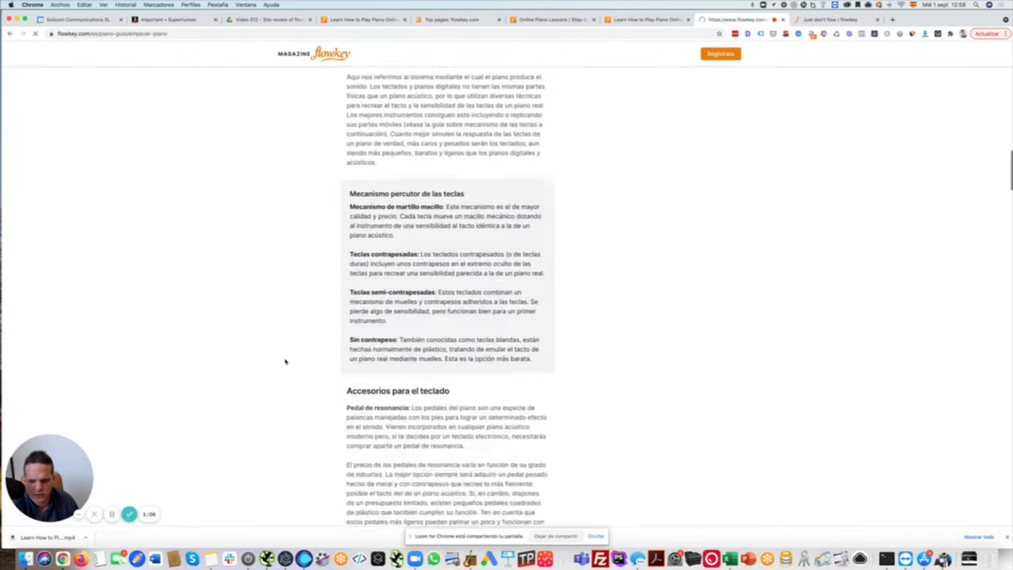
scroll(down, 3)
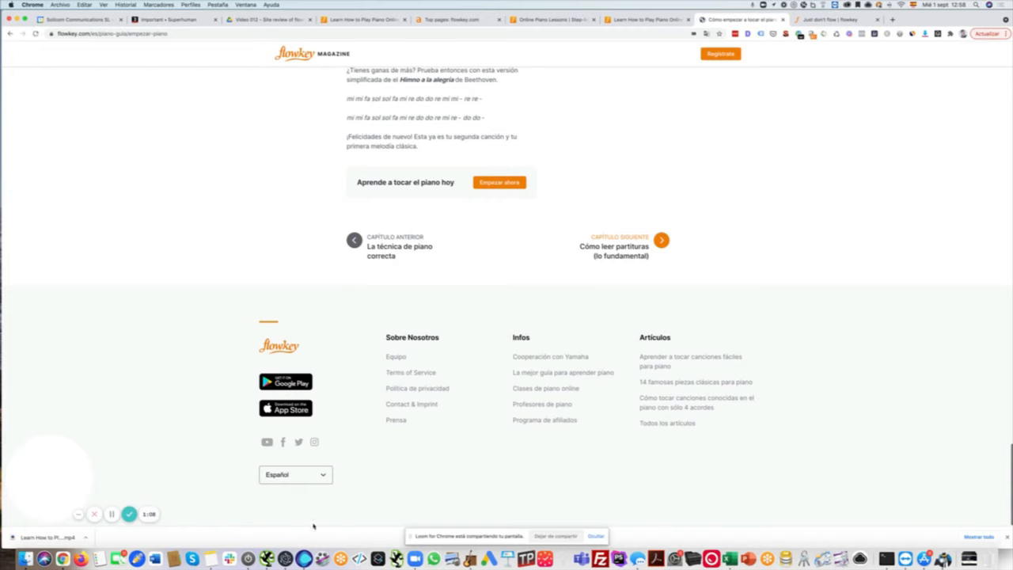
click(294, 475)
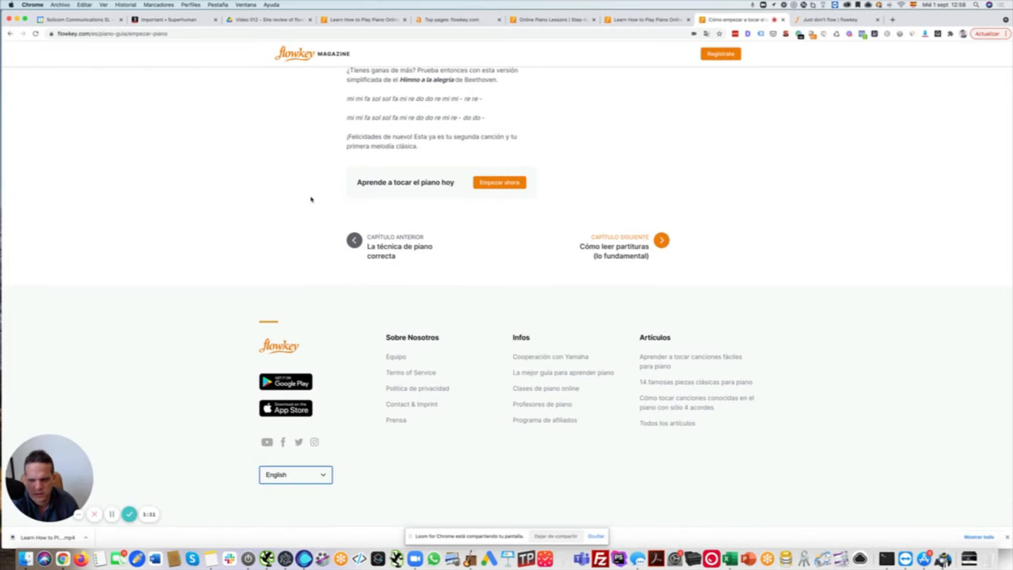
click(661, 241)
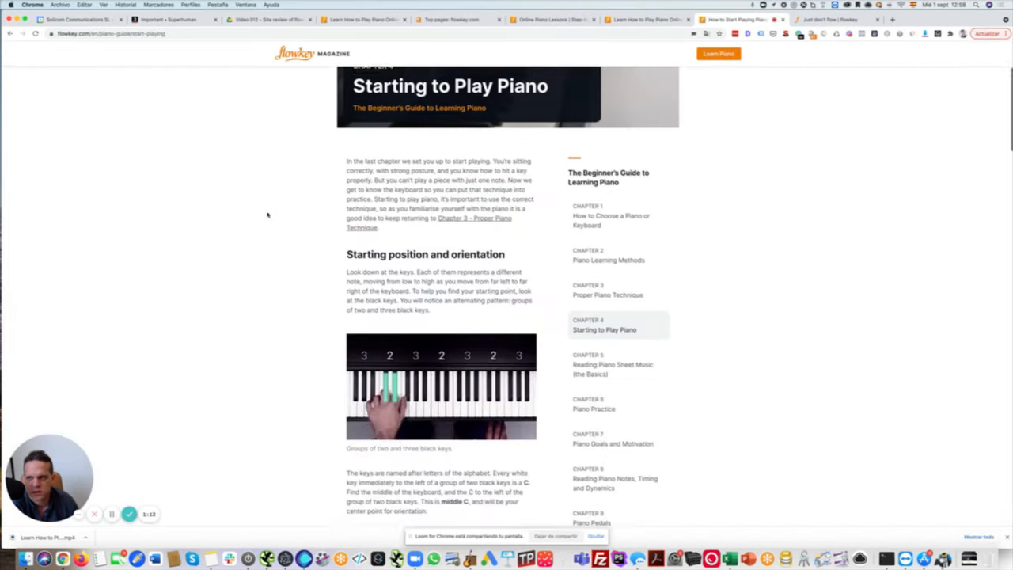
scroll(down, 3)
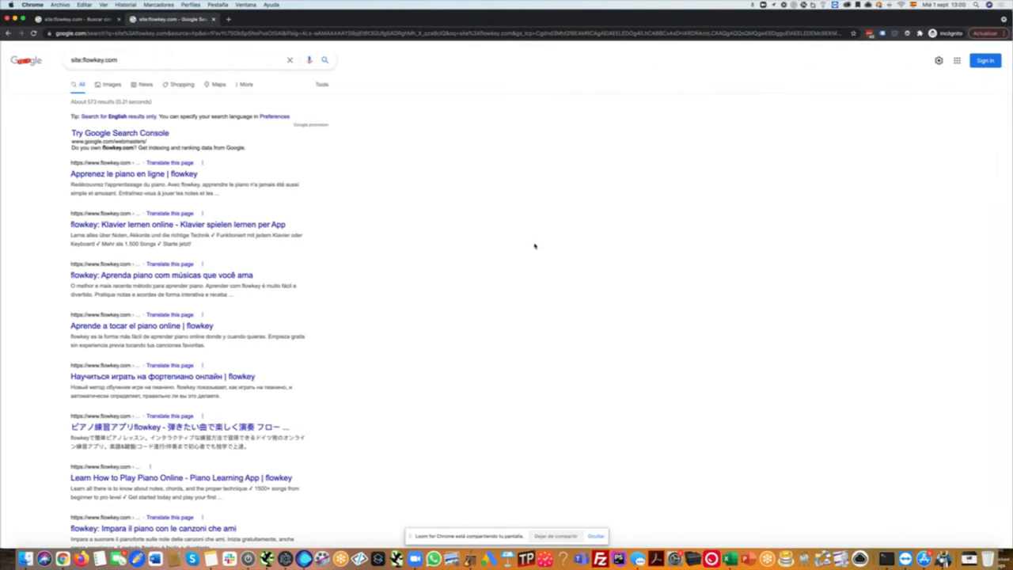
mouse_move(317, 152)
text(/)
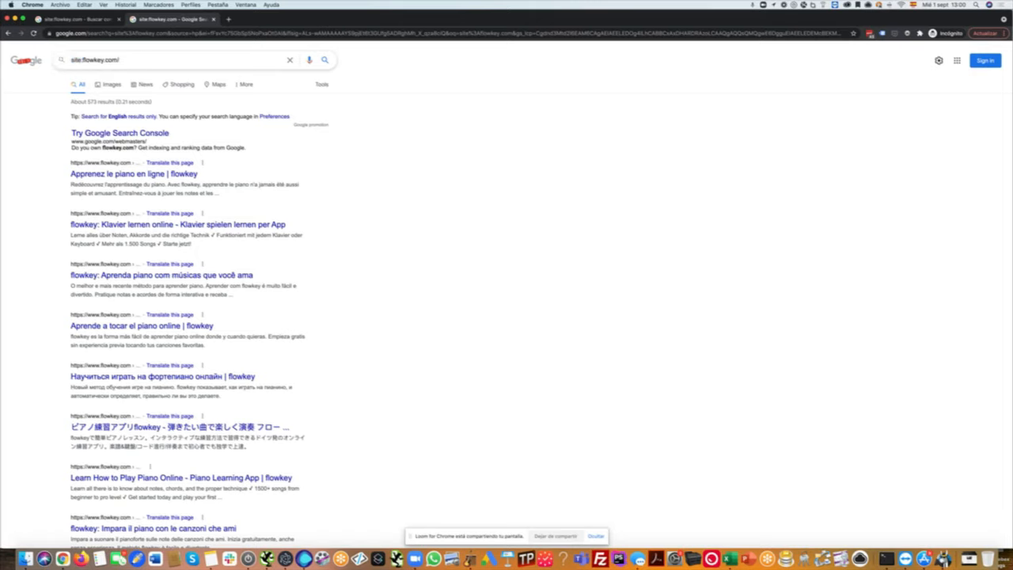
- Narrow the query to site:flowkey.com/en and review the English pages it lists (Teachers, Magazine, Media)
text(en)
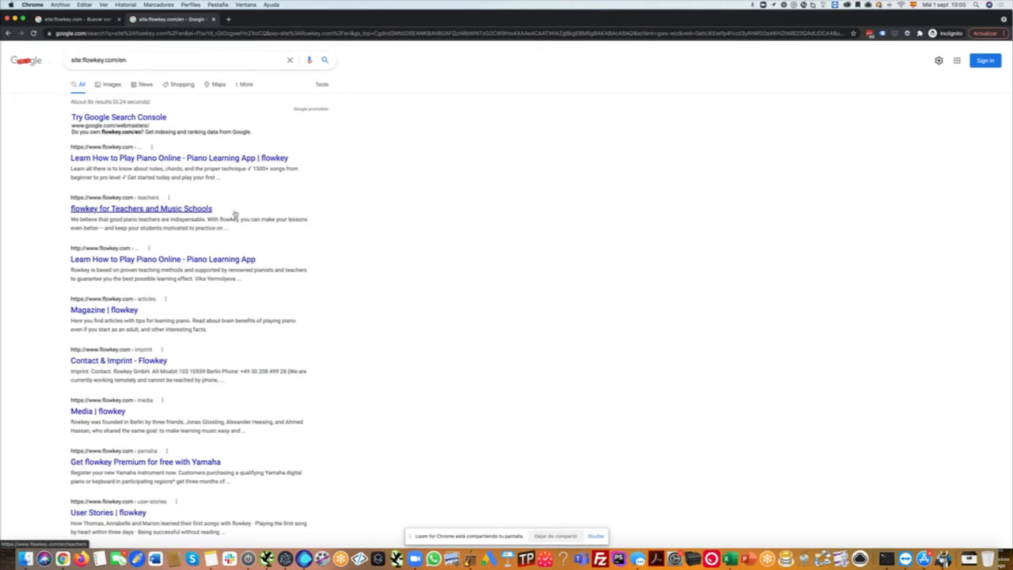
scroll(down, 3)
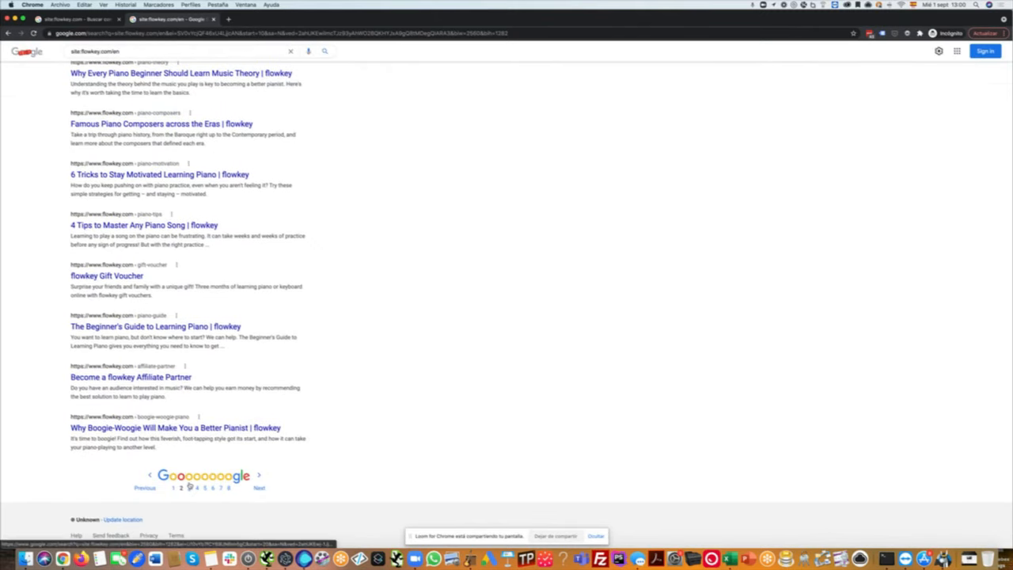
- Test inurl:2018-style date queries, then run site:flowkey.com/es and move to its second results page
click(188, 487)
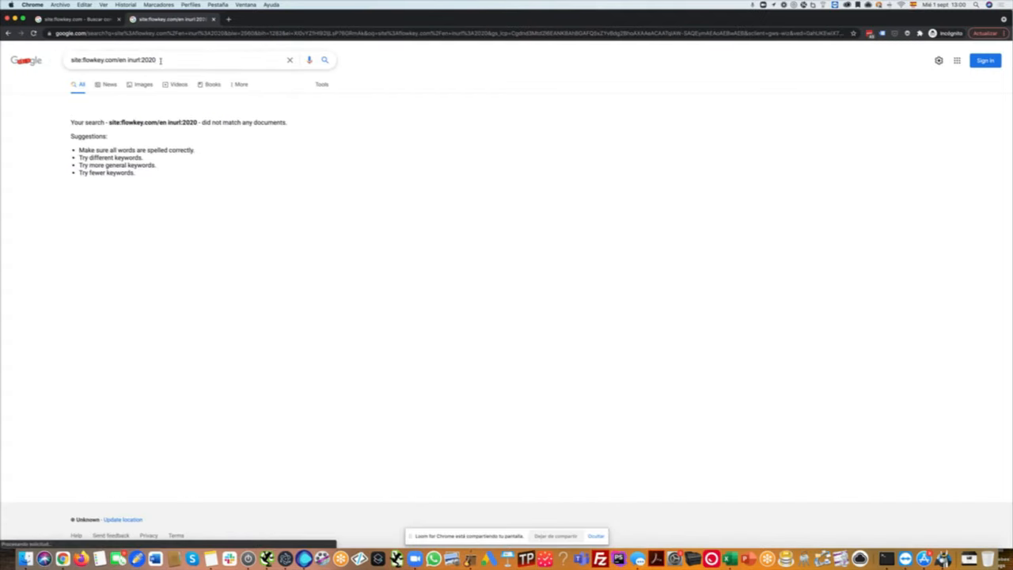
text(2018)
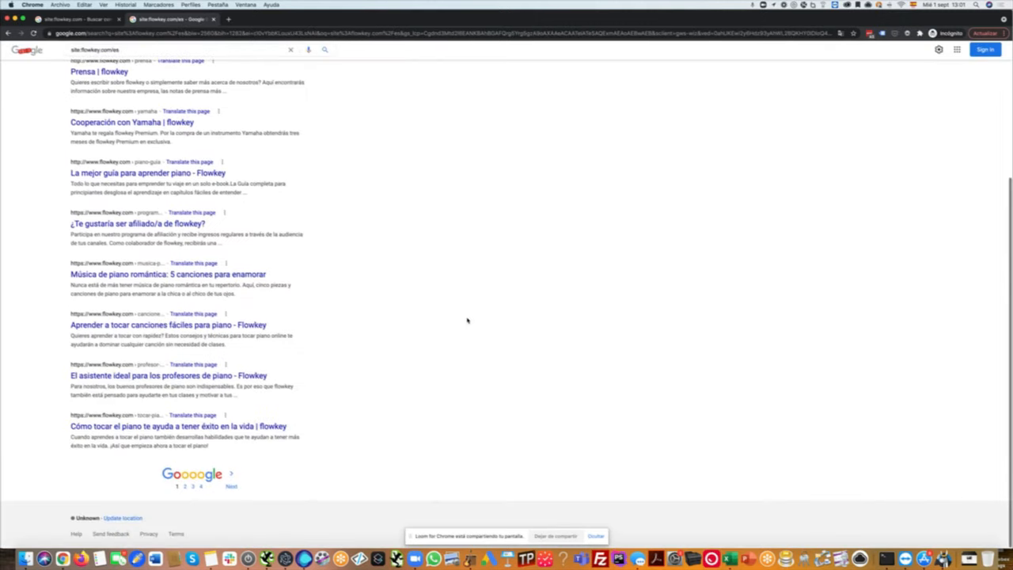
click(183, 486)
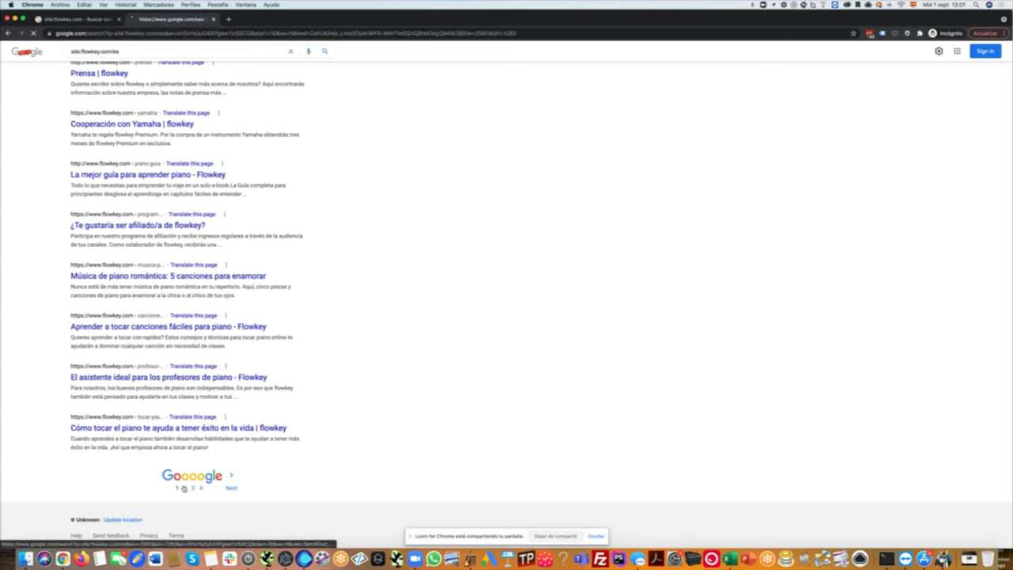
click(187, 488)
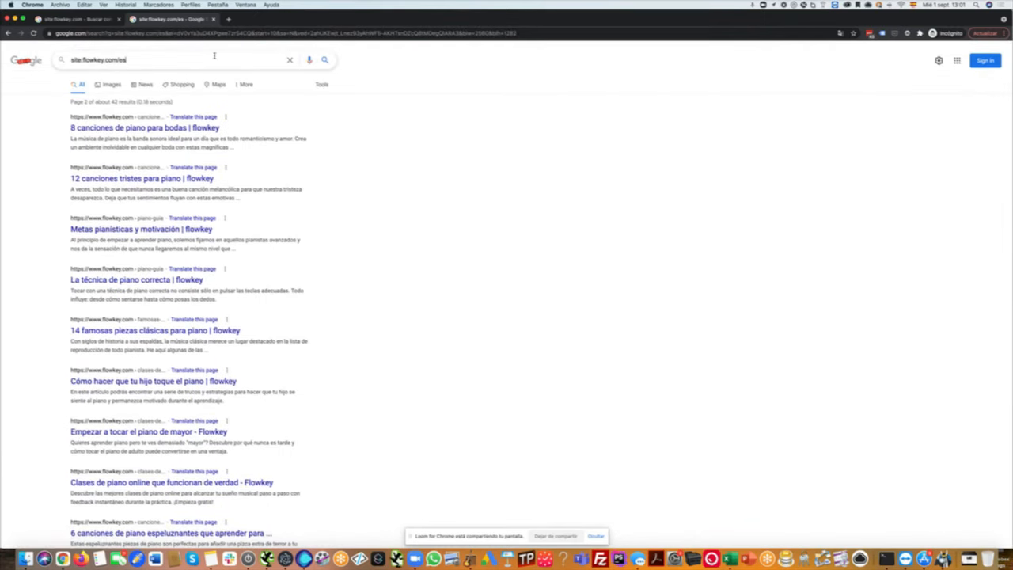
- Search the plain brand query flowkey and pass Google's reCAPTCHA check to load the results
text(file)
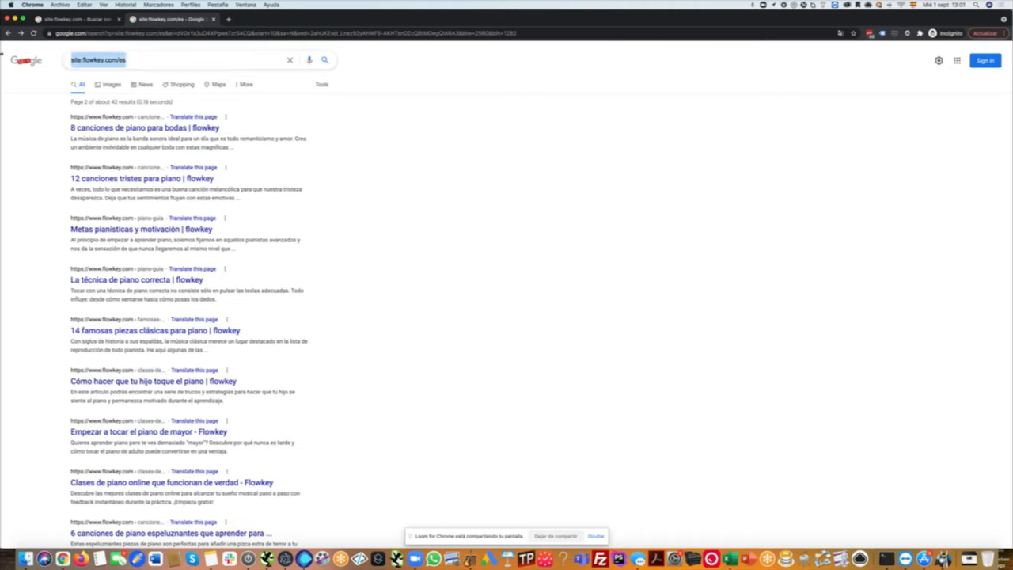
text(flow)
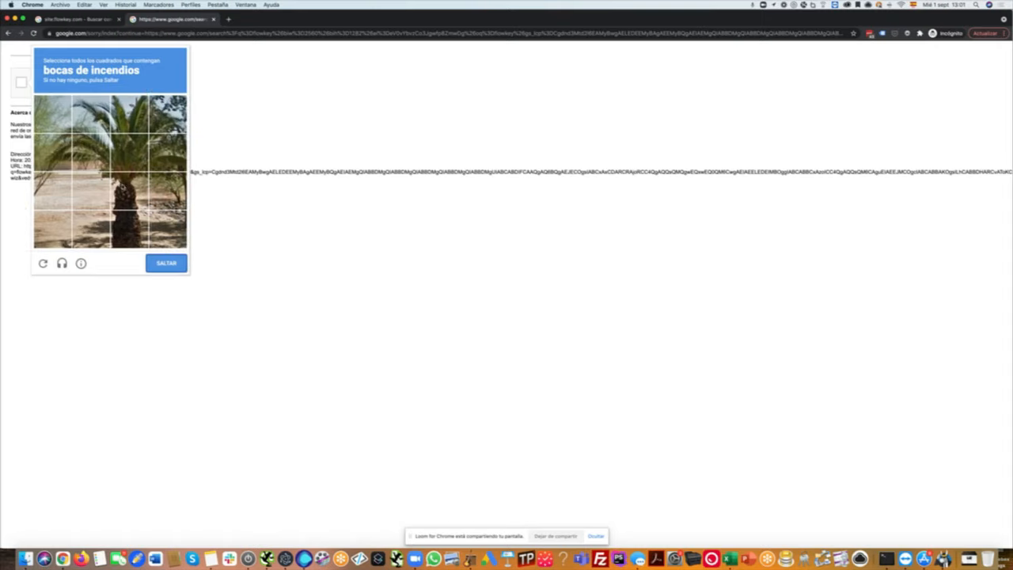
click(166, 263)
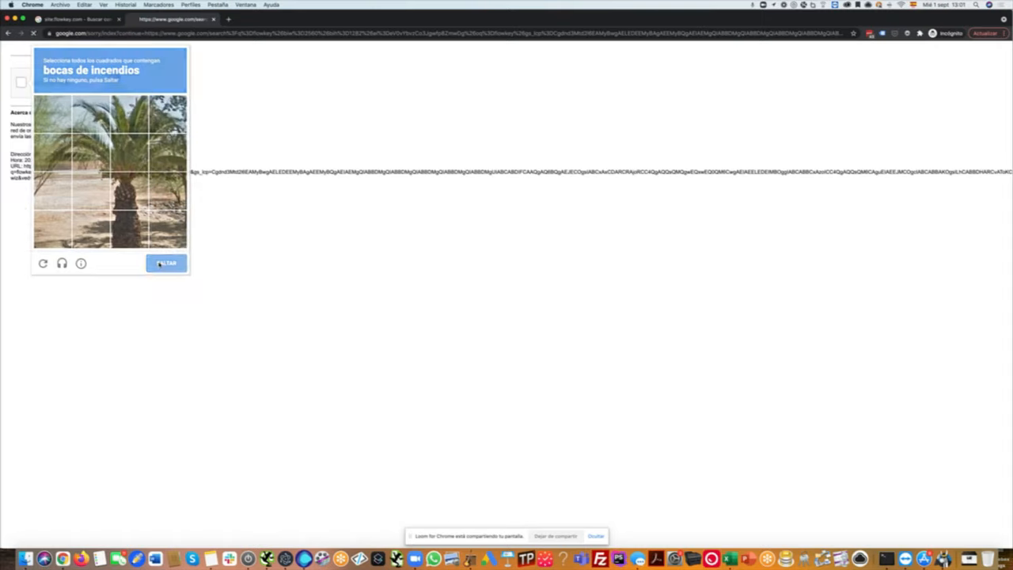
click(165, 262)
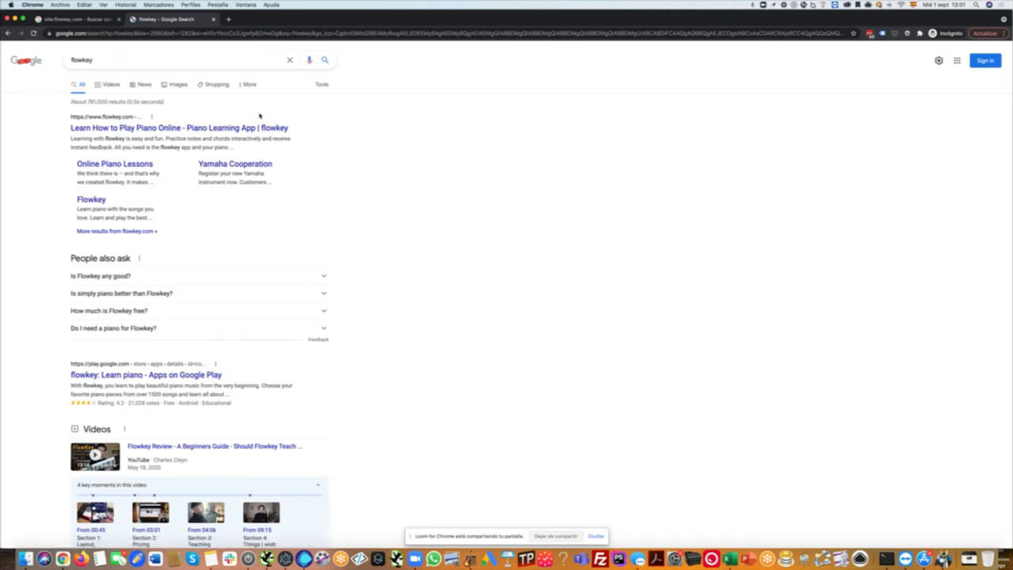
mouse_move(339, 120)
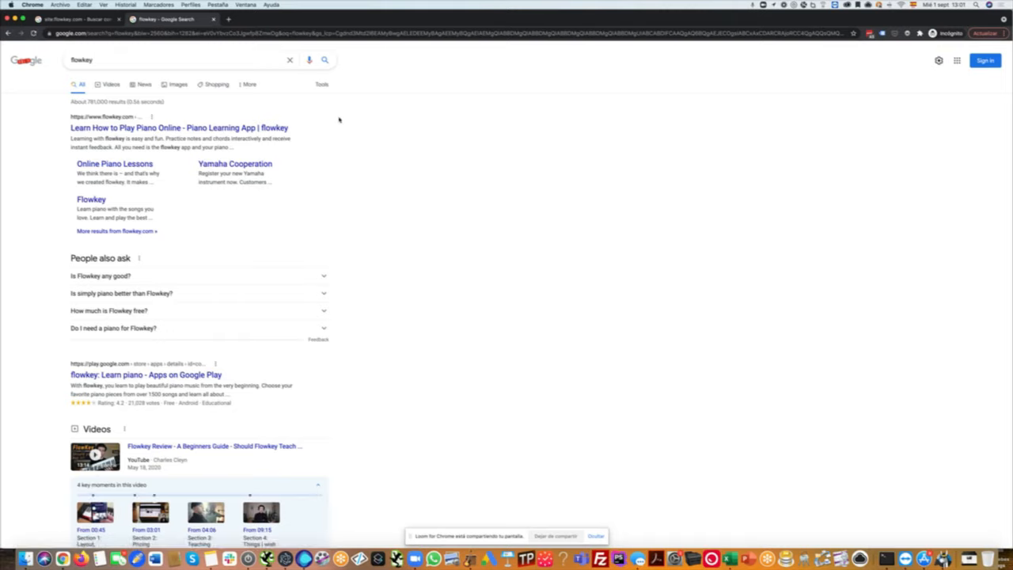
mouse_move(507, 136)
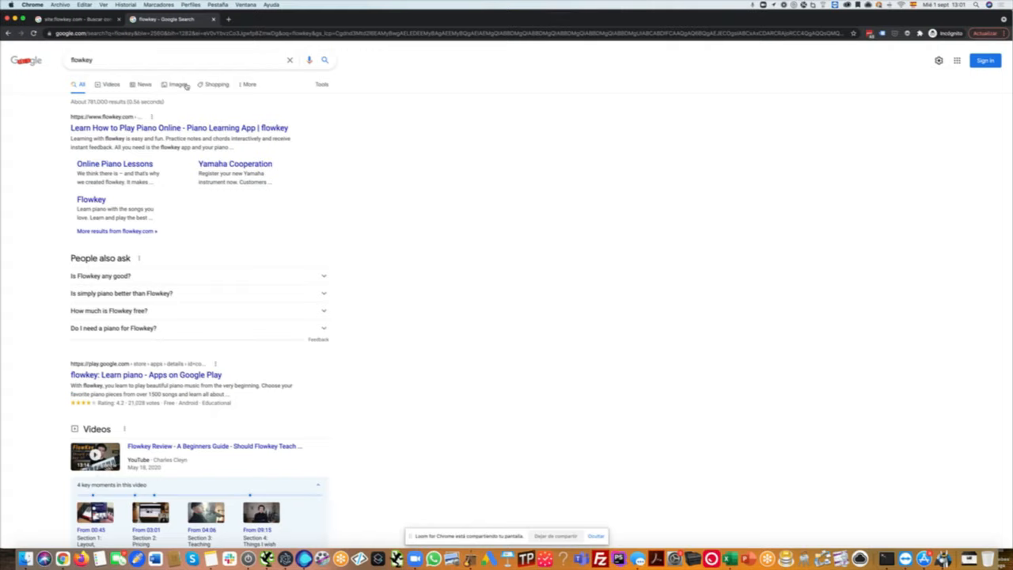
mouse_move(736, 232)
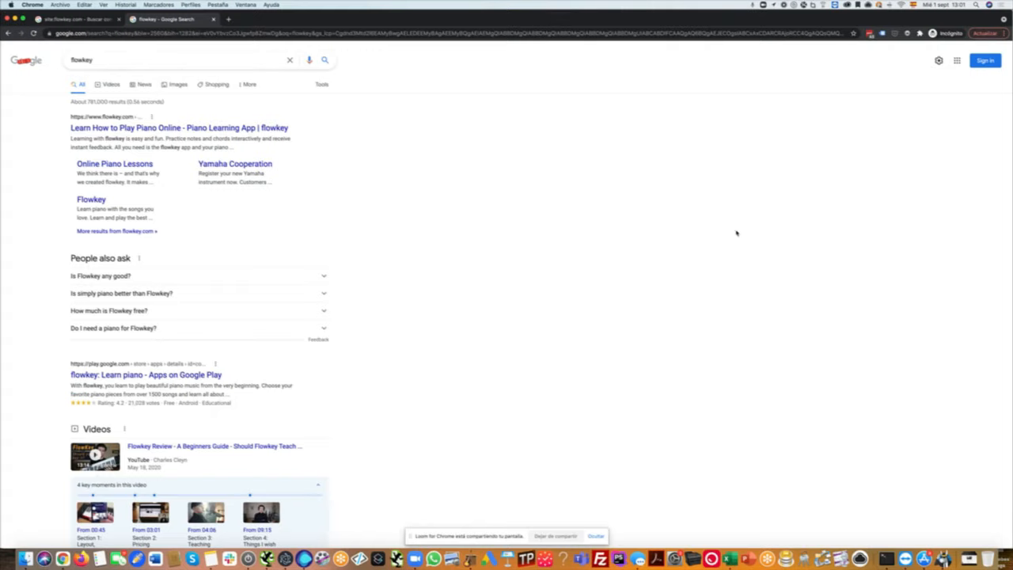
mouse_move(416, 297)
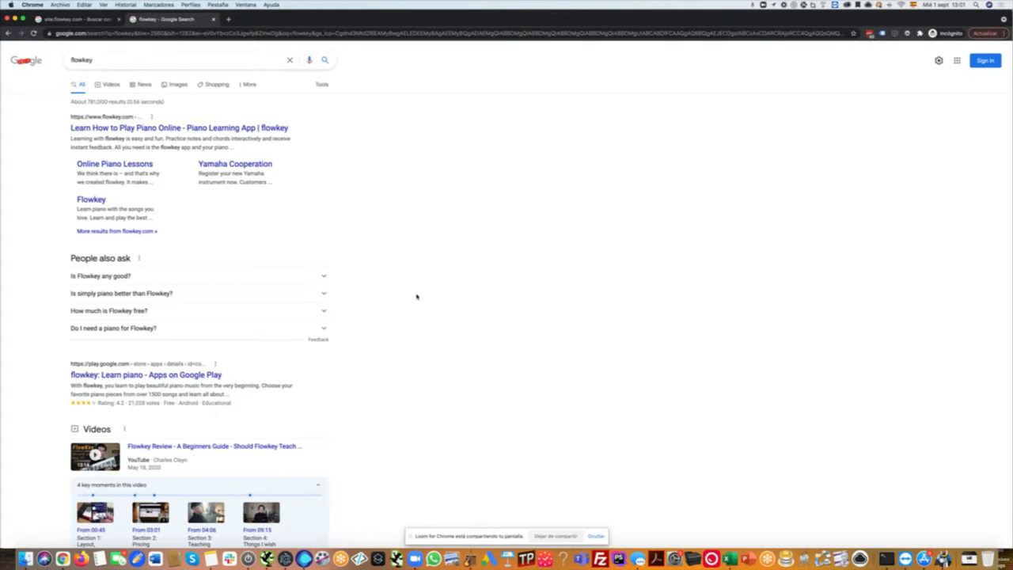
scroll(down, 3)
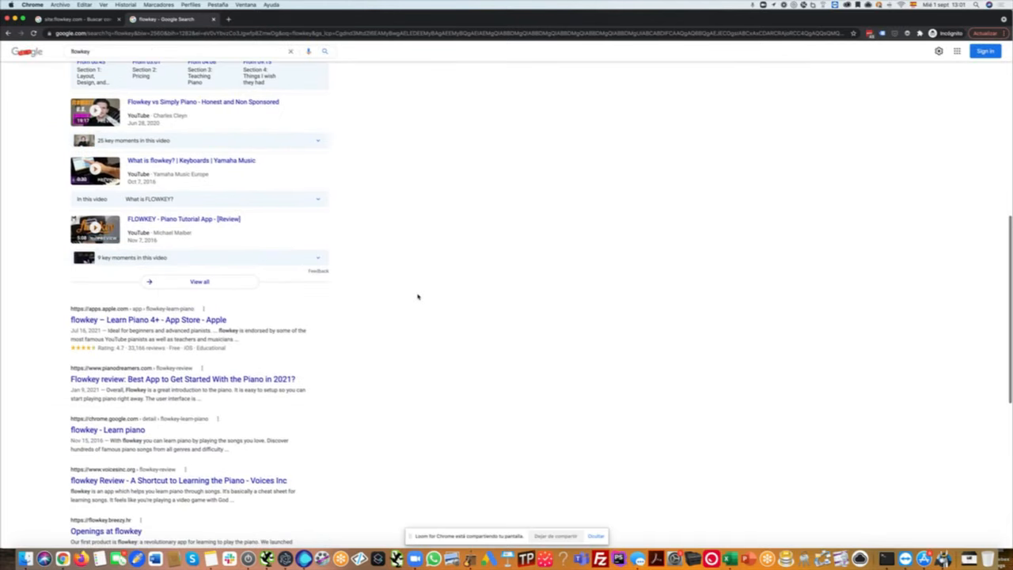
scroll(up, 3)
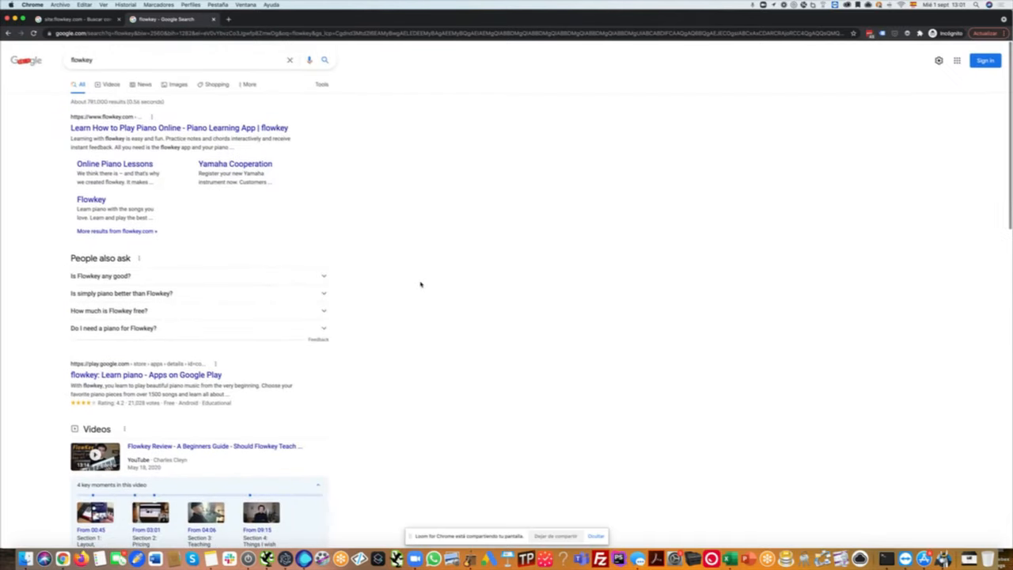
mouse_move(108, 71)
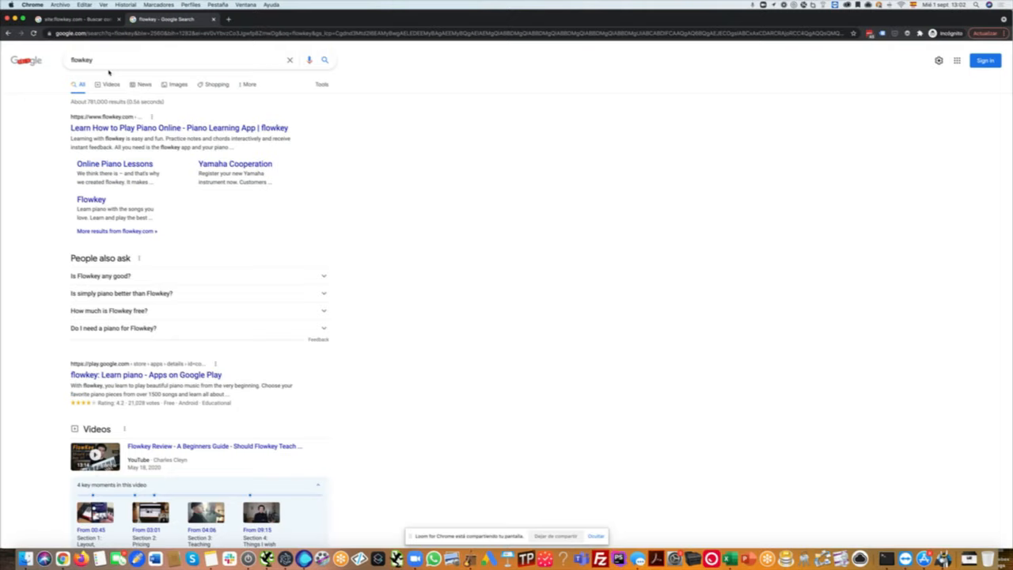
mouse_move(524, 203)
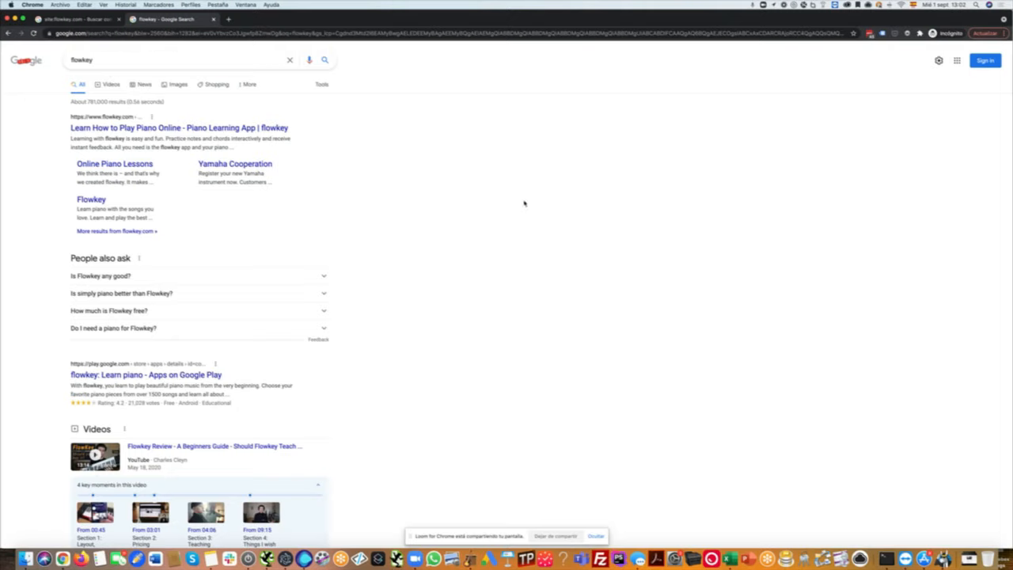
mouse_move(709, 150)
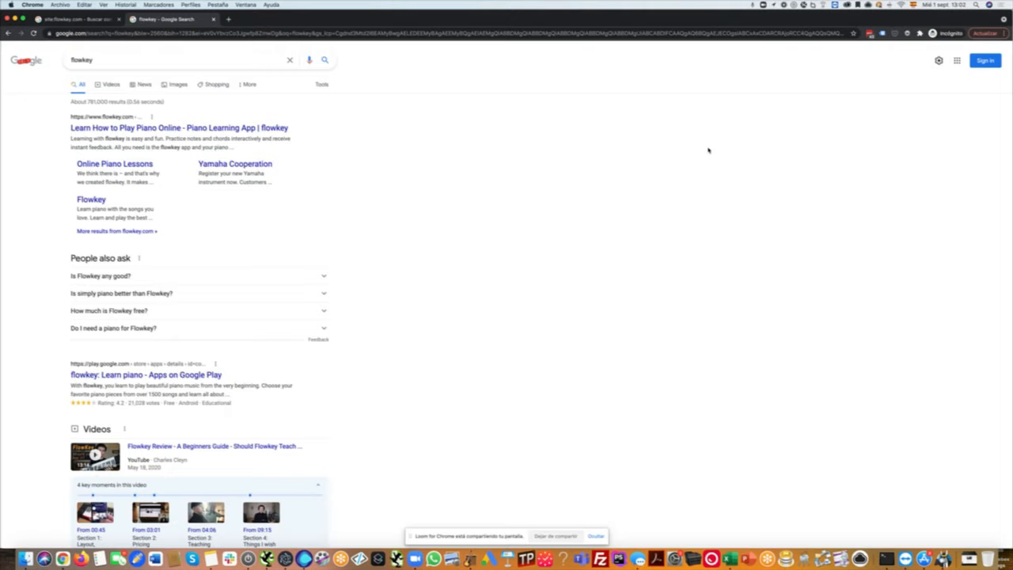
mouse_move(684, 213)
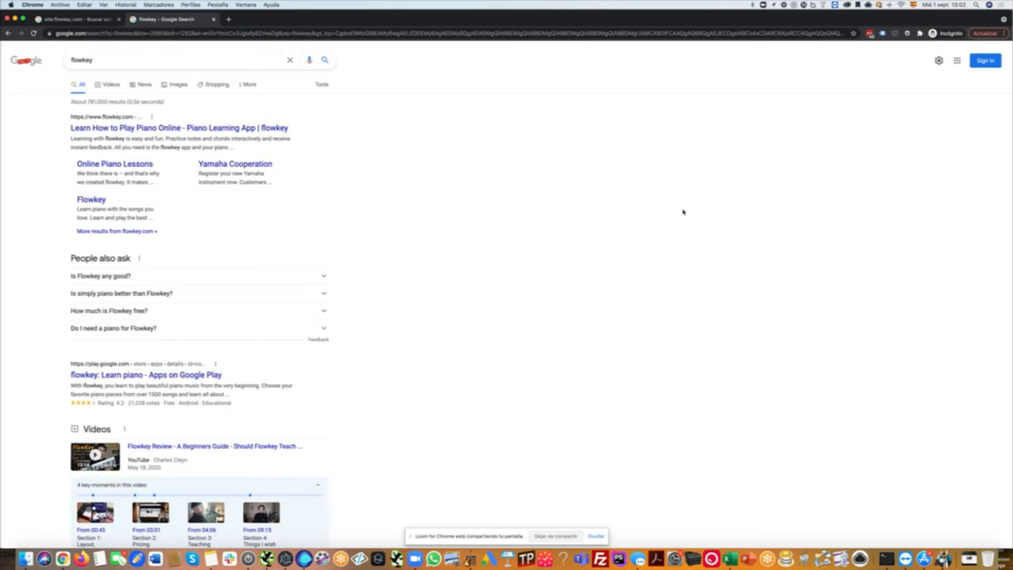
mouse_move(668, 206)
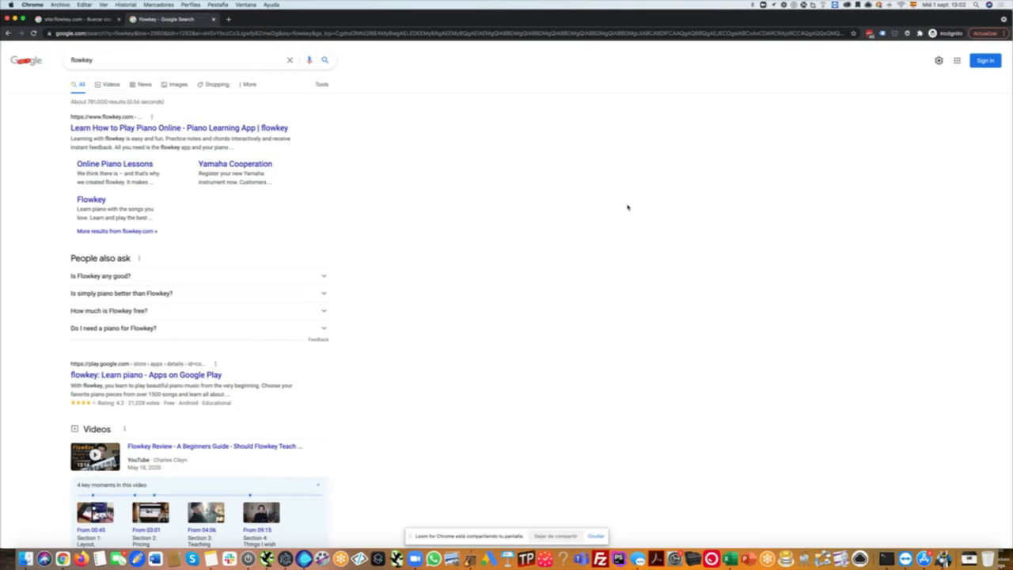
mouse_move(557, 184)
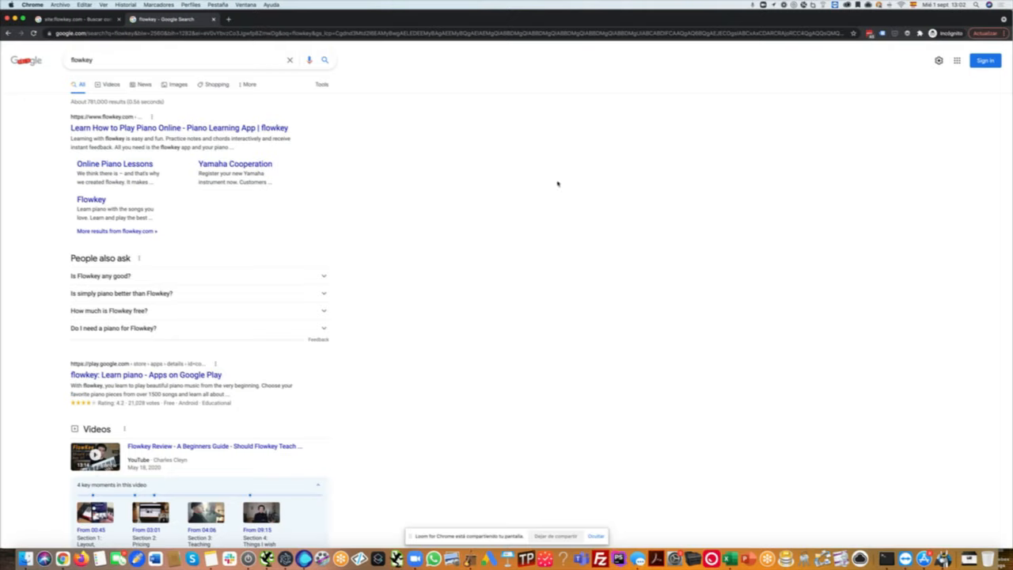
mouse_move(542, 167)
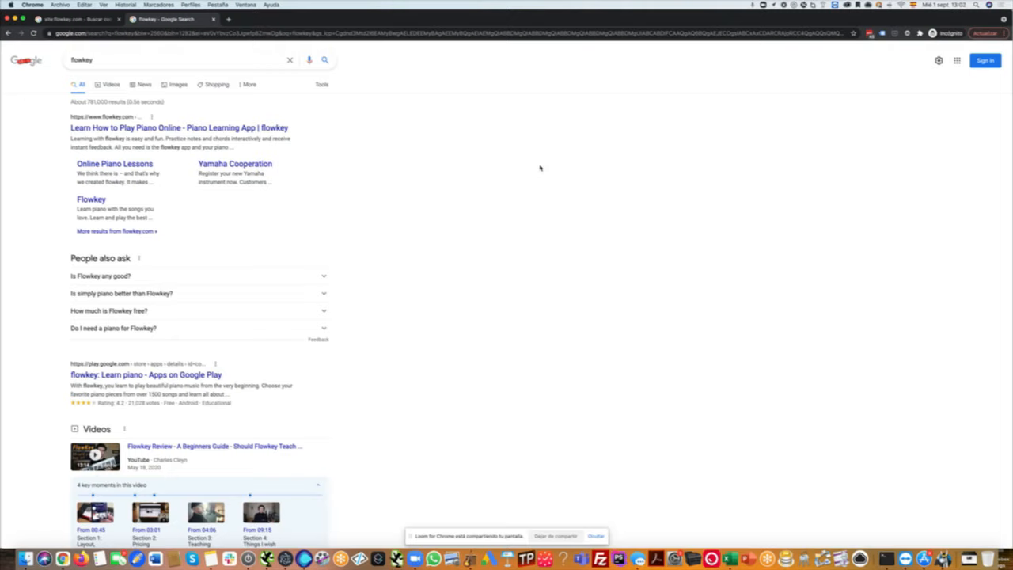
mouse_move(535, 225)
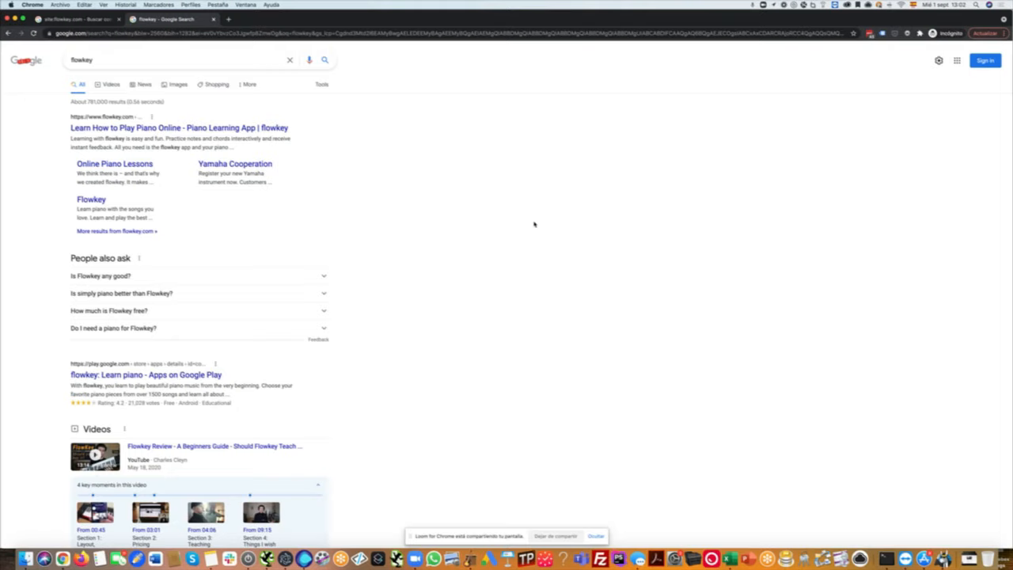
mouse_move(15, 96)
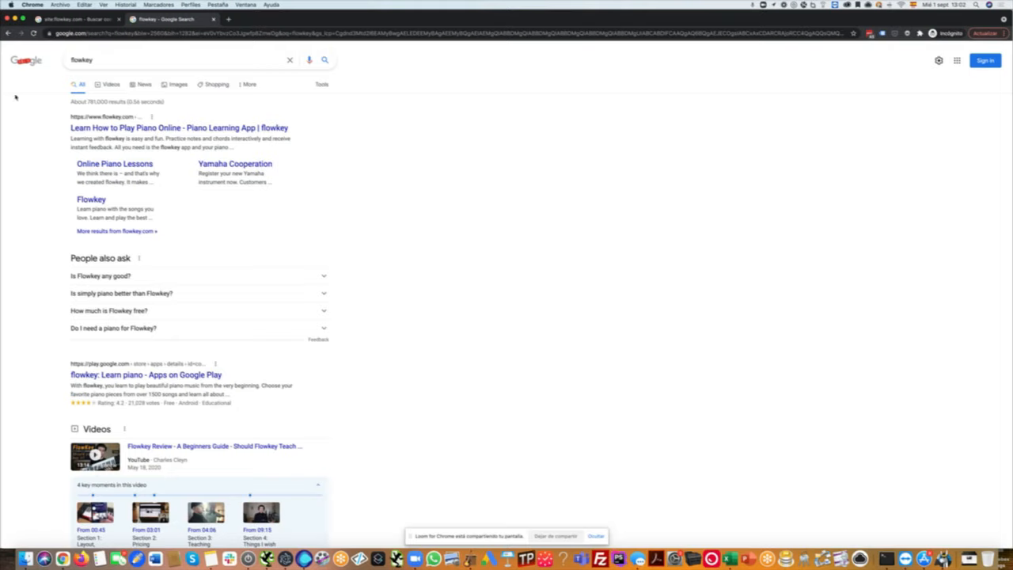
triple_click(82, 60)
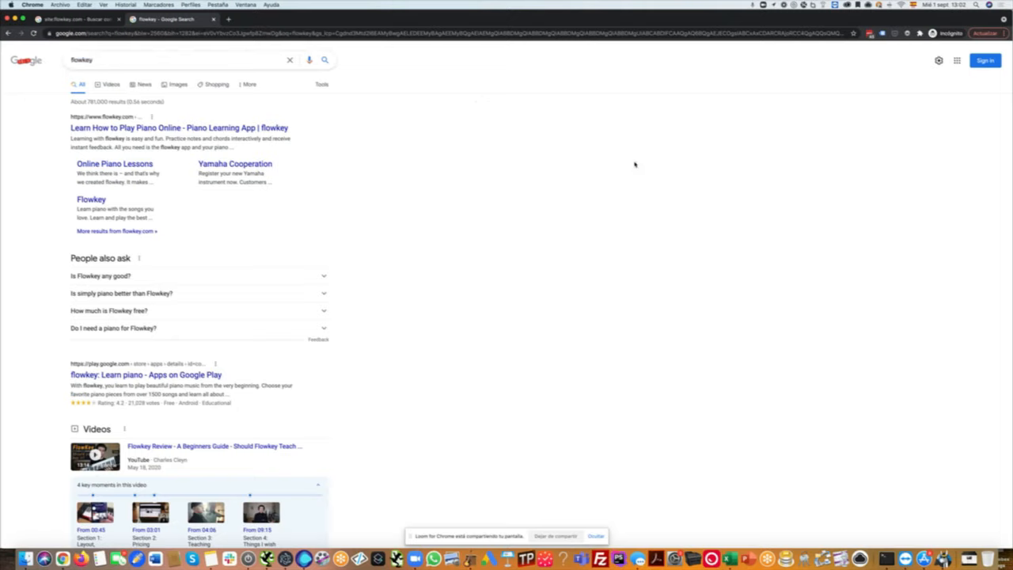
mouse_move(396, 217)
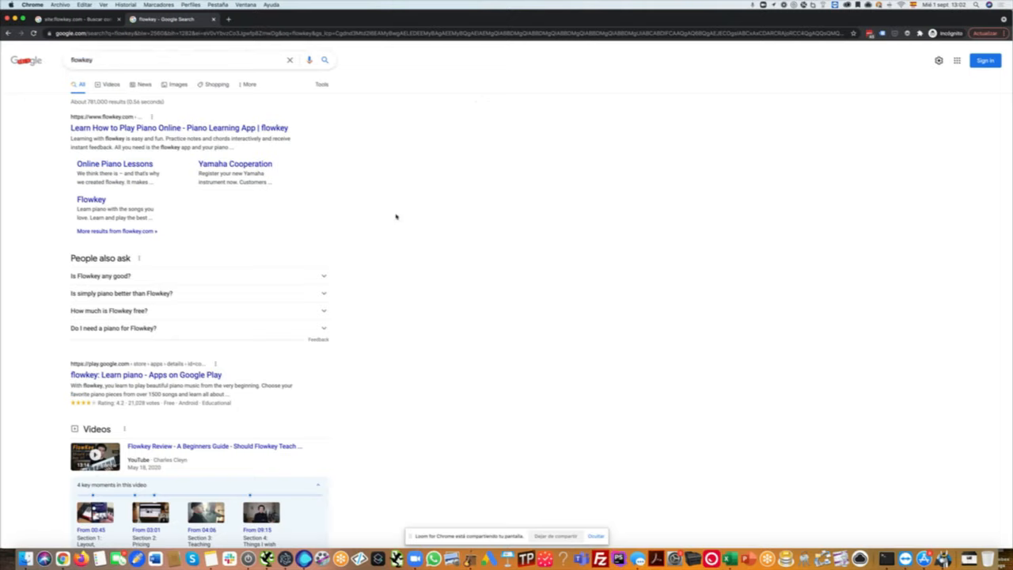
mouse_move(433, 222)
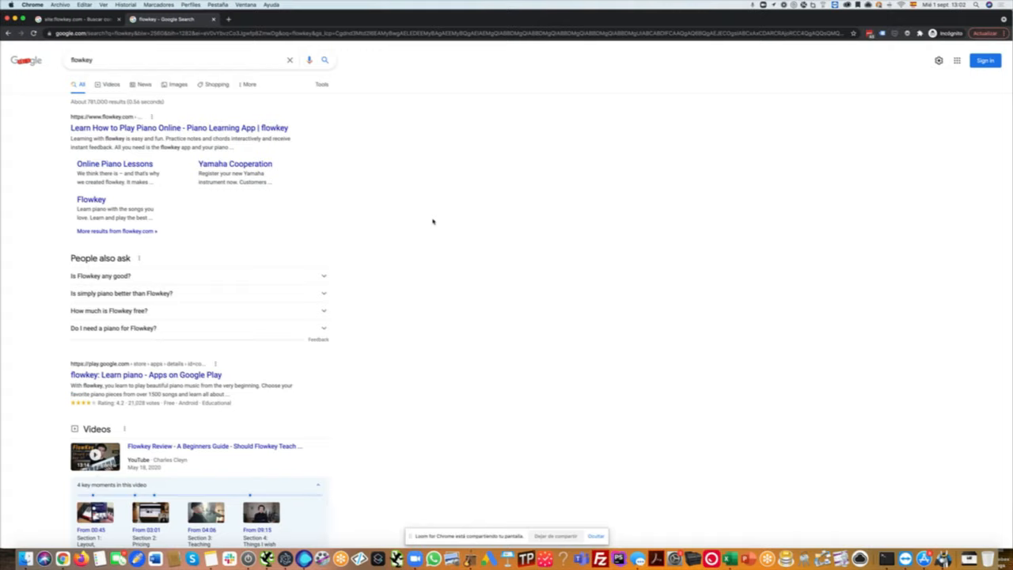
scroll(down, 3)
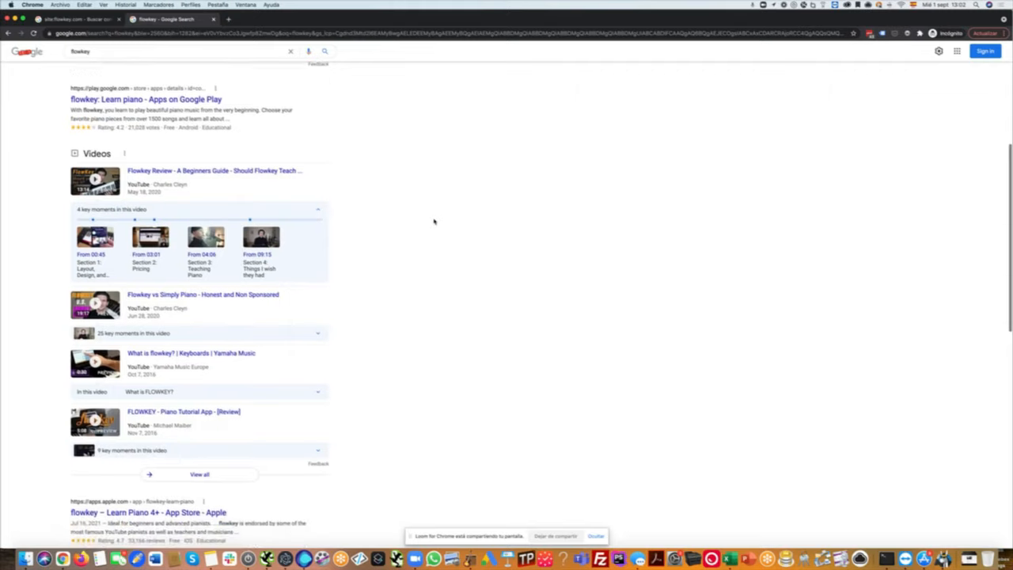
scroll(down, 3)
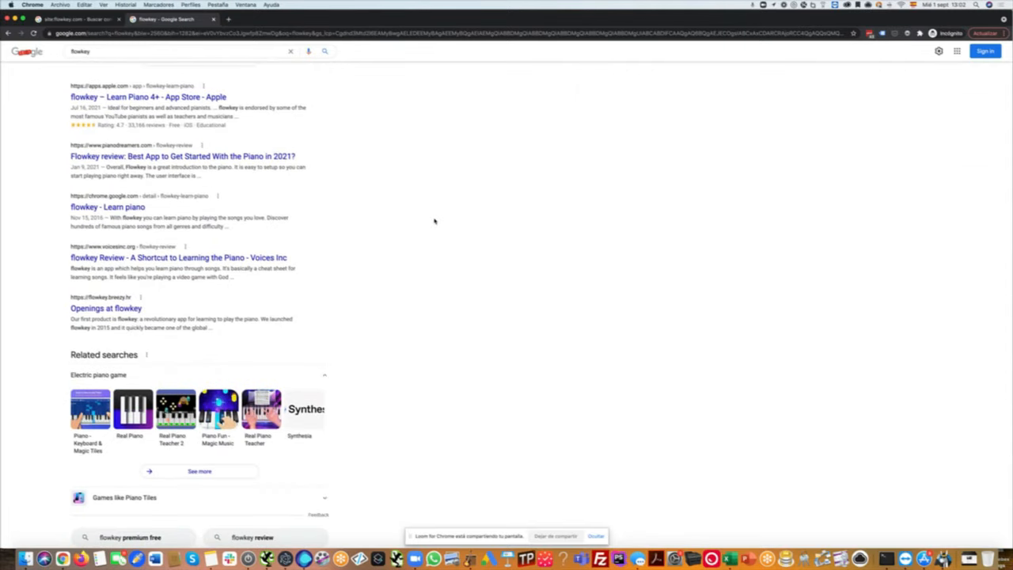
mouse_move(127, 108)
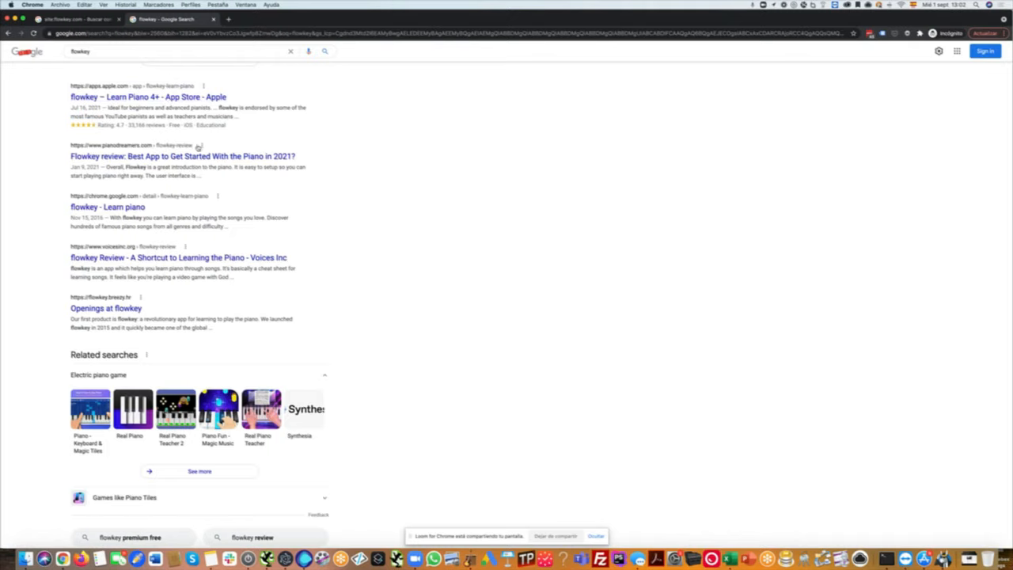
scroll(down, 3)
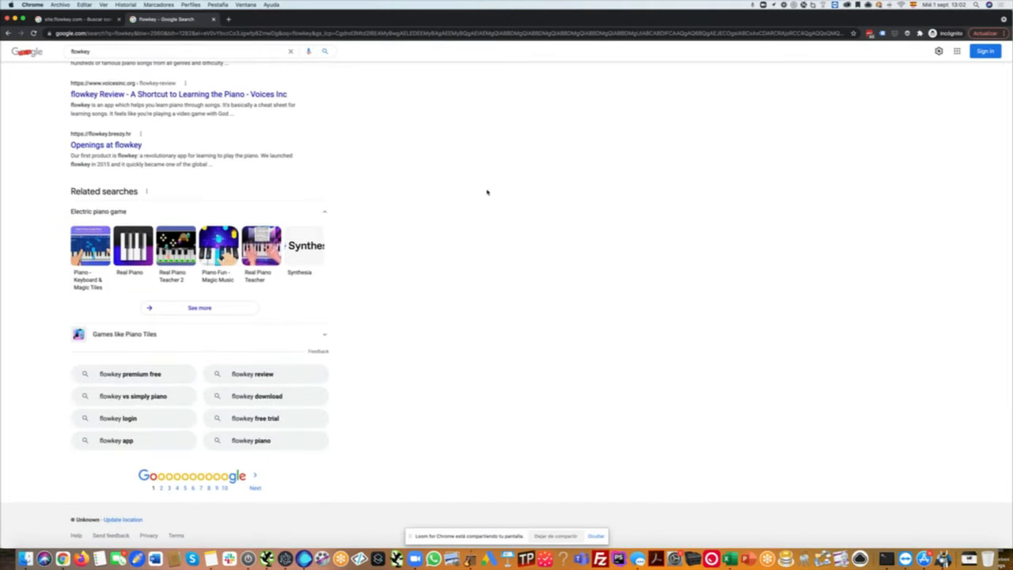
mouse_move(55, 380)
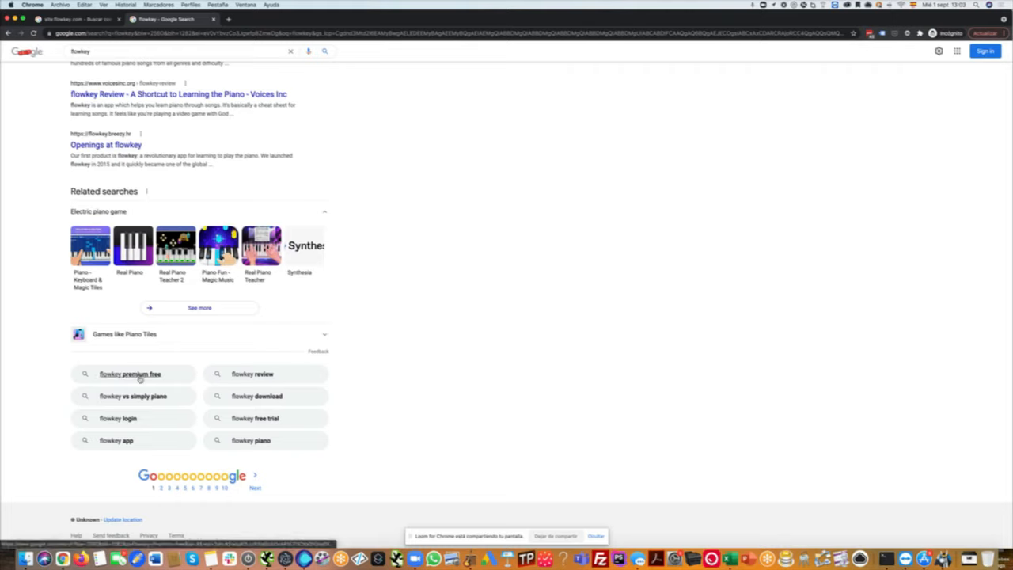
mouse_move(150, 399)
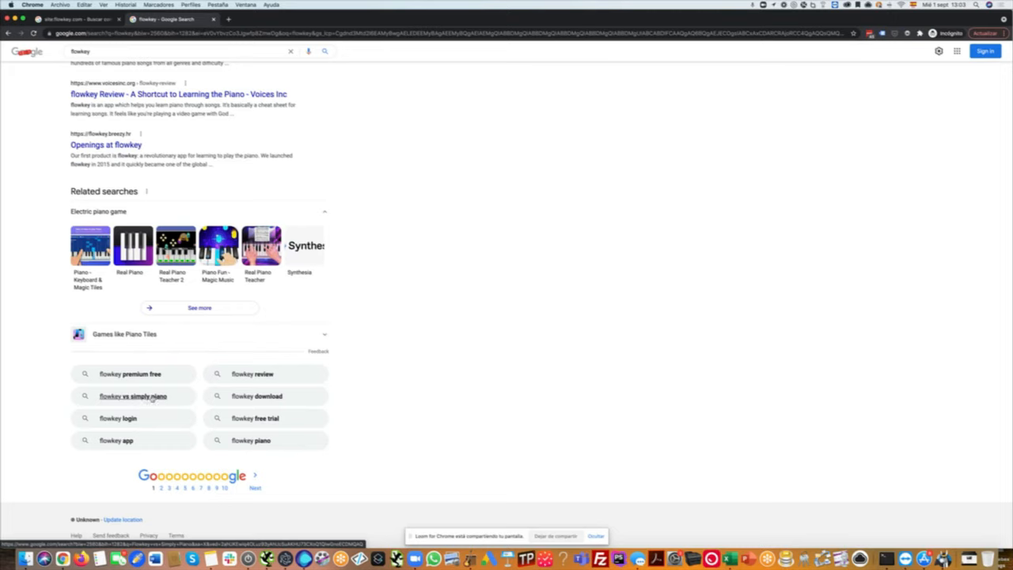
click(133, 396)
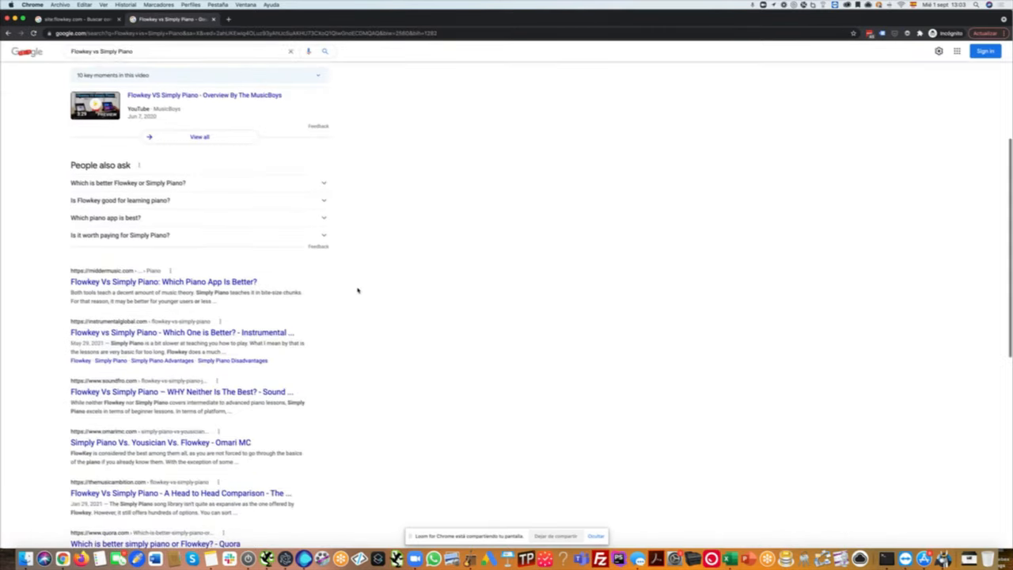
scroll(down, 3)
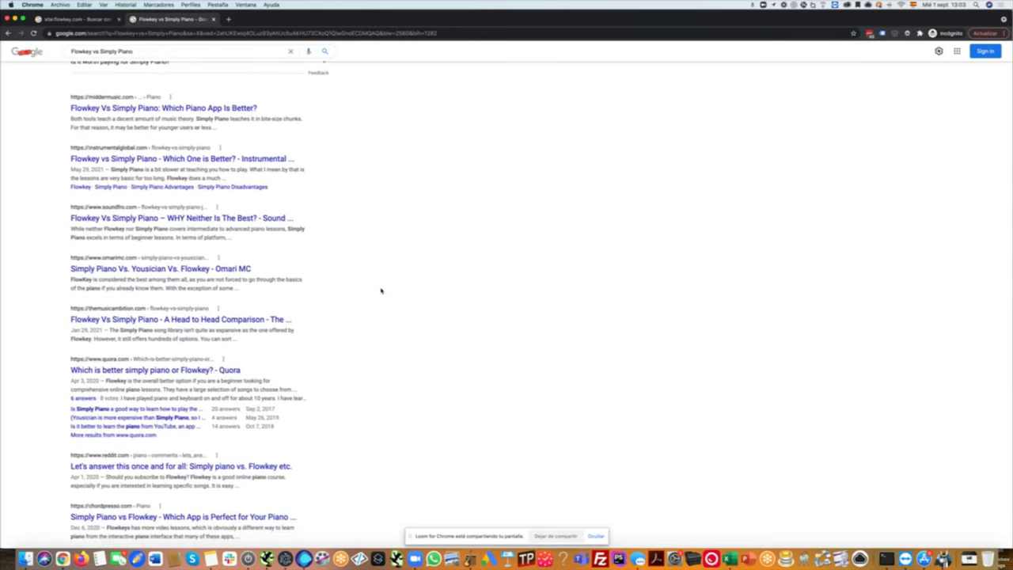
scroll(down, 3)
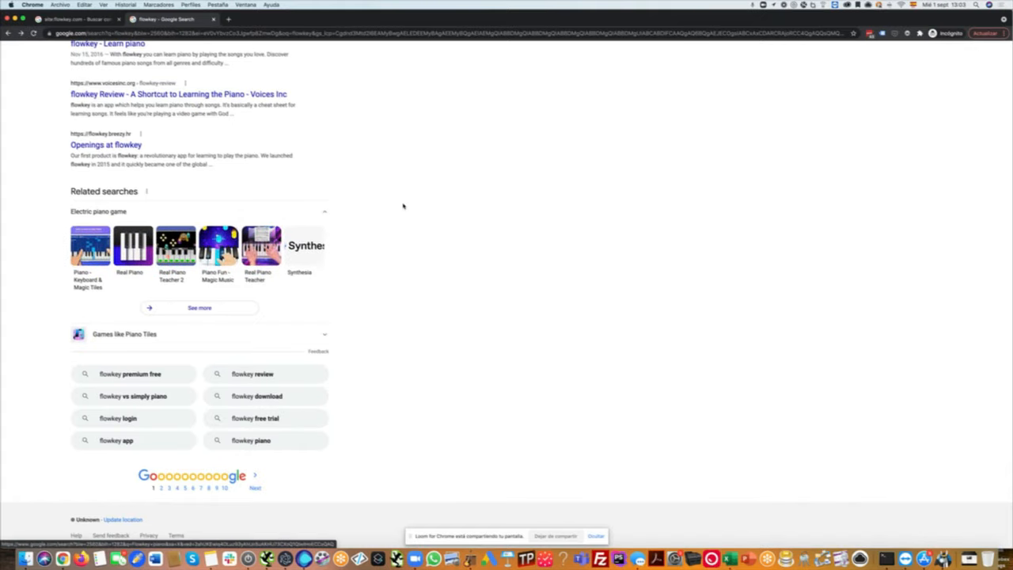
mouse_move(415, 239)
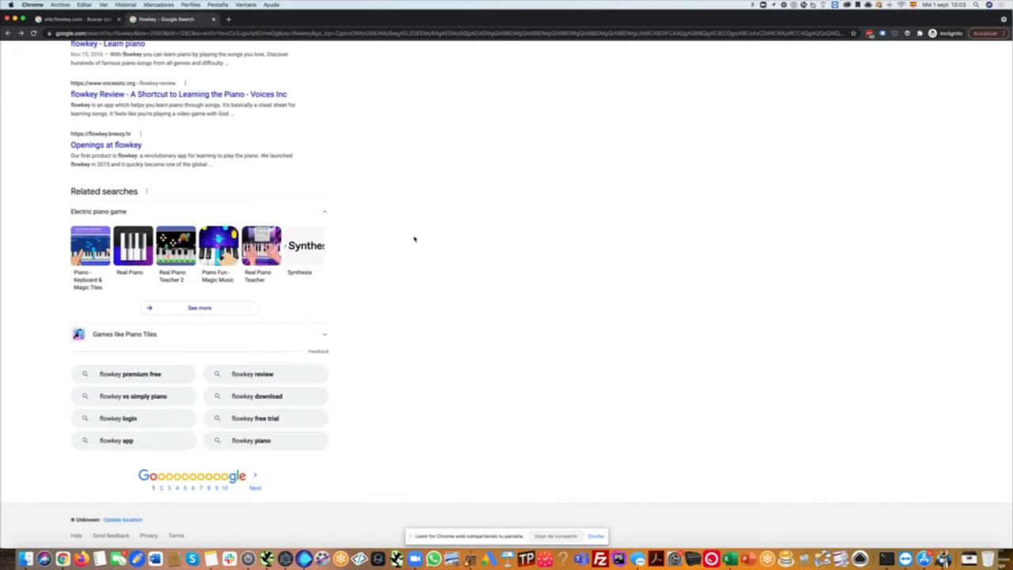